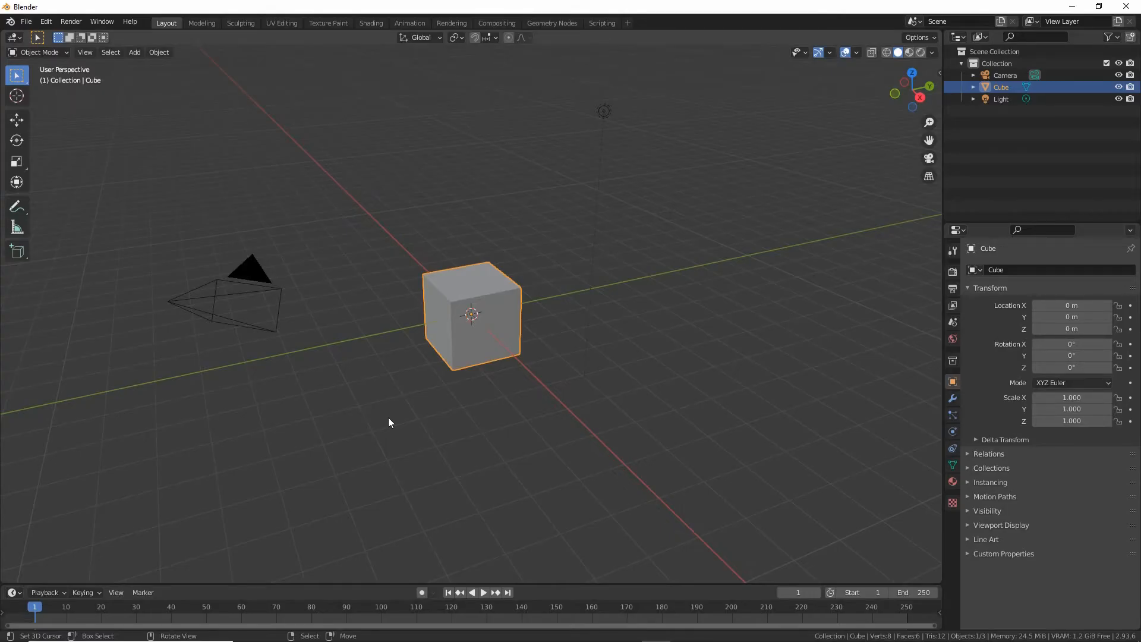
pyautogui.moveTo(172, 181)
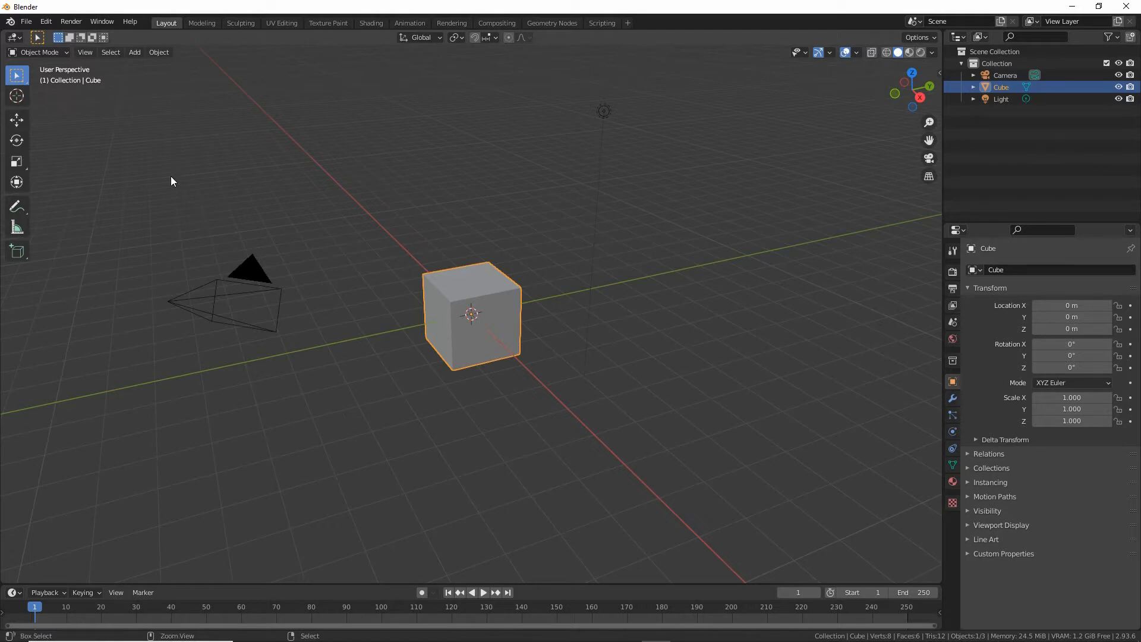
# Step: Show the viewport sidebar on the IMVU Studio Toolkit with the Furniture Tool section expanded
pyautogui.click(25, 22)
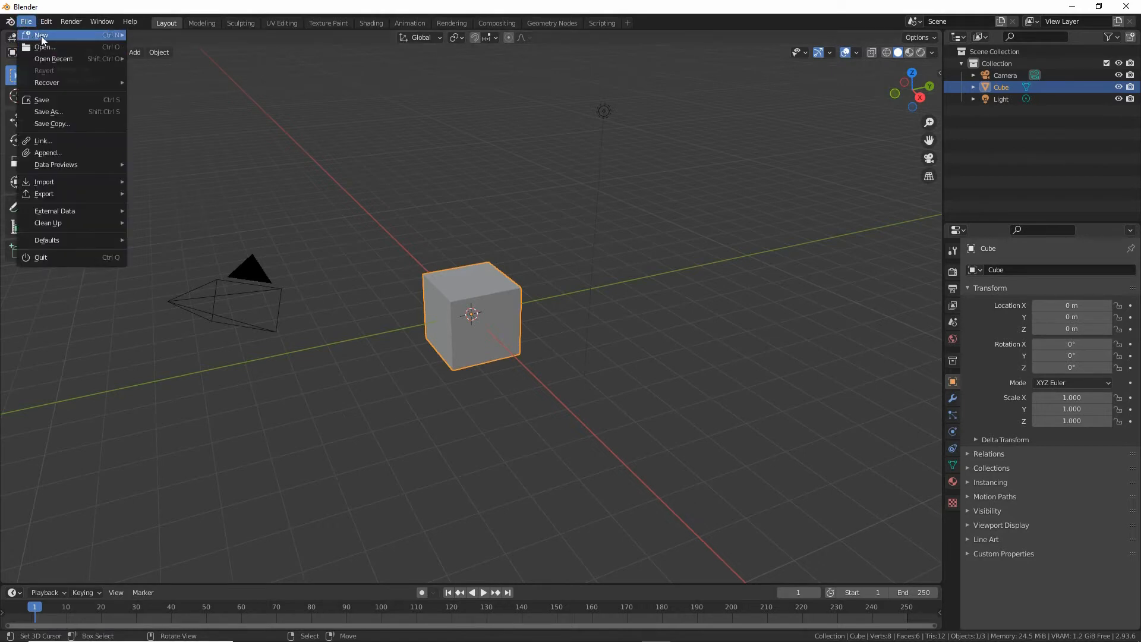
pyautogui.moveTo(42, 34)
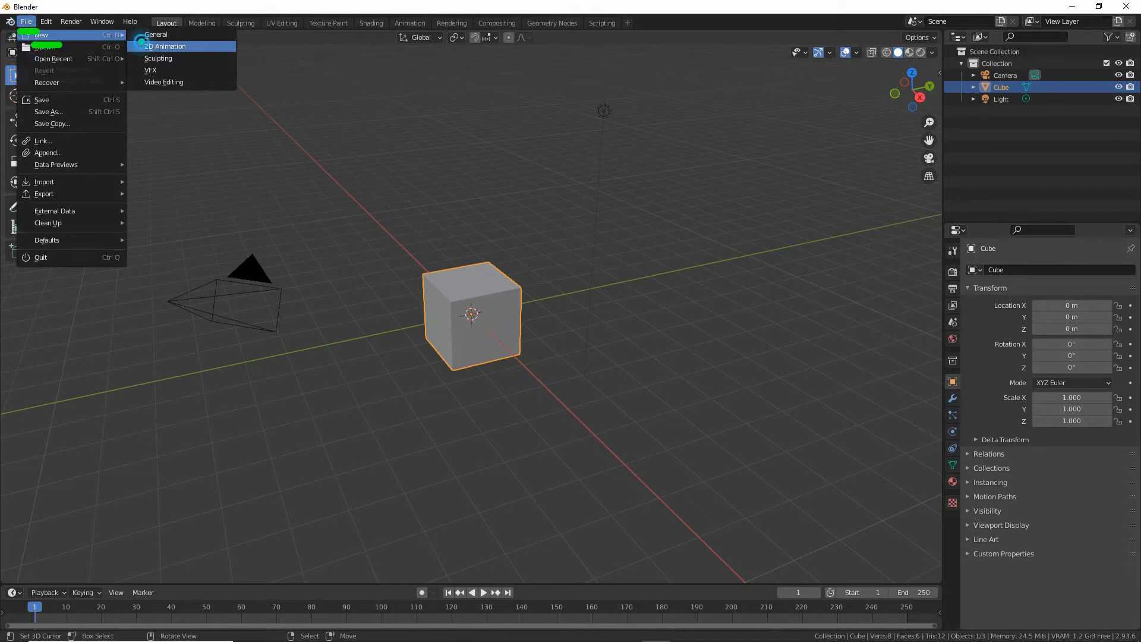
pyautogui.moveTo(156, 35)
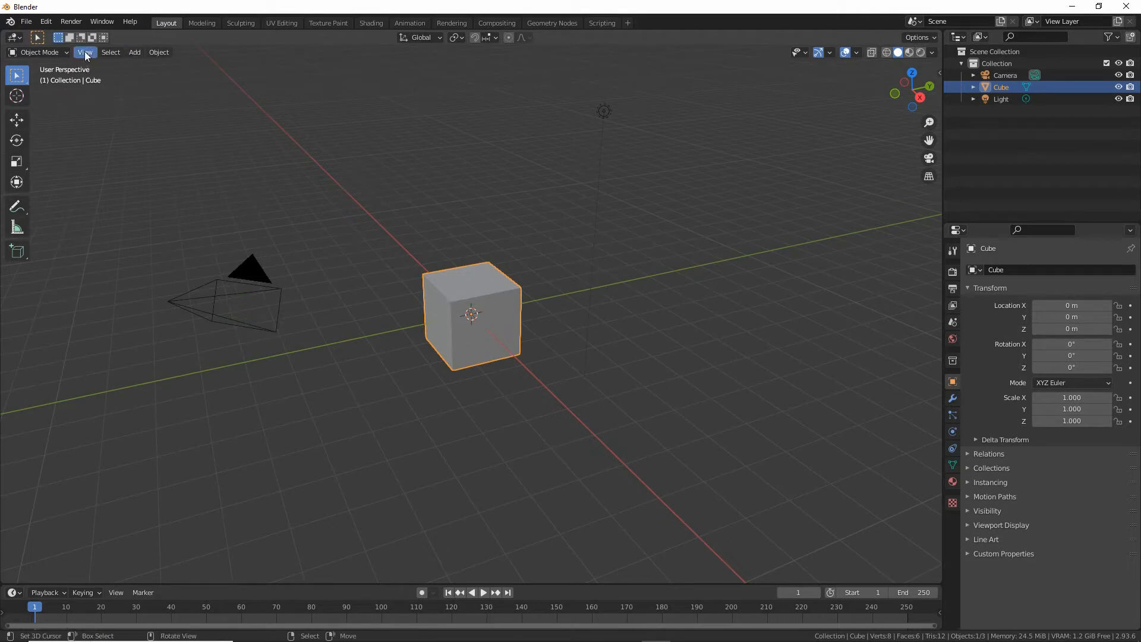
pyautogui.click(84, 51)
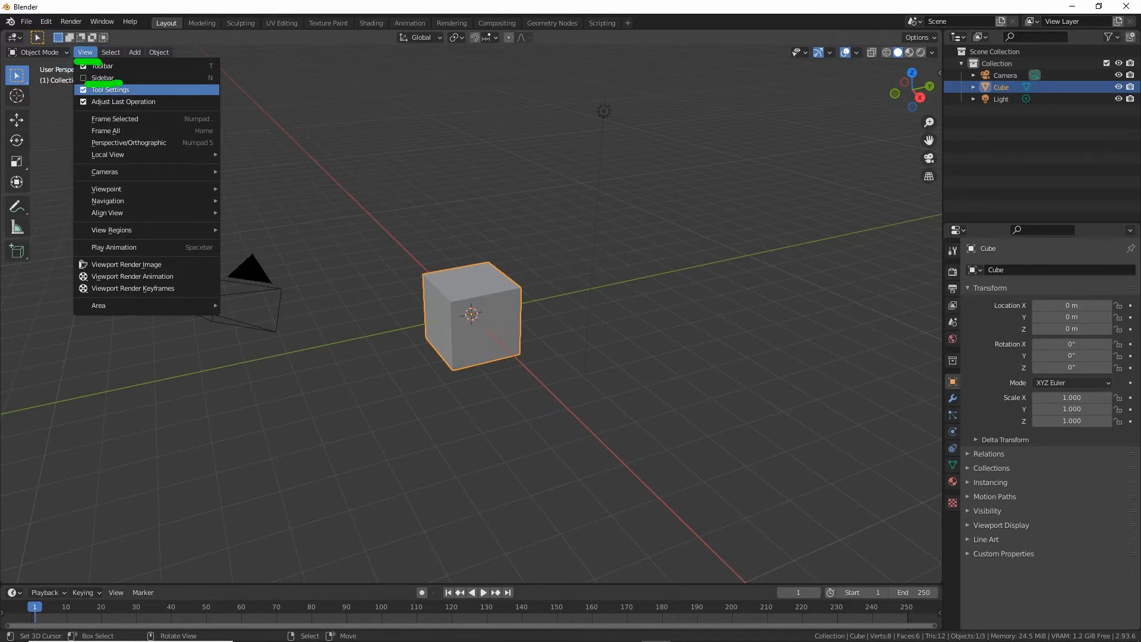
pyautogui.click(103, 79)
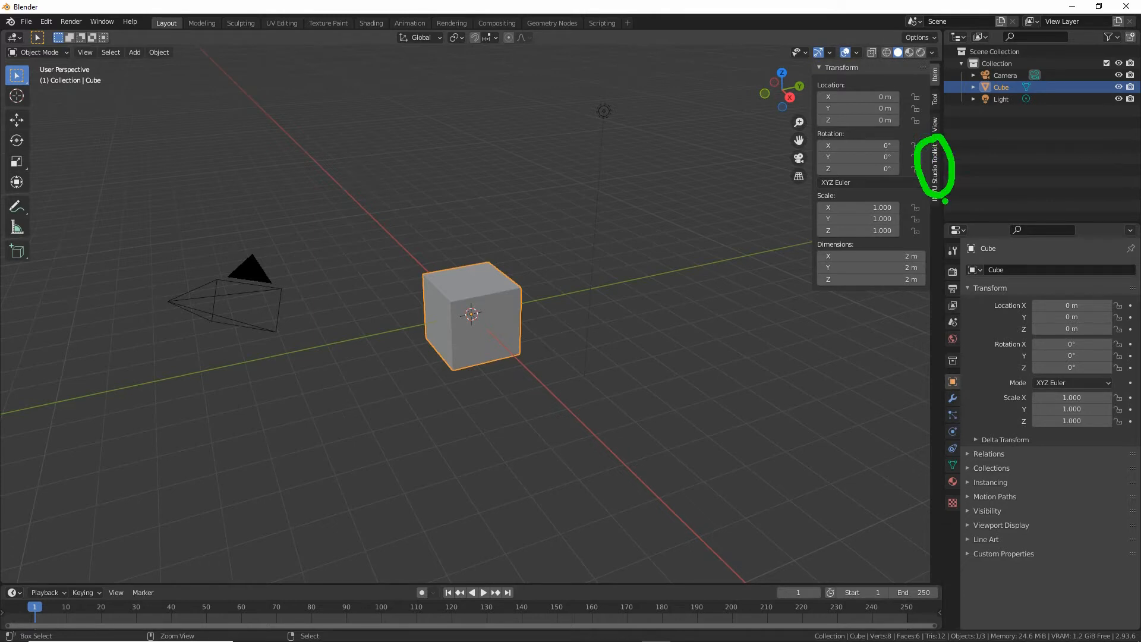
pyautogui.click(936, 167)
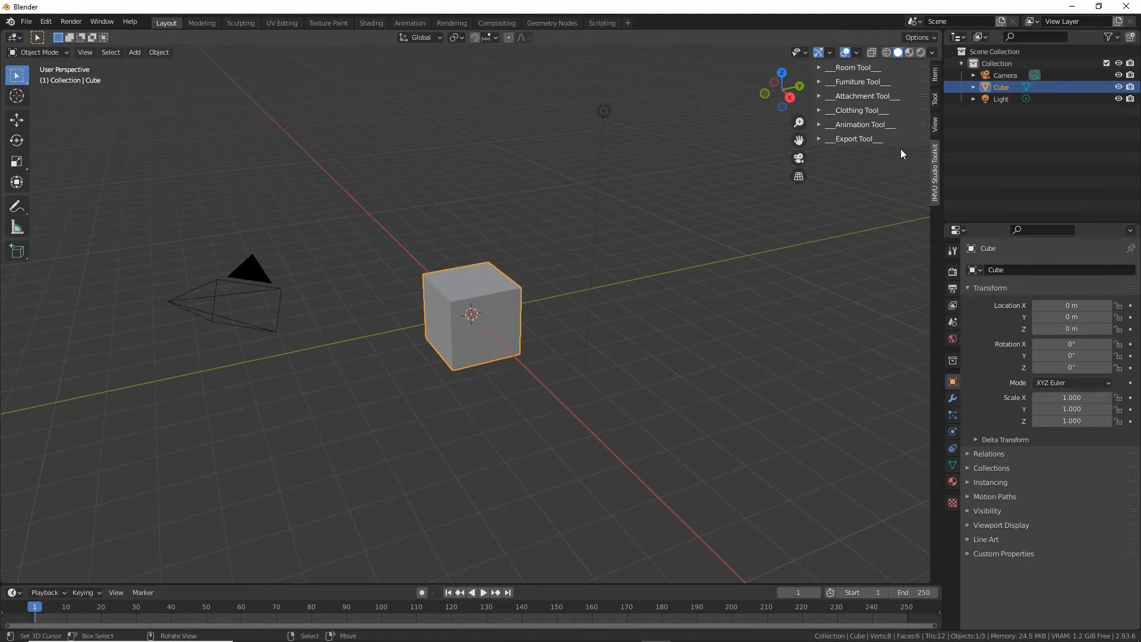
pyautogui.click(781, 72)
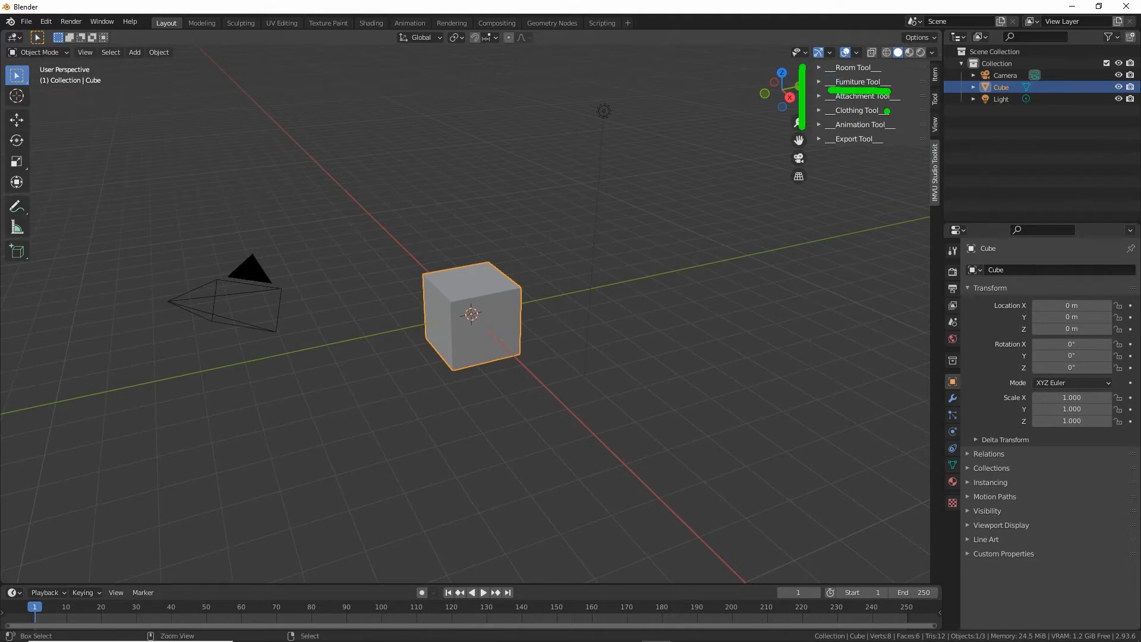
pyautogui.click(820, 82)
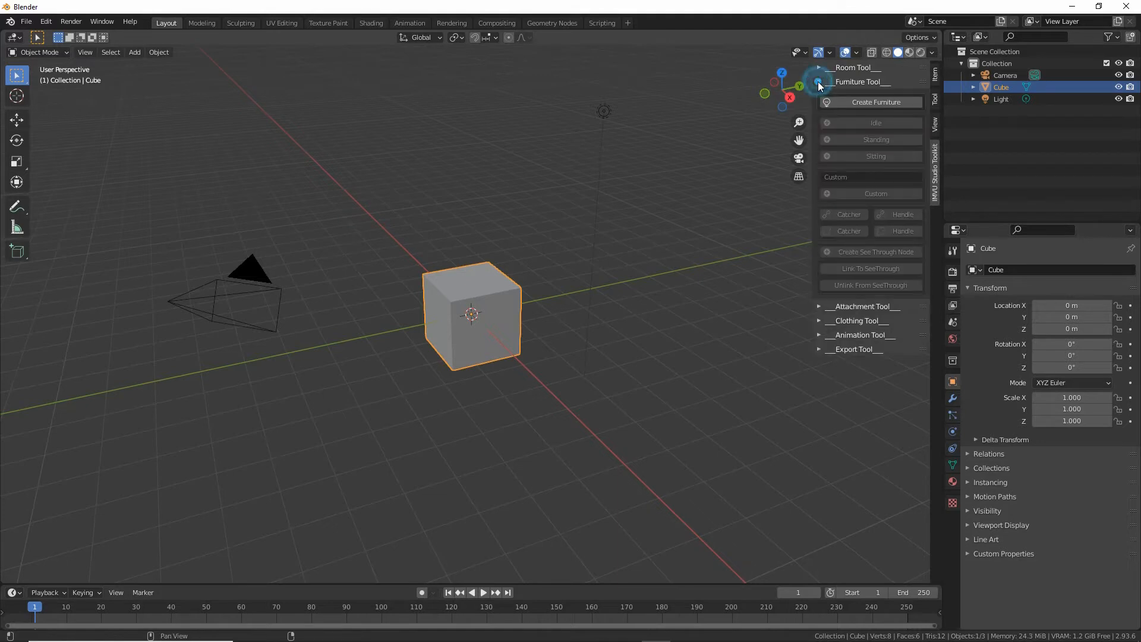
pyautogui.moveTo(560, 130)
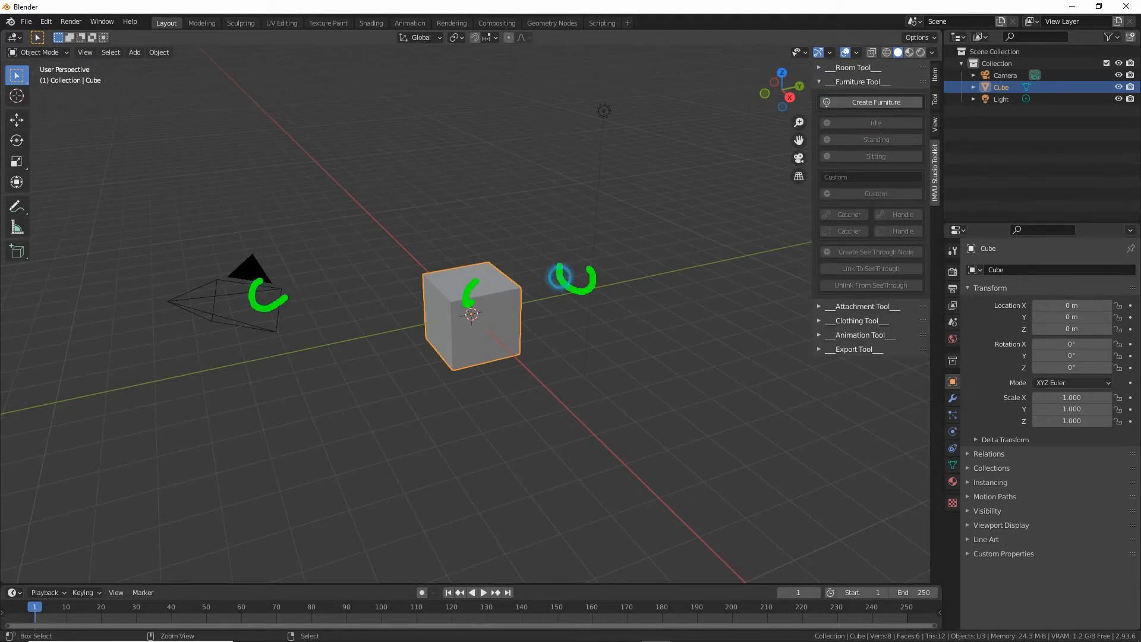
# Step: Create the furniture template scene and select its Attachment.Root node
pyautogui.click(870, 101)
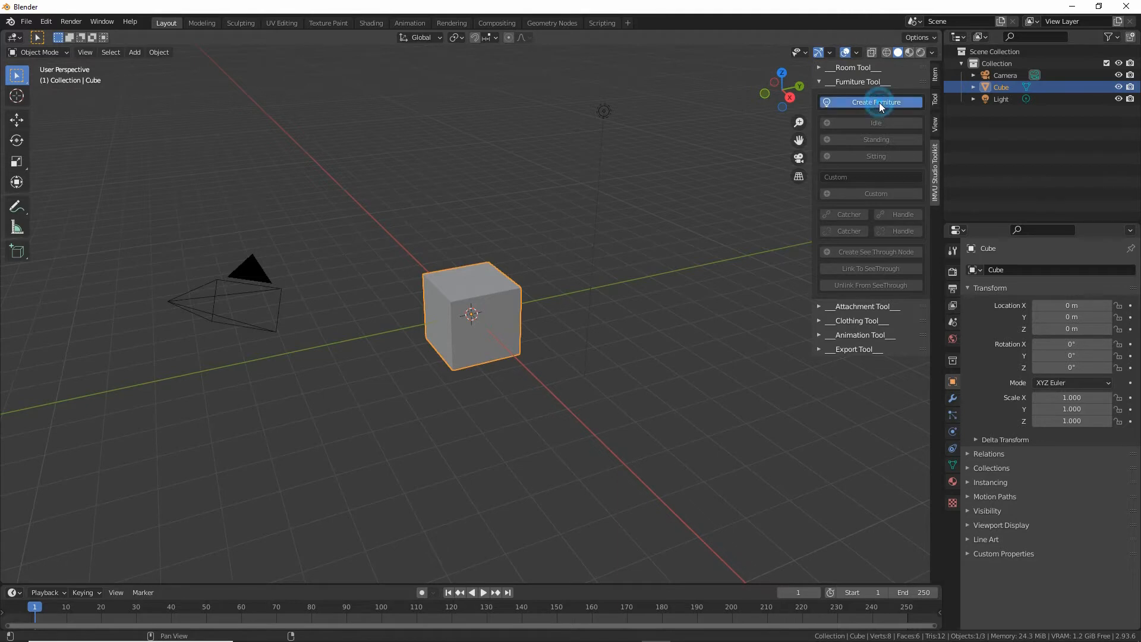
pyautogui.click(870, 102)
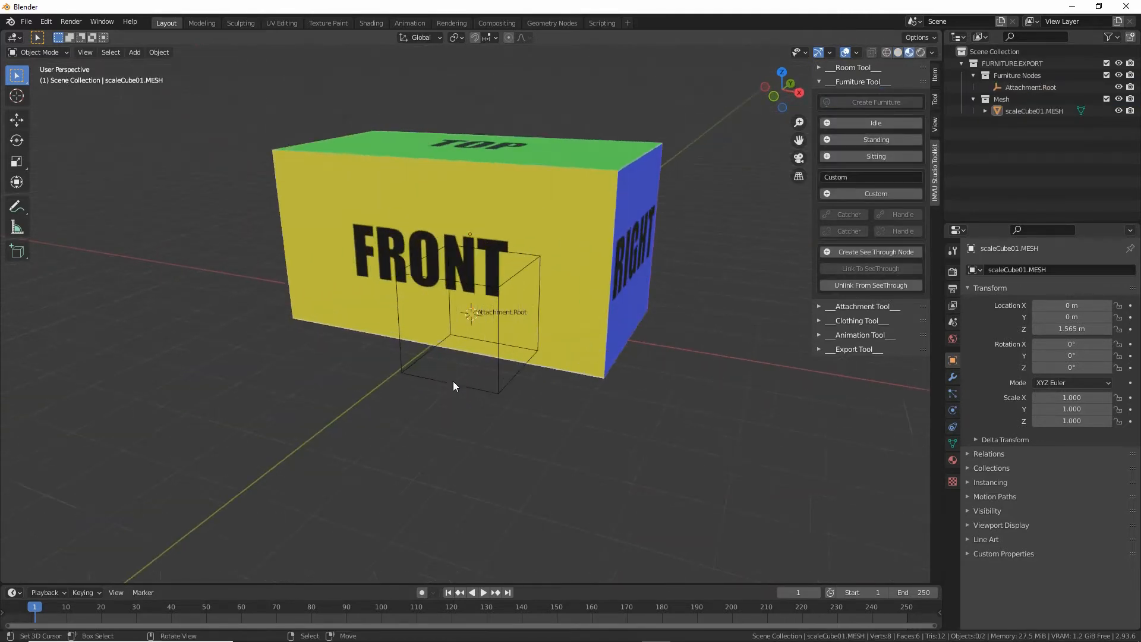
pyautogui.click(542, 186)
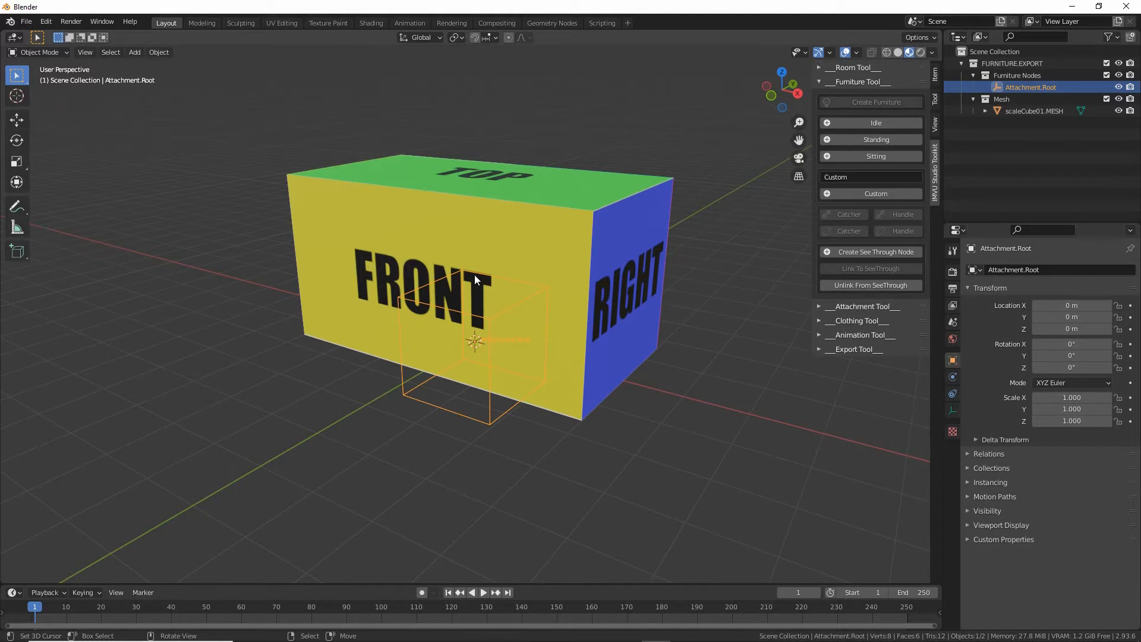
pyautogui.moveTo(61, 93)
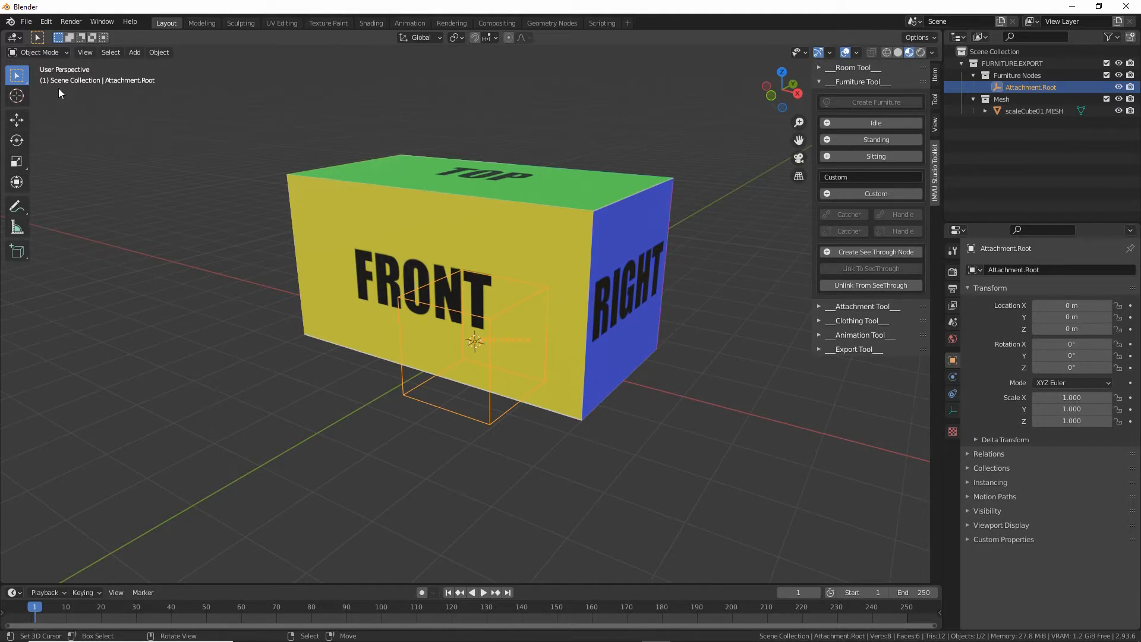
# Step: Save the scene as 'tooltest furniture.blend' in the Blender 2.8+ furniture folder
pyautogui.click(25, 22)
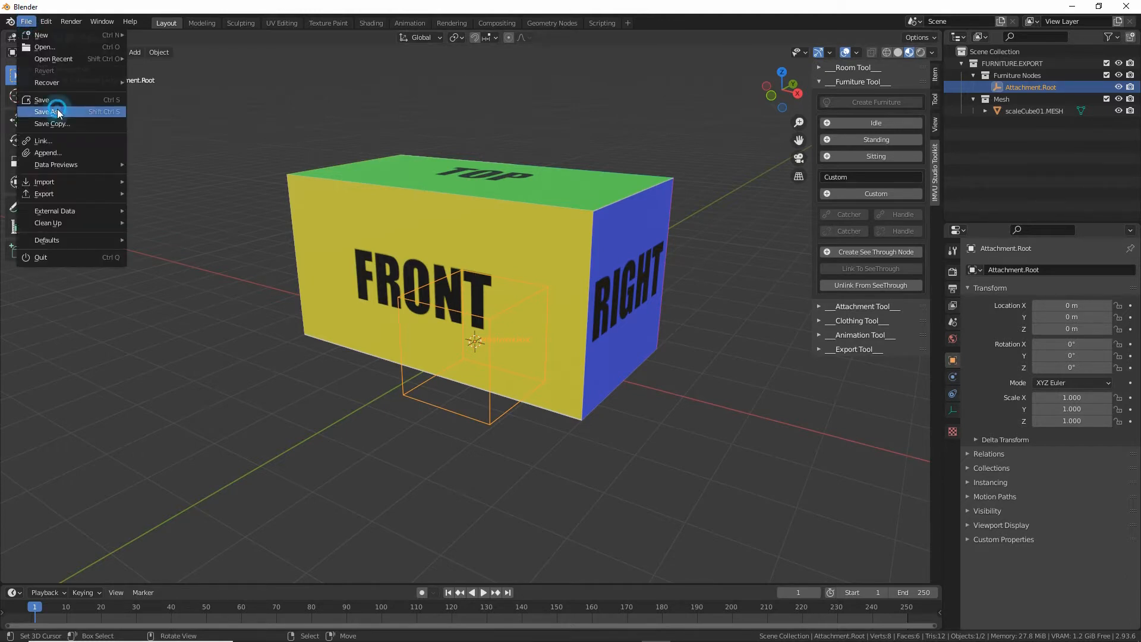
pyautogui.click(46, 112)
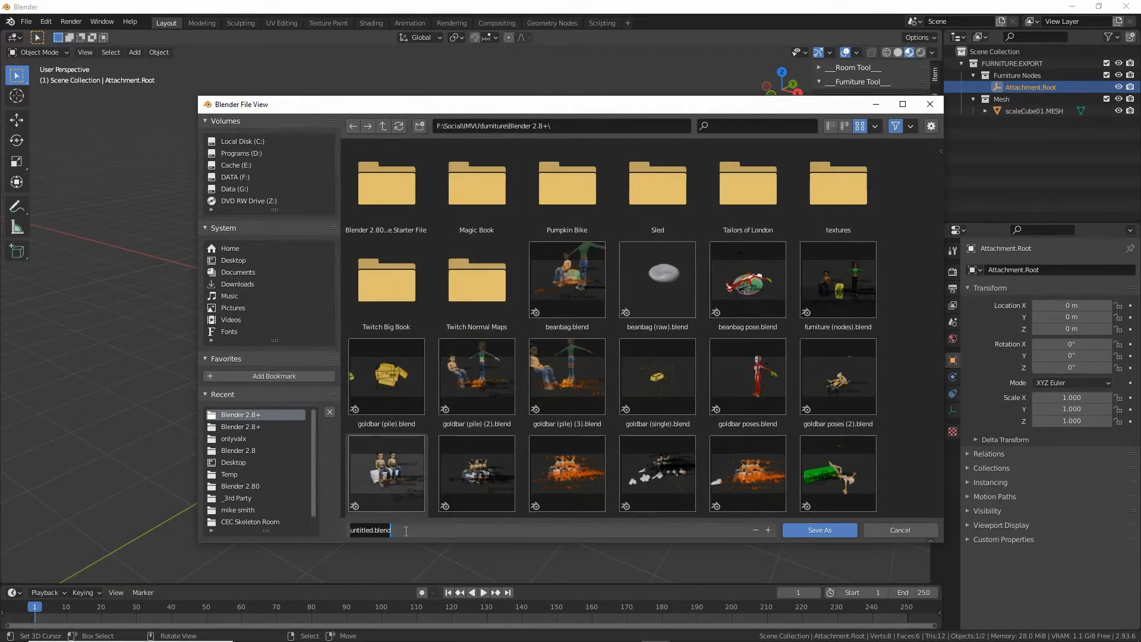
pyautogui.write('tooltest')
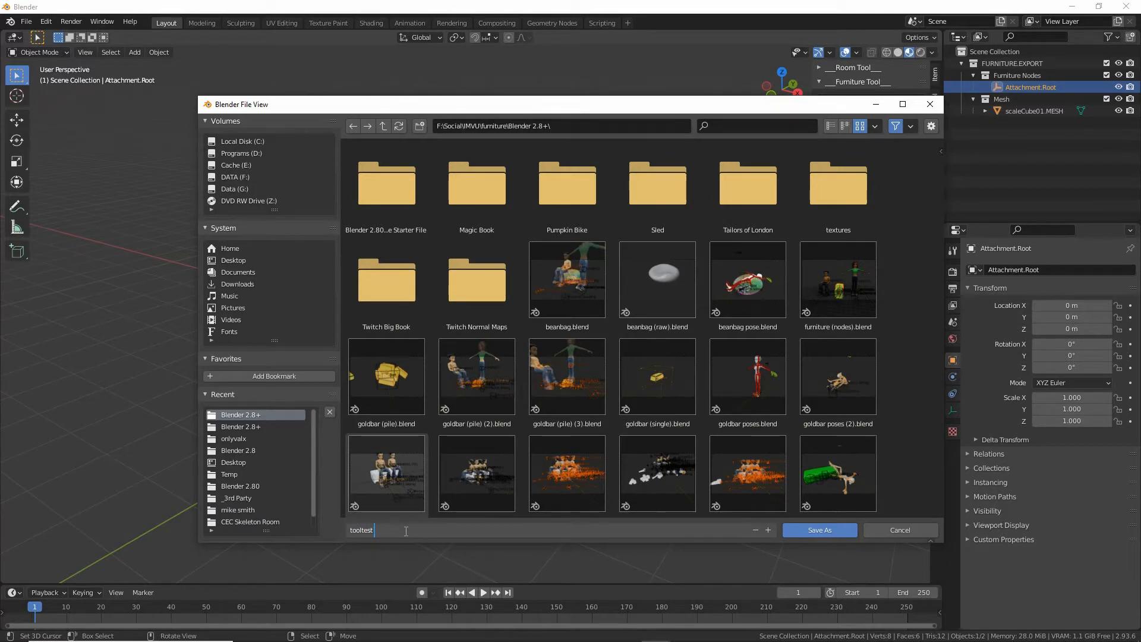
pyautogui.write('furniture.blend')
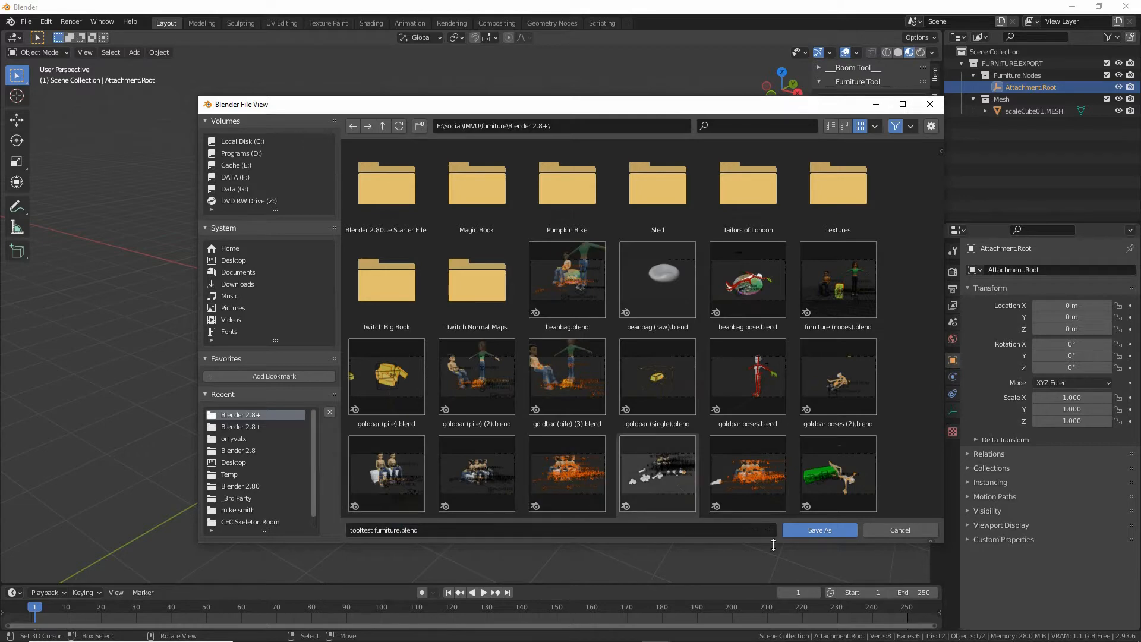
pyautogui.click(819, 530)
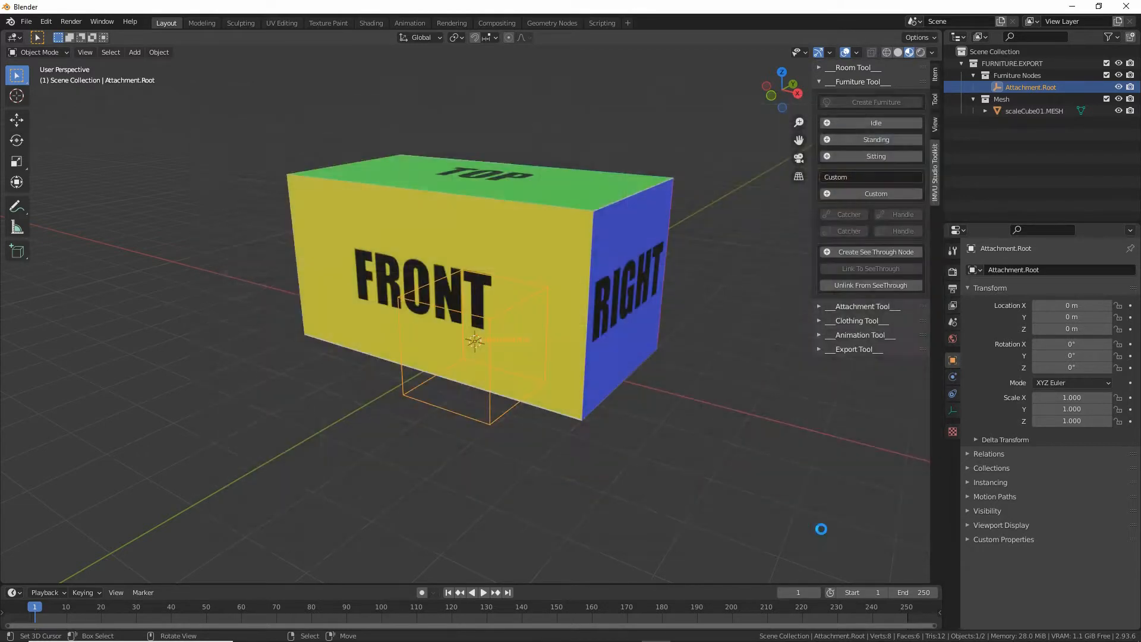
pyautogui.press('ctrl+s')
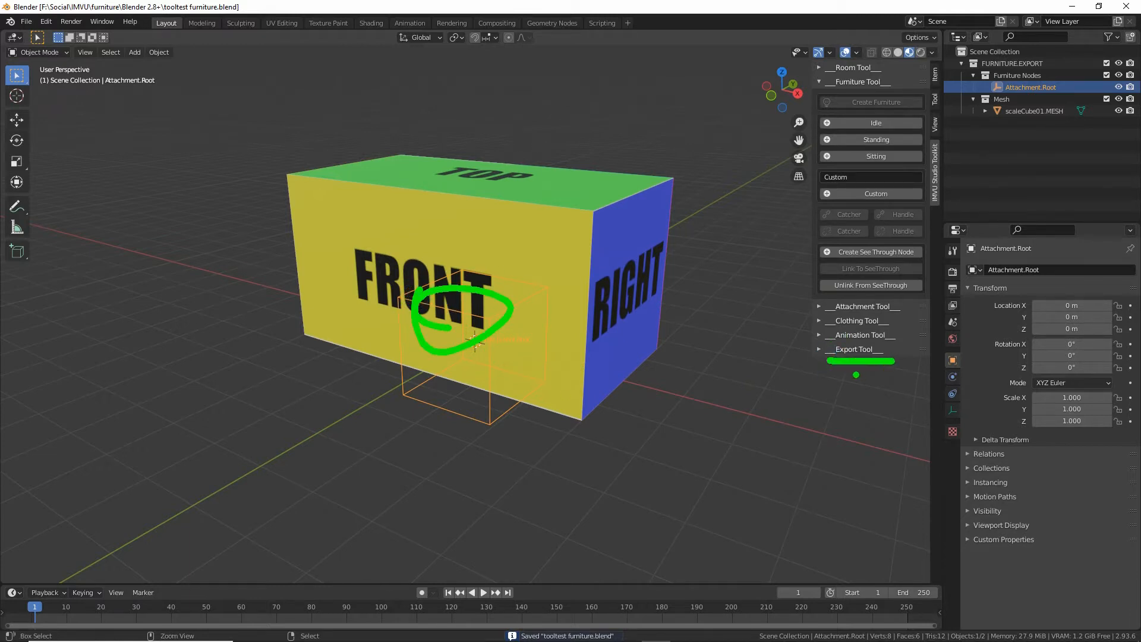
# Step: Expand the Export Tool section and export the furniture scene
pyautogui.click(818, 349)
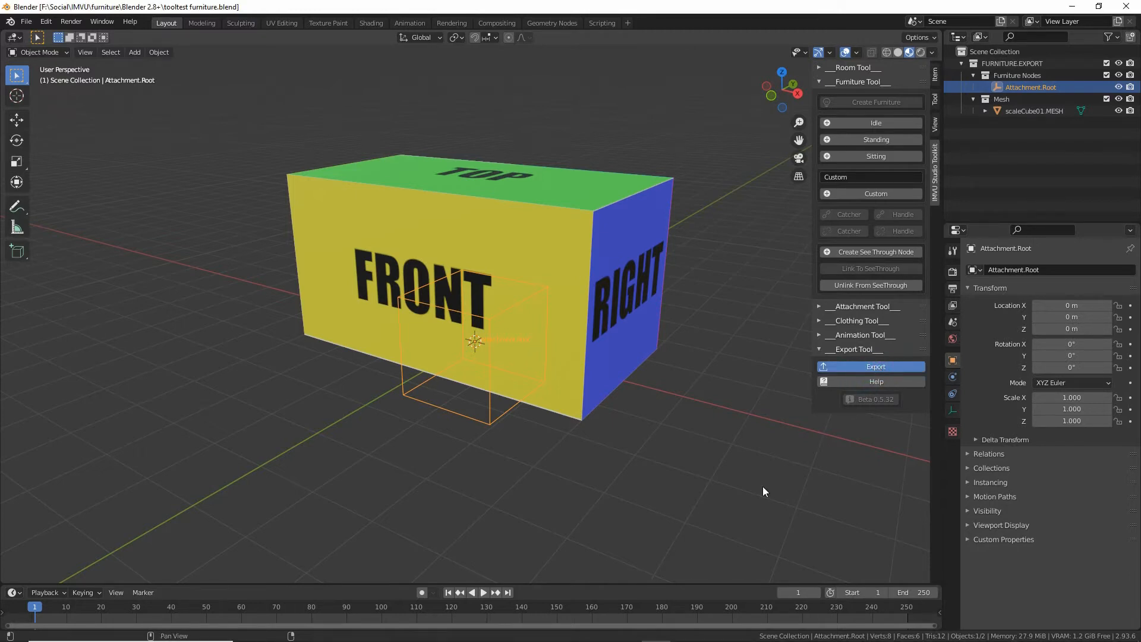
pyautogui.click(876, 366)
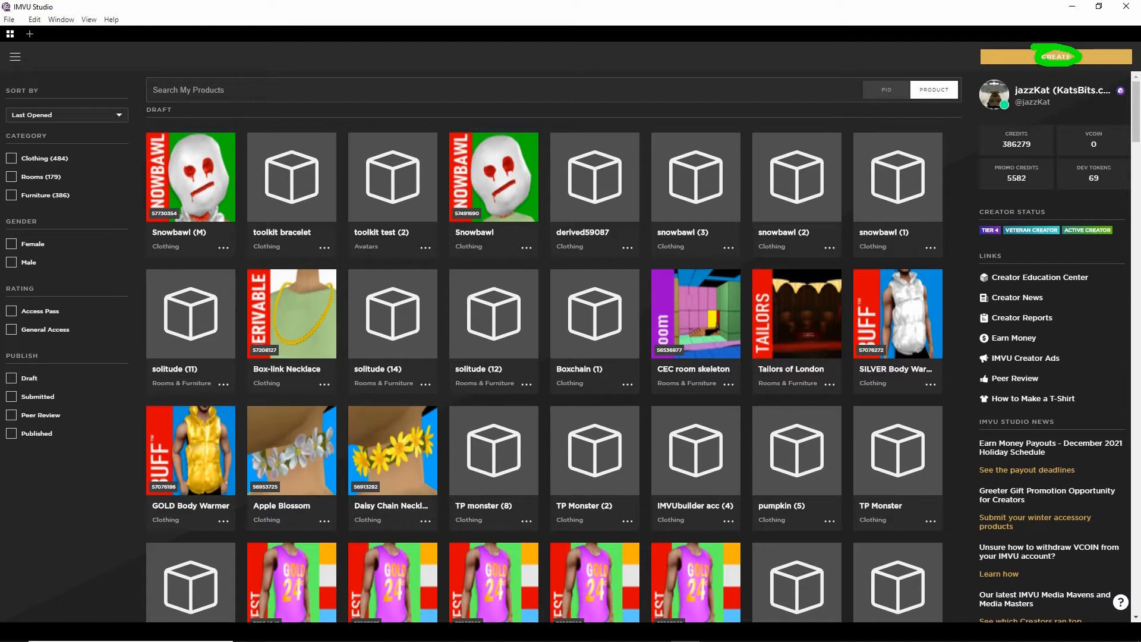
# Step: Derive a new product from the Empty Furniture base in the furniture category
pyautogui.click(1054, 56)
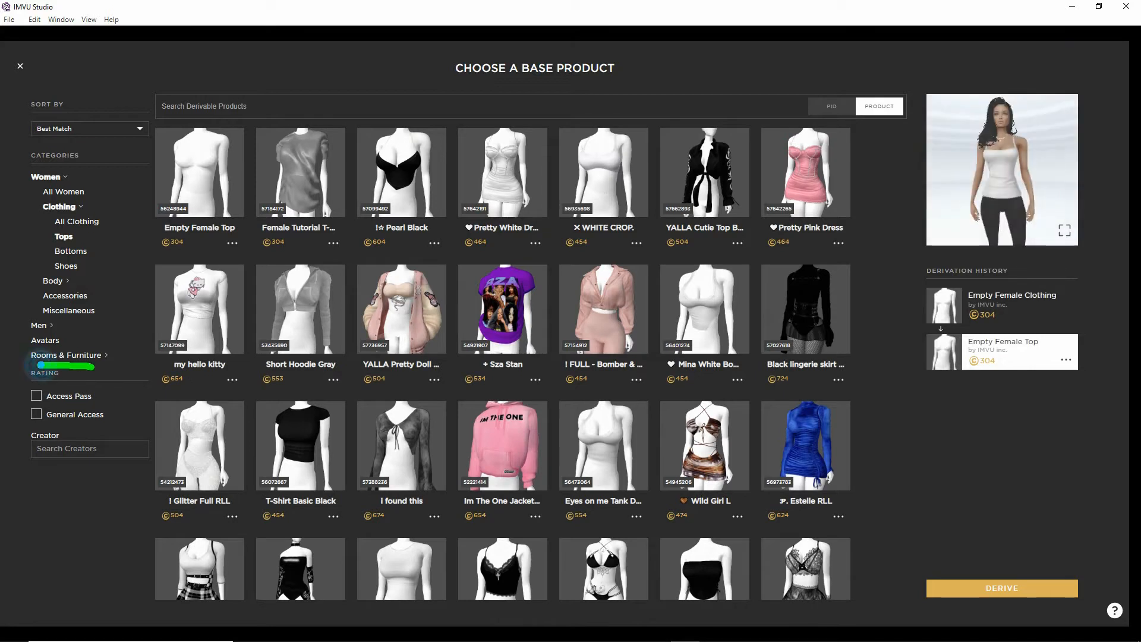
pyautogui.click(65, 355)
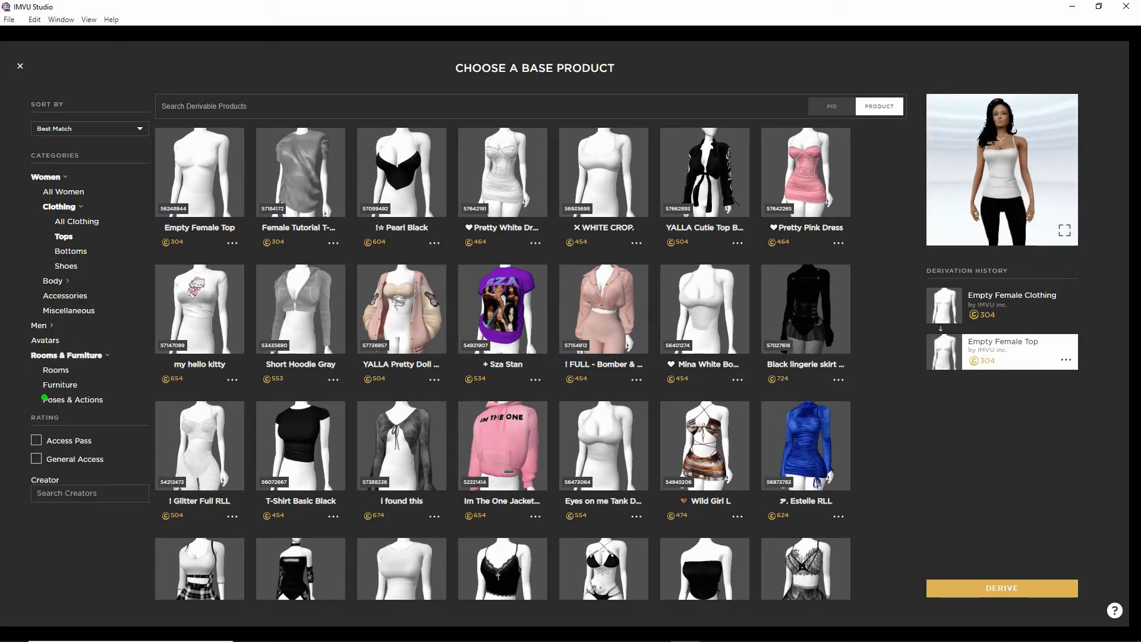
pyautogui.click(45, 176)
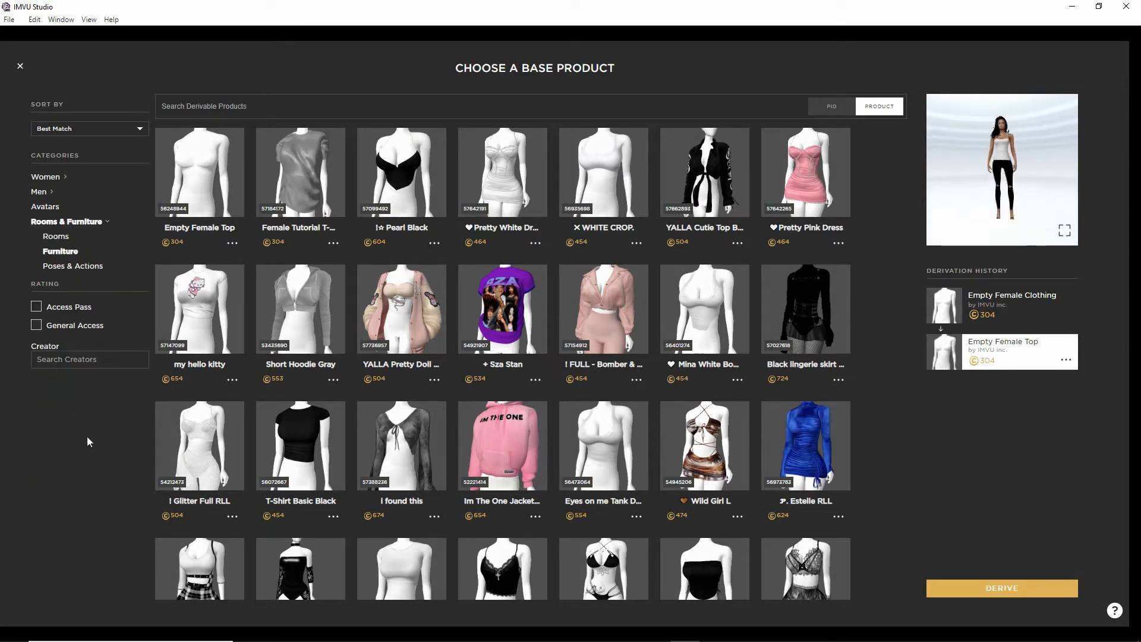
pyautogui.click(61, 251)
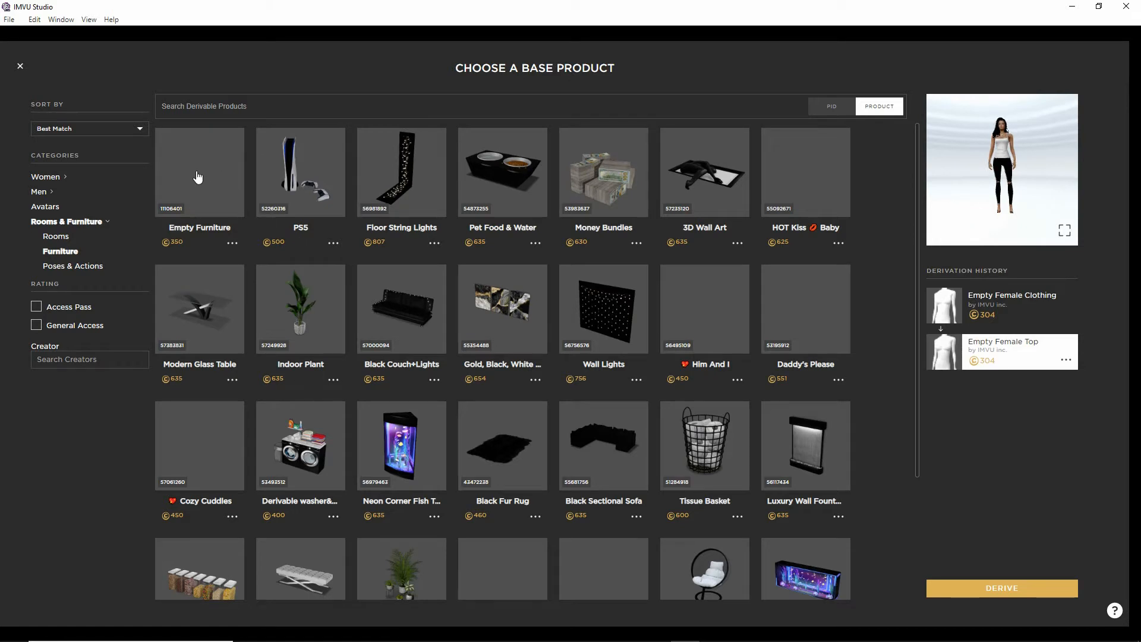
pyautogui.click(198, 172)
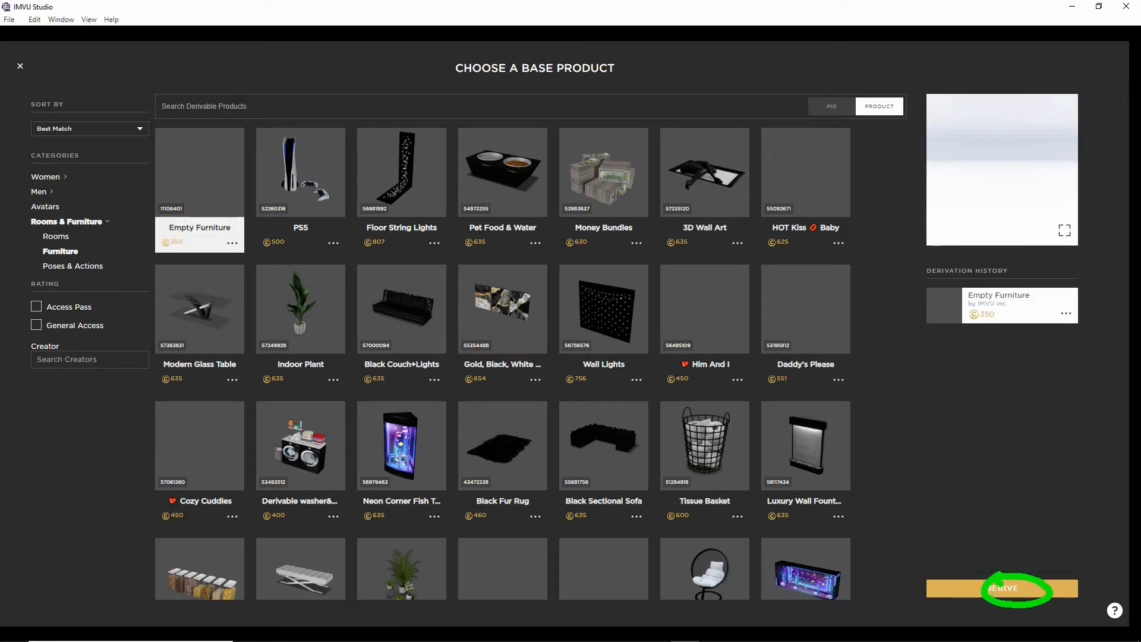
pyautogui.moveTo(881, 502)
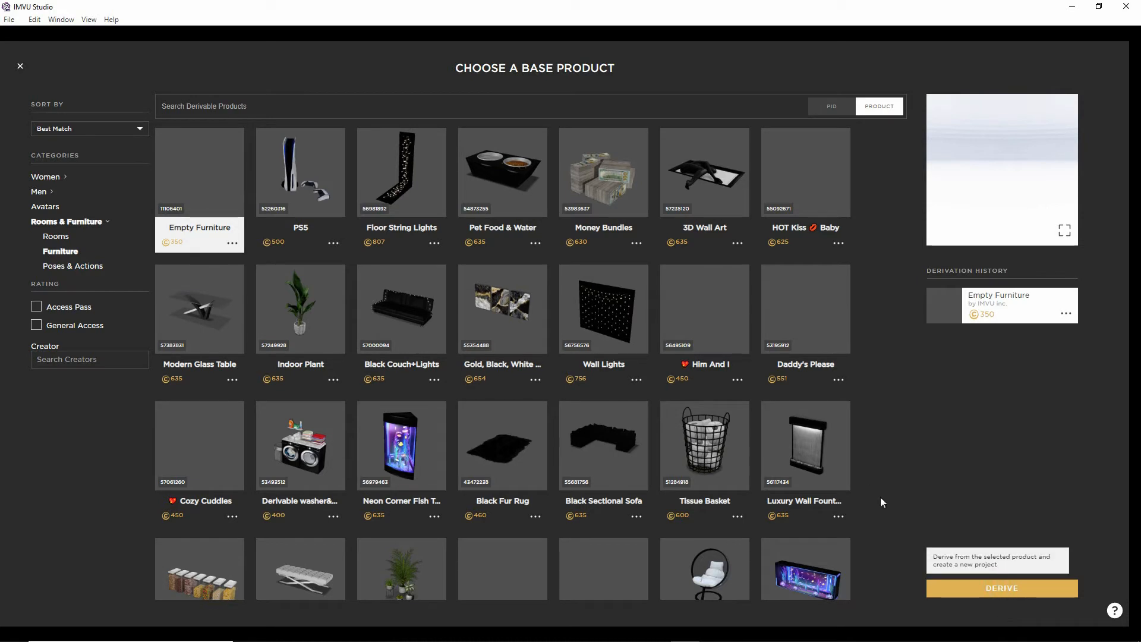
pyautogui.click(1001, 588)
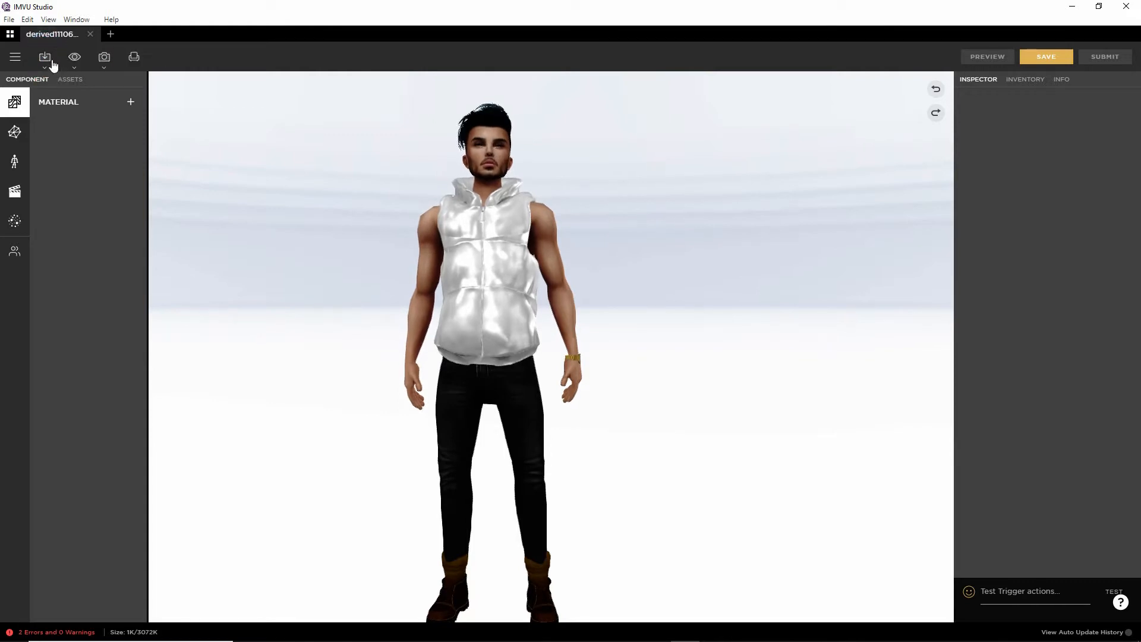
# Step: Start an FBX import and browse to the IMVU > furniture > Blender 2.8+ folder
pyautogui.click(44, 57)
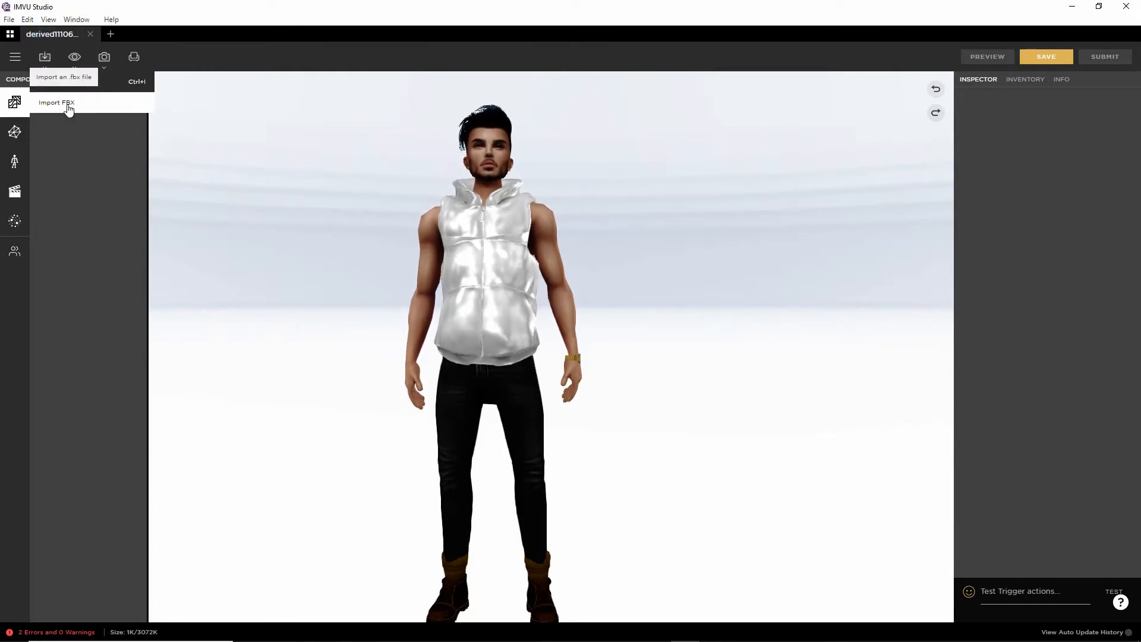
pyautogui.click(56, 103)
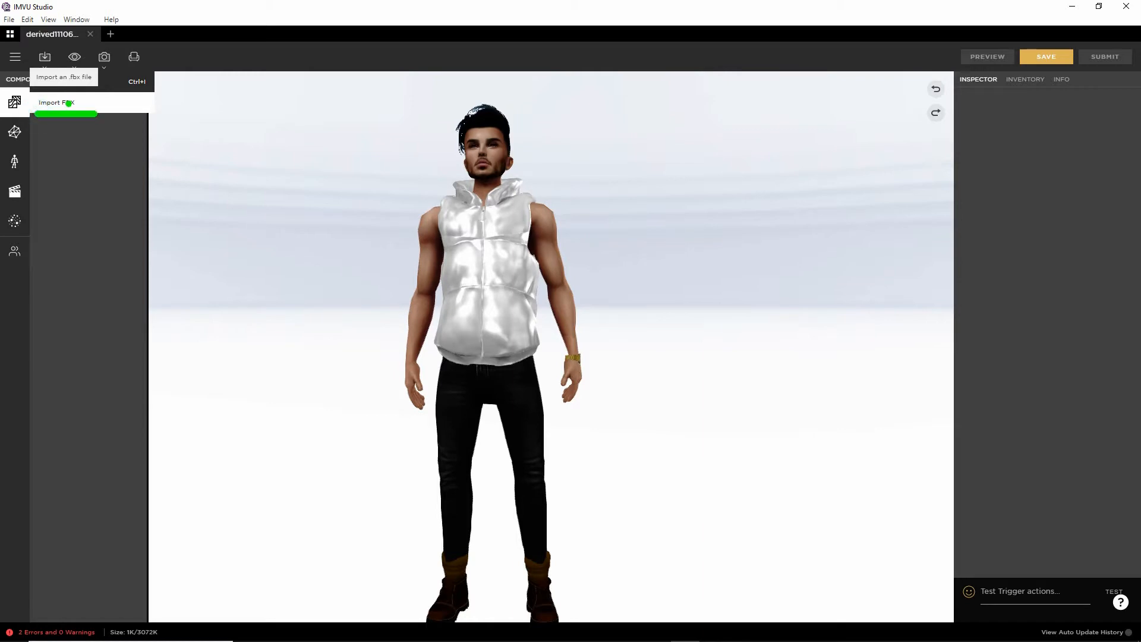
pyautogui.moveTo(44, 57)
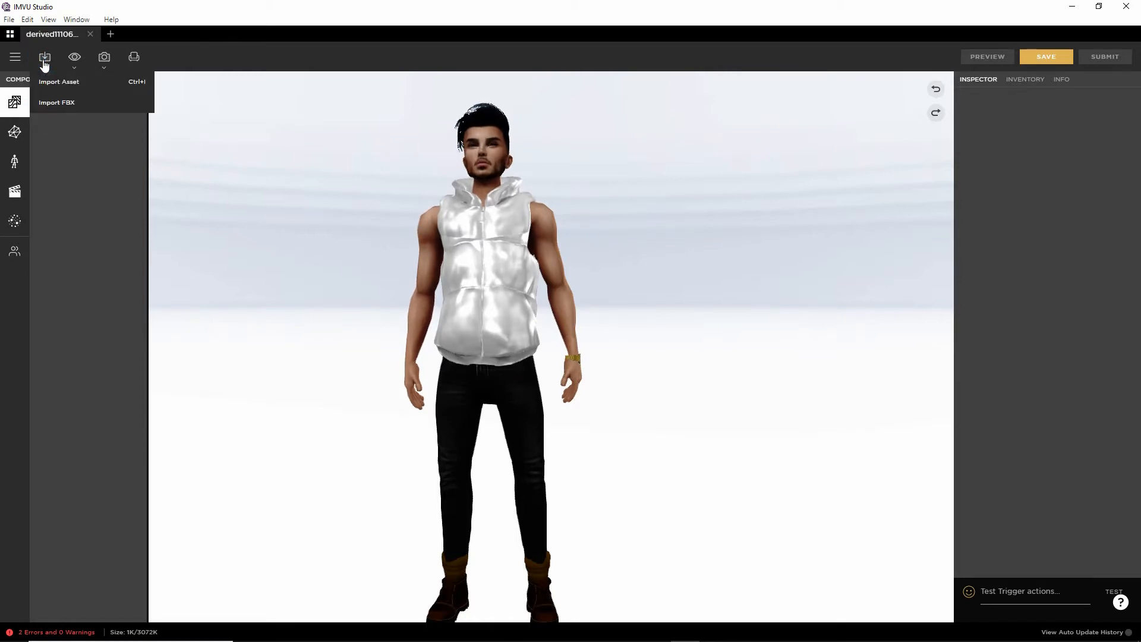
pyautogui.click(57, 102)
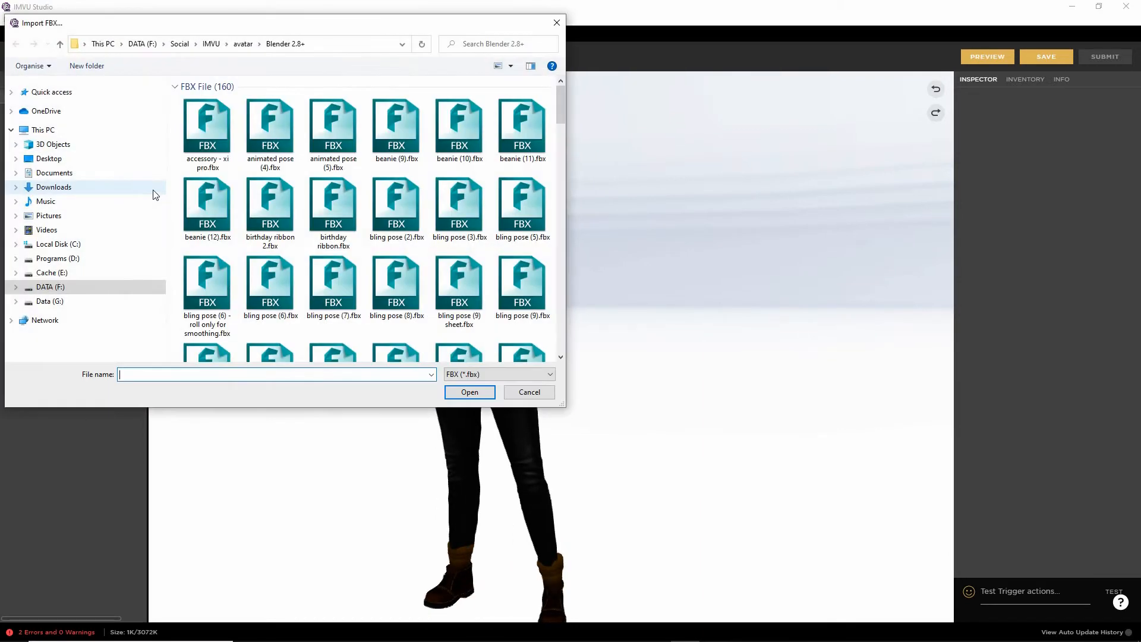
pyautogui.click(211, 44)
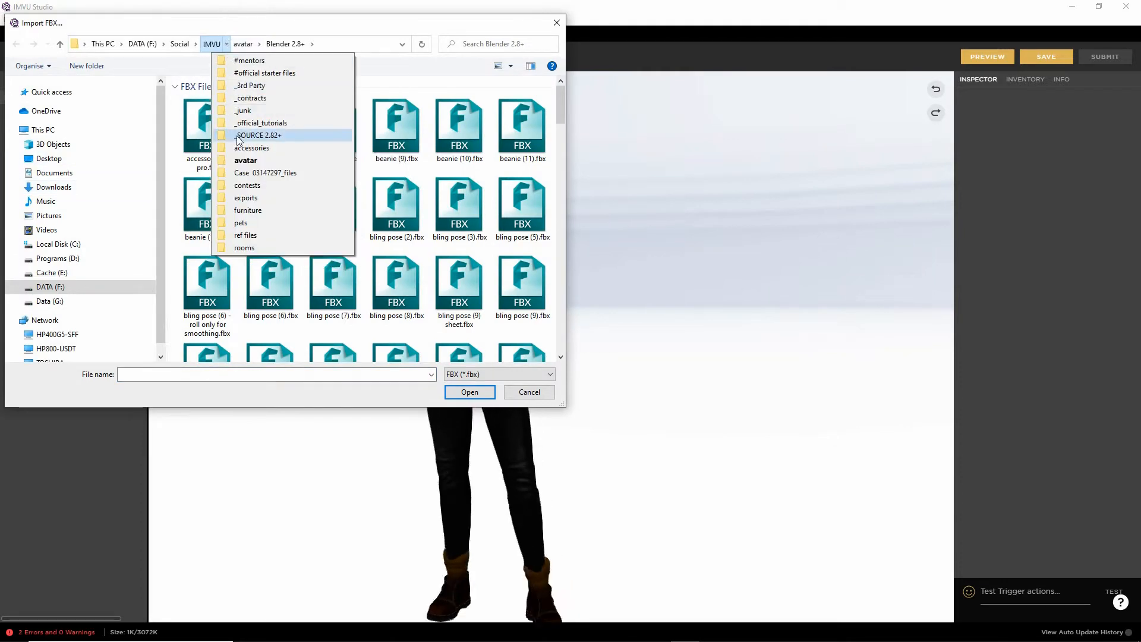
pyautogui.click(247, 210)
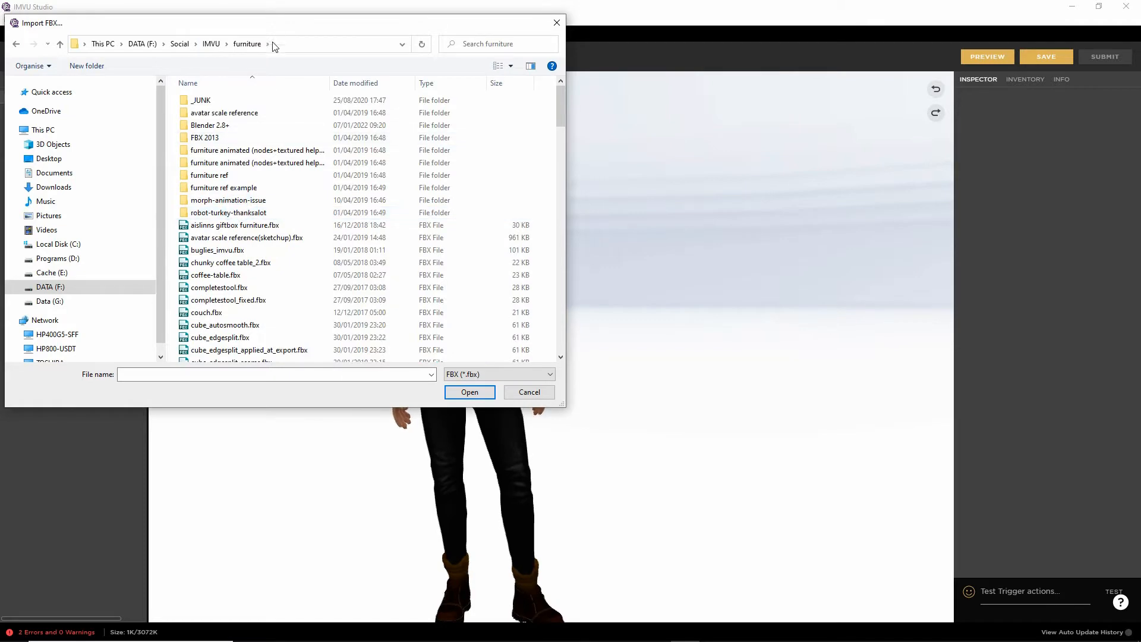
pyautogui.doubleClick(209, 125)
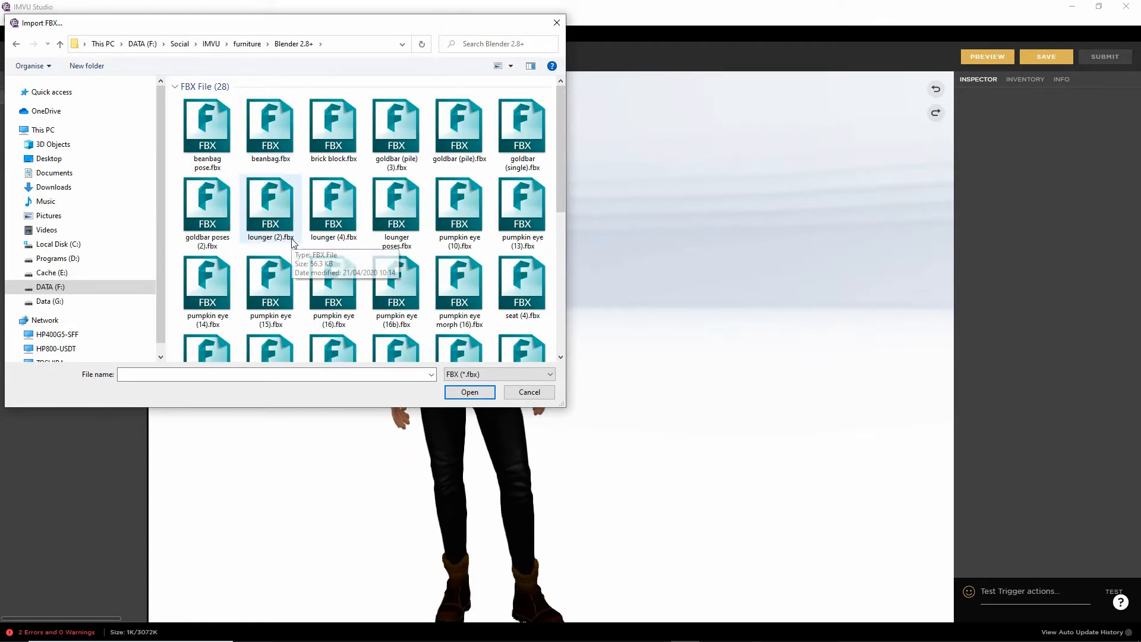
# Step: Choose tooltest furniture.fbx and open it for import
pyautogui.scroll(-3)
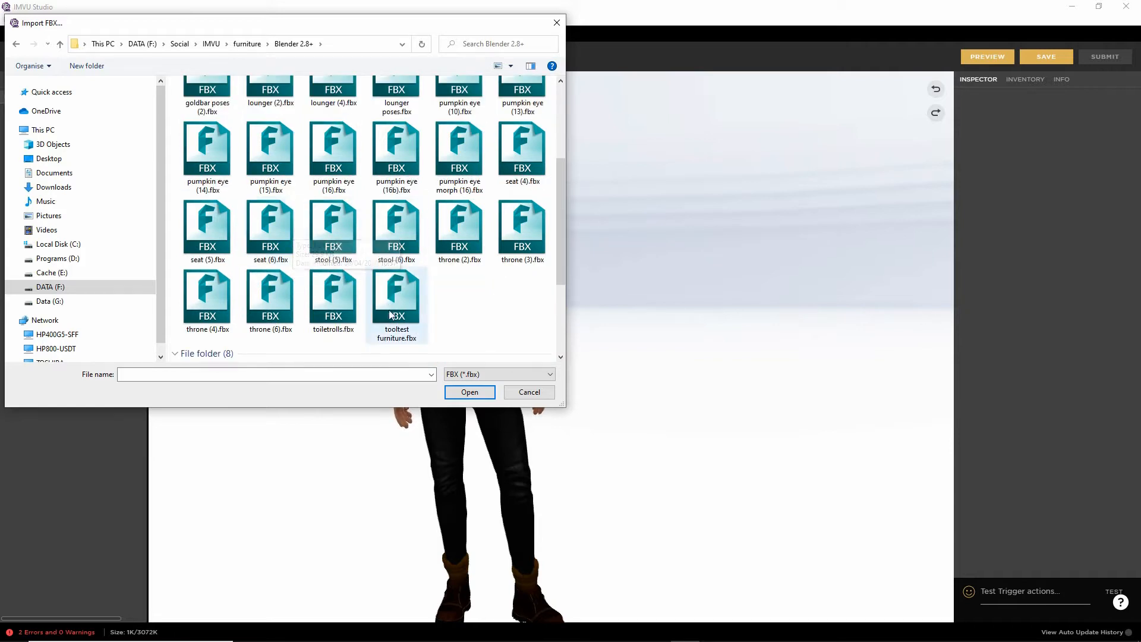
pyautogui.click(396, 295)
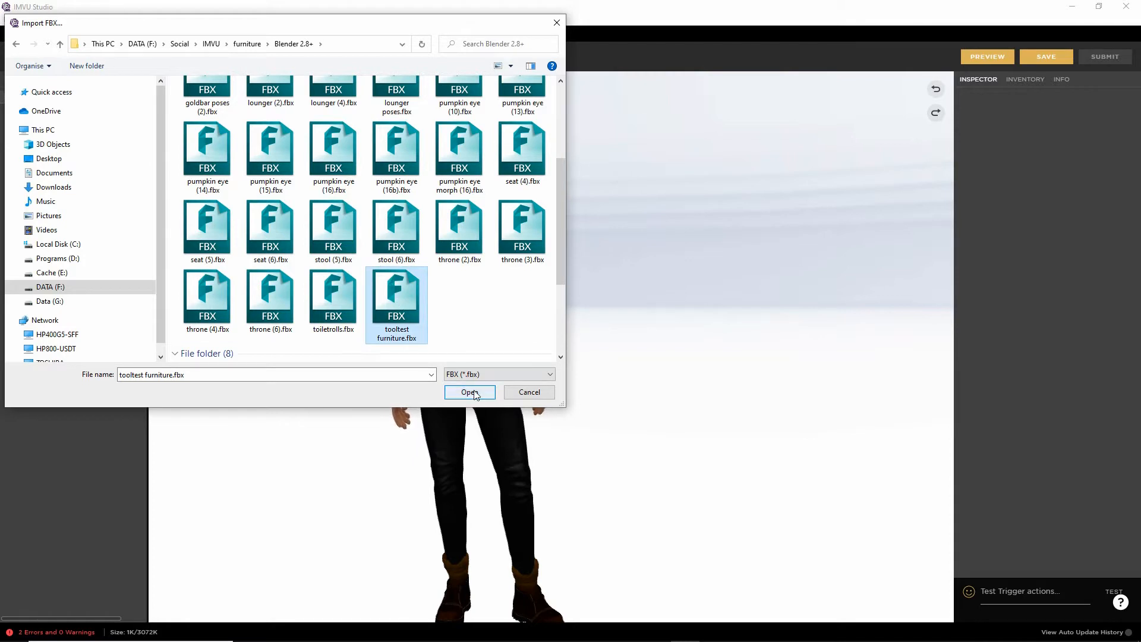
pyautogui.click(470, 391)
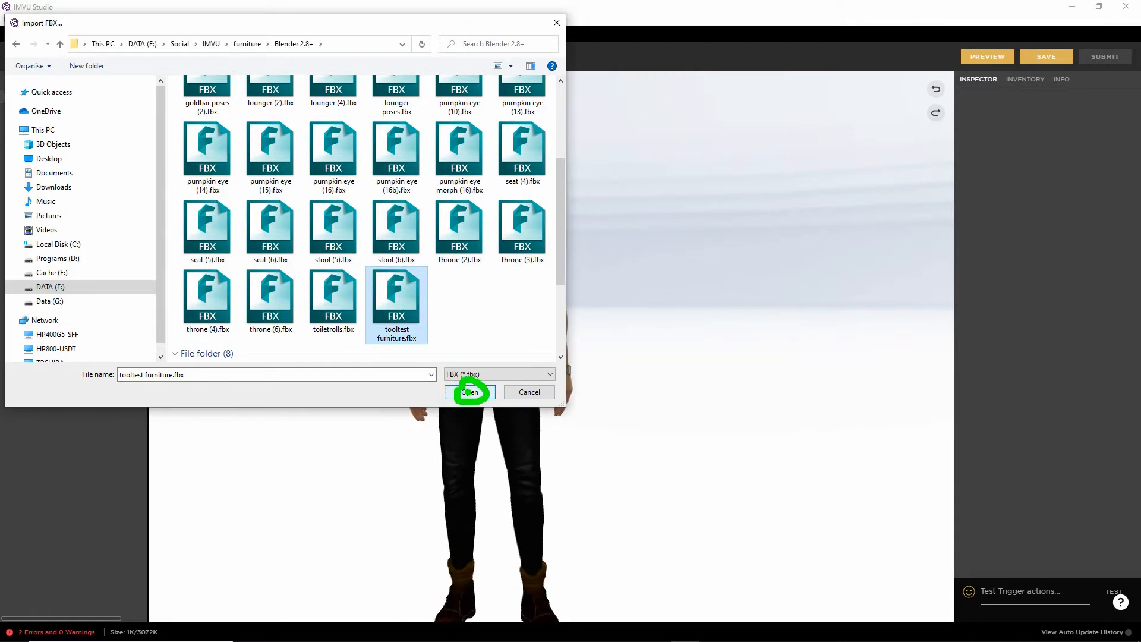
pyautogui.click(469, 392)
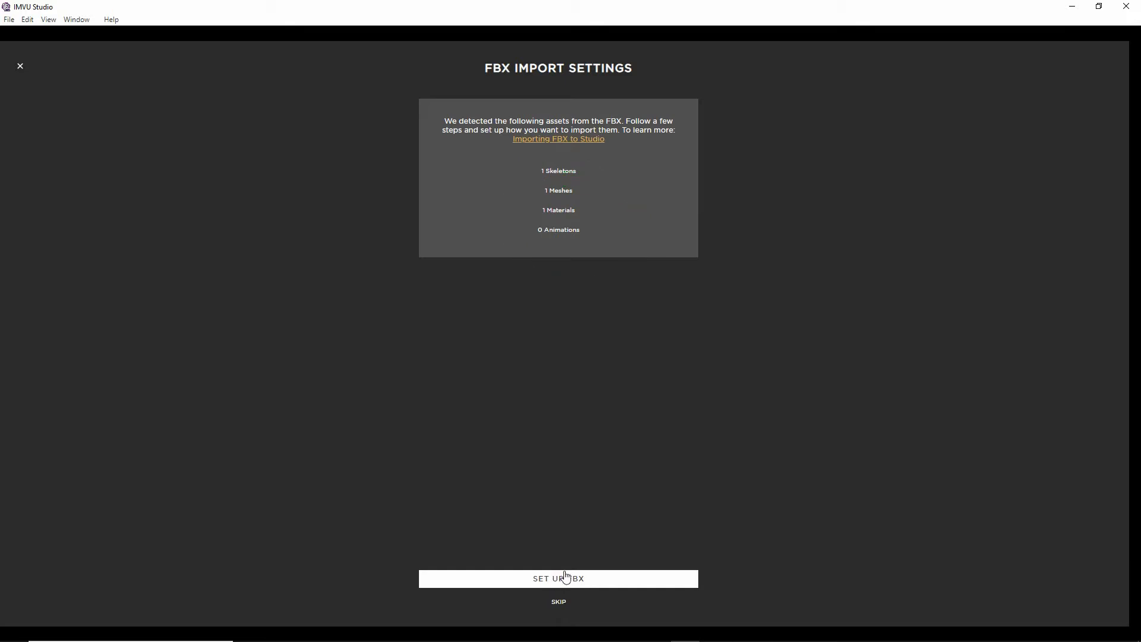
pyautogui.moveTo(573, 571)
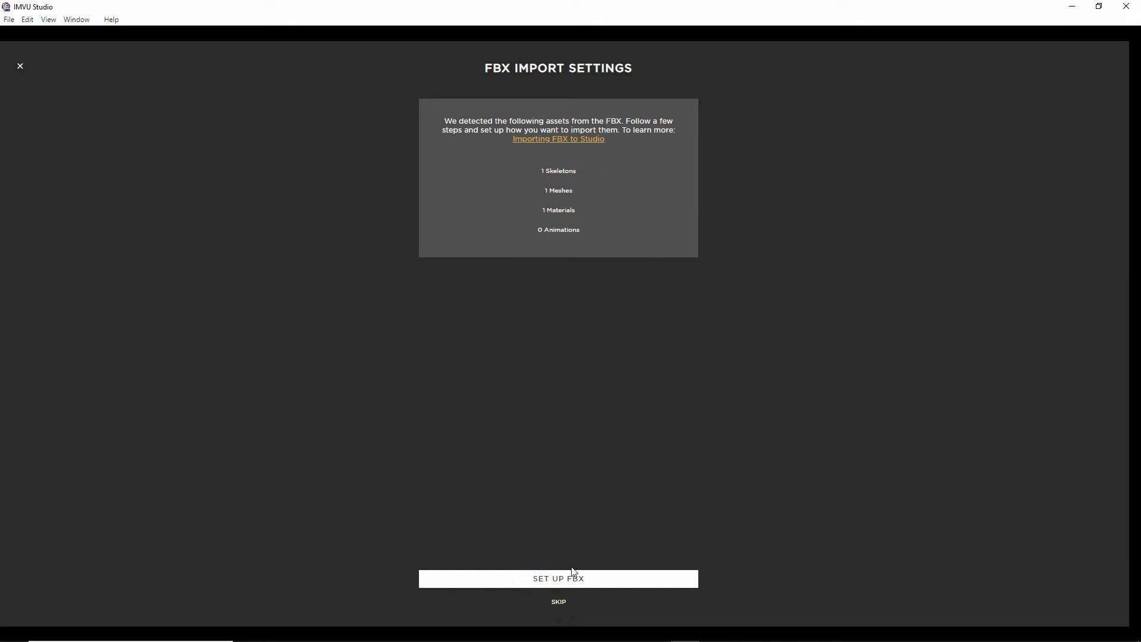
# Step: Step through Skeleton & Mesh, Material and Animation with defaults, review and import the assets
pyautogui.click(558, 578)
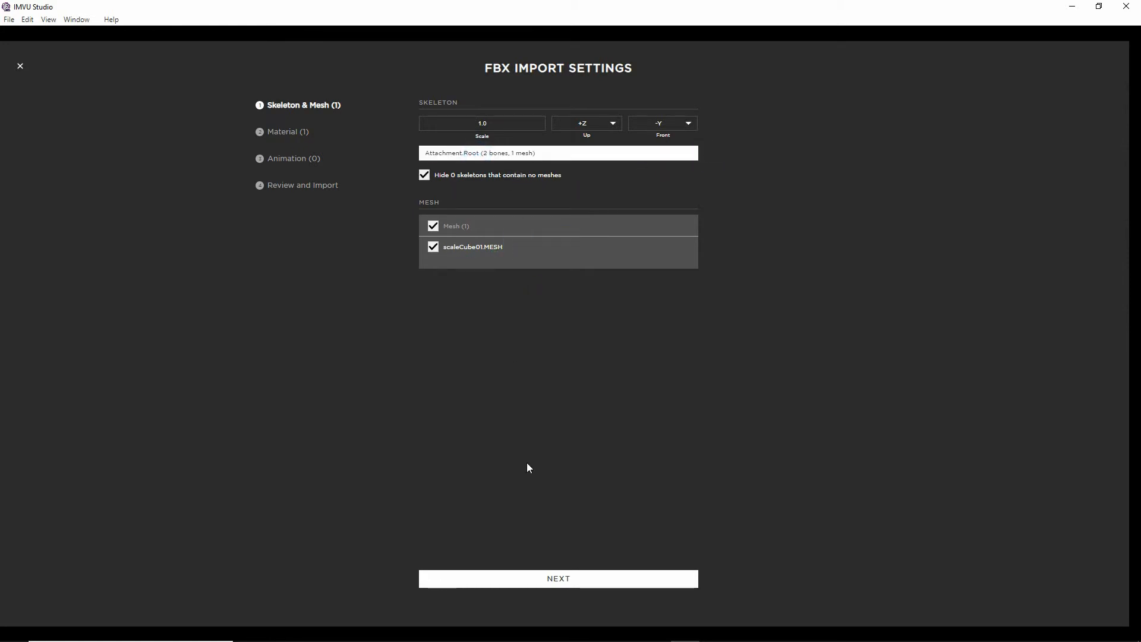
pyautogui.click(558, 579)
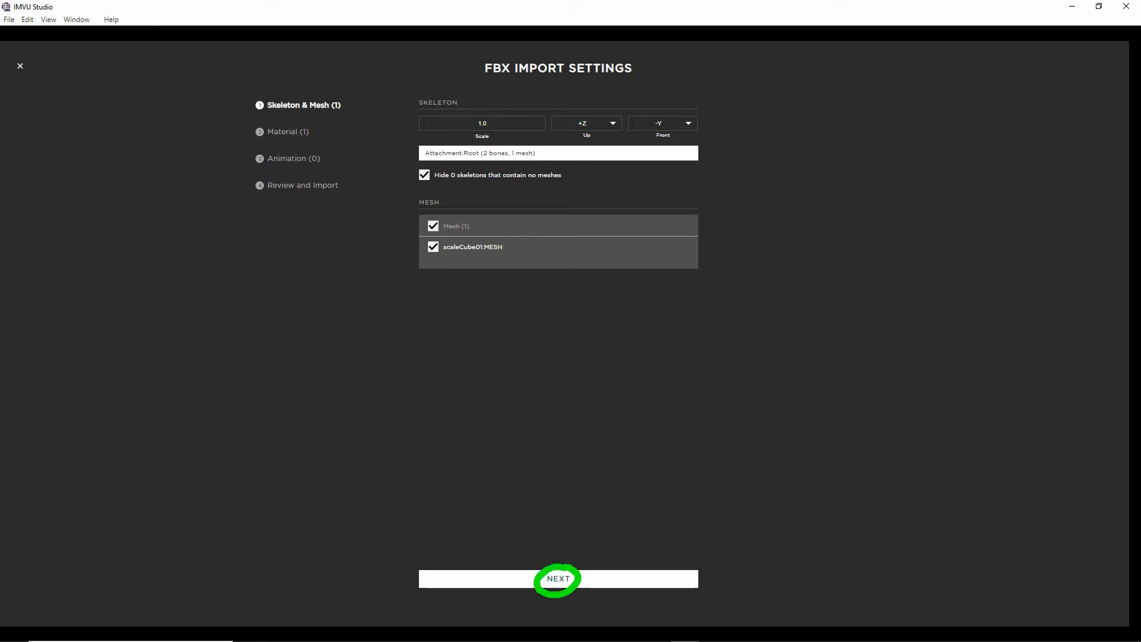
pyautogui.click(558, 579)
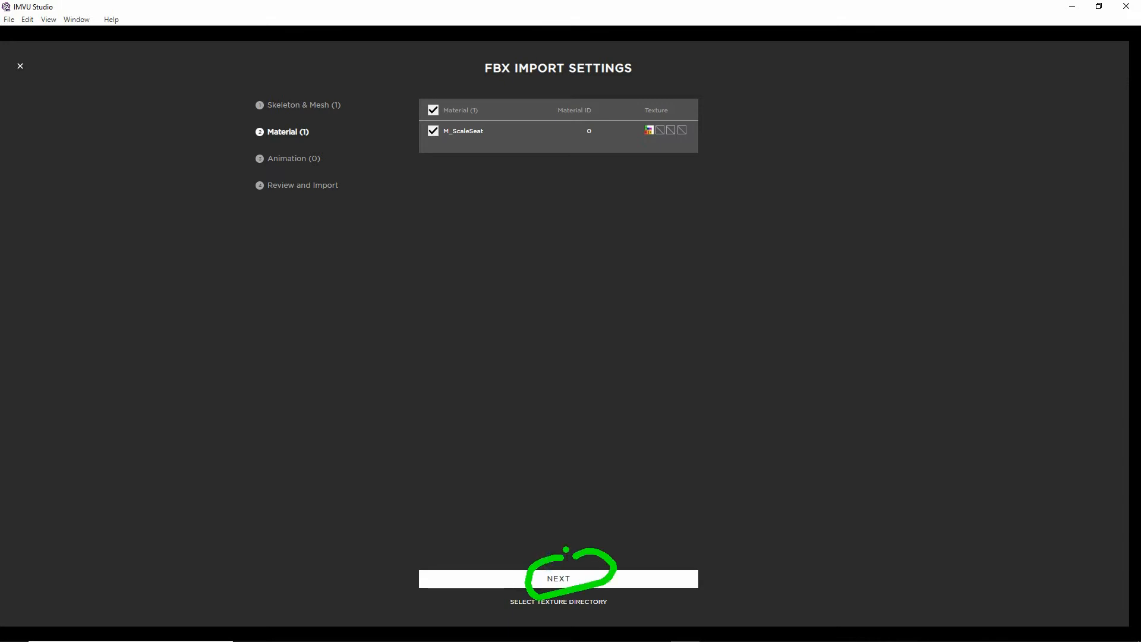
pyautogui.click(558, 579)
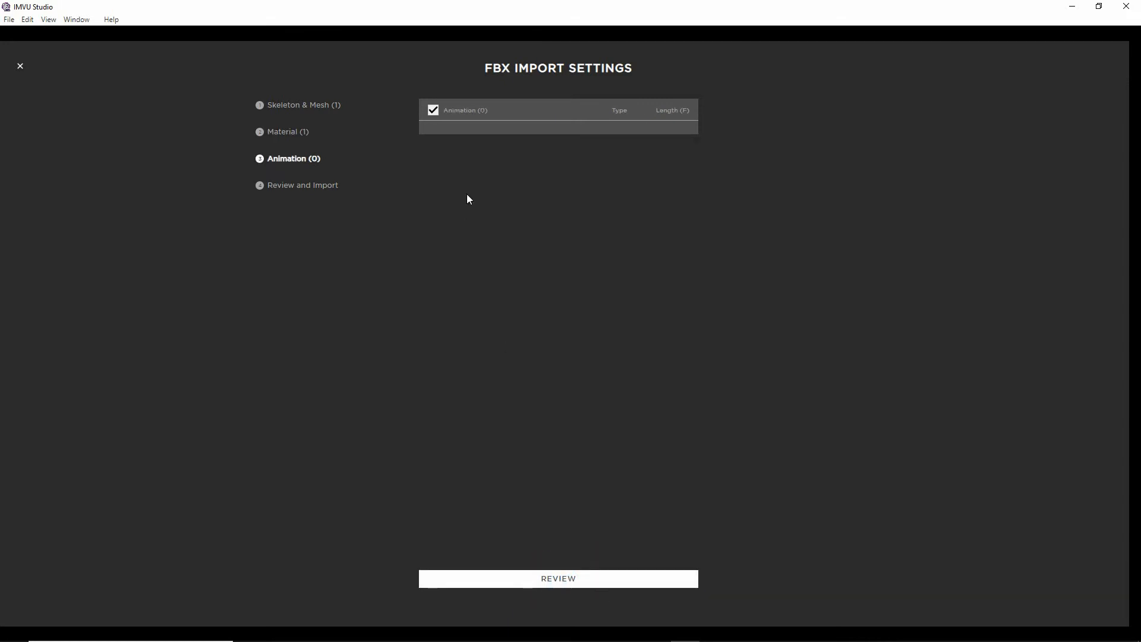
pyautogui.click(557, 578)
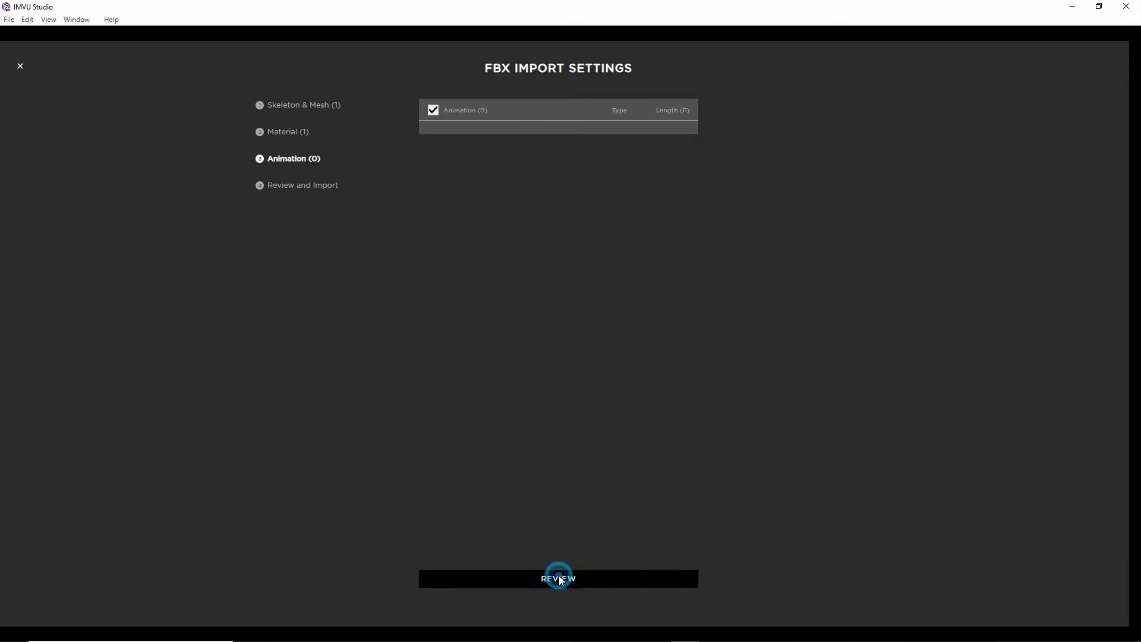
pyautogui.click(557, 577)
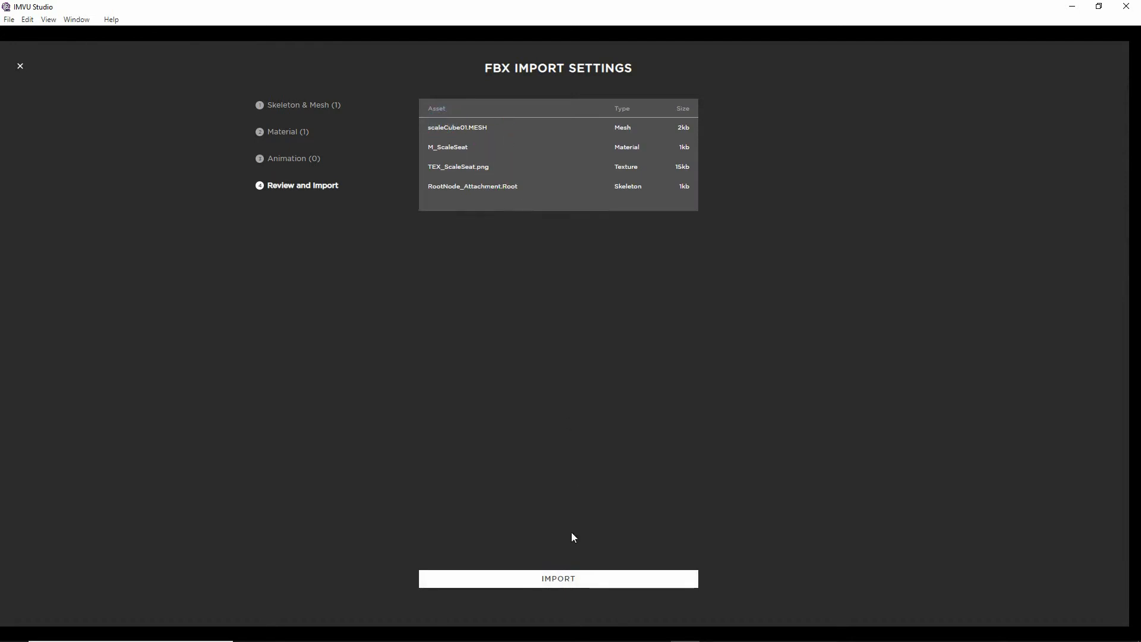
pyautogui.click(557, 578)
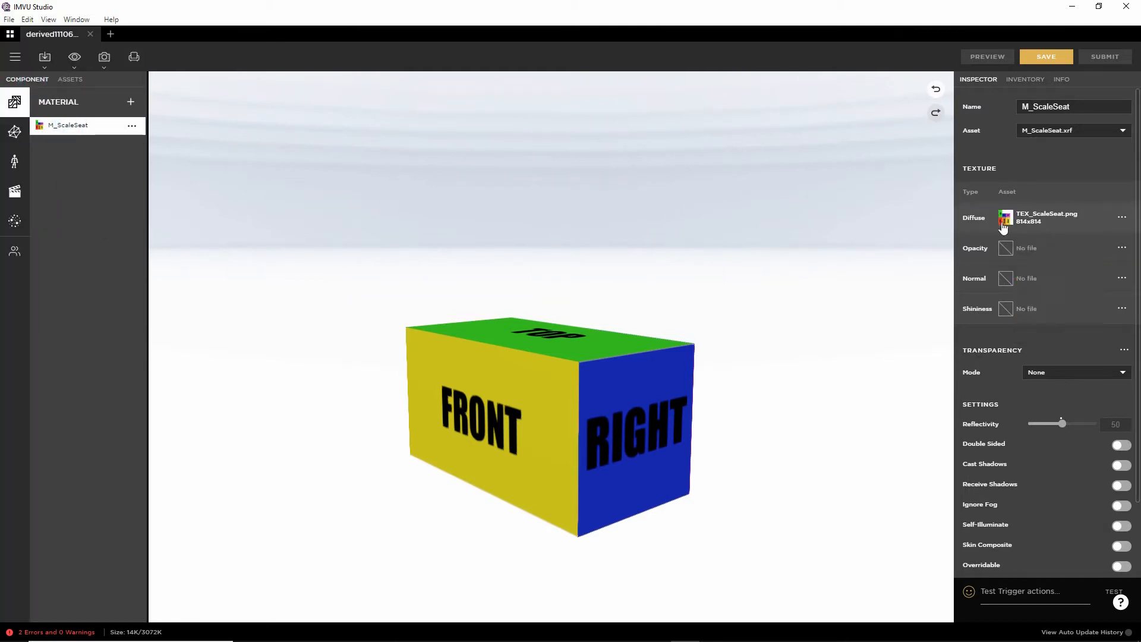
pyautogui.moveTo(1004, 289)
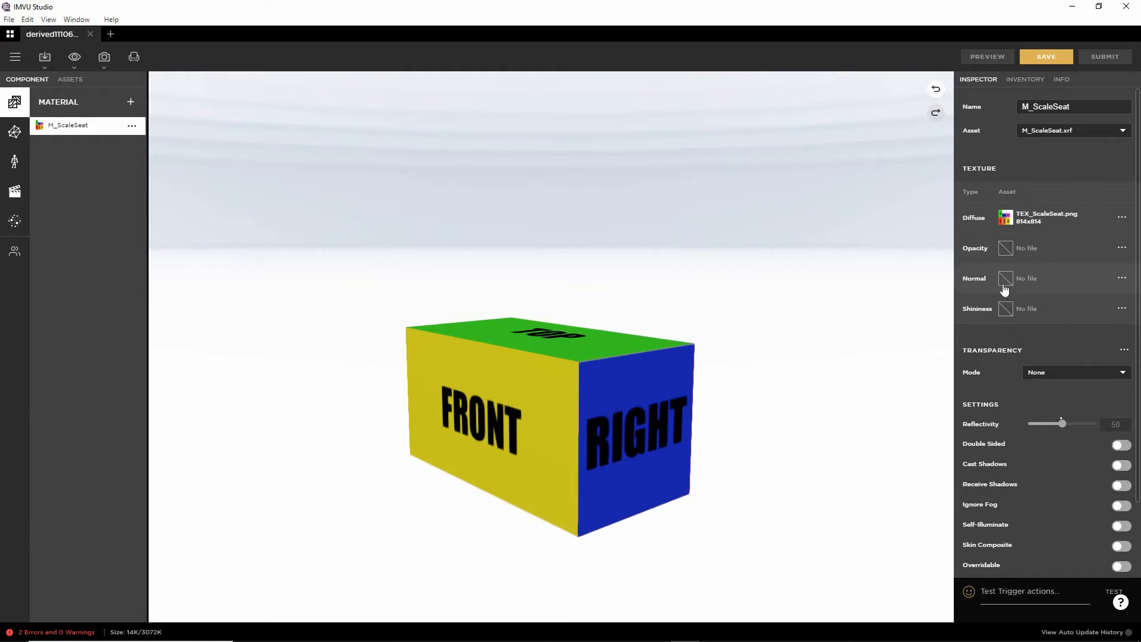
pyautogui.moveTo(886, 354)
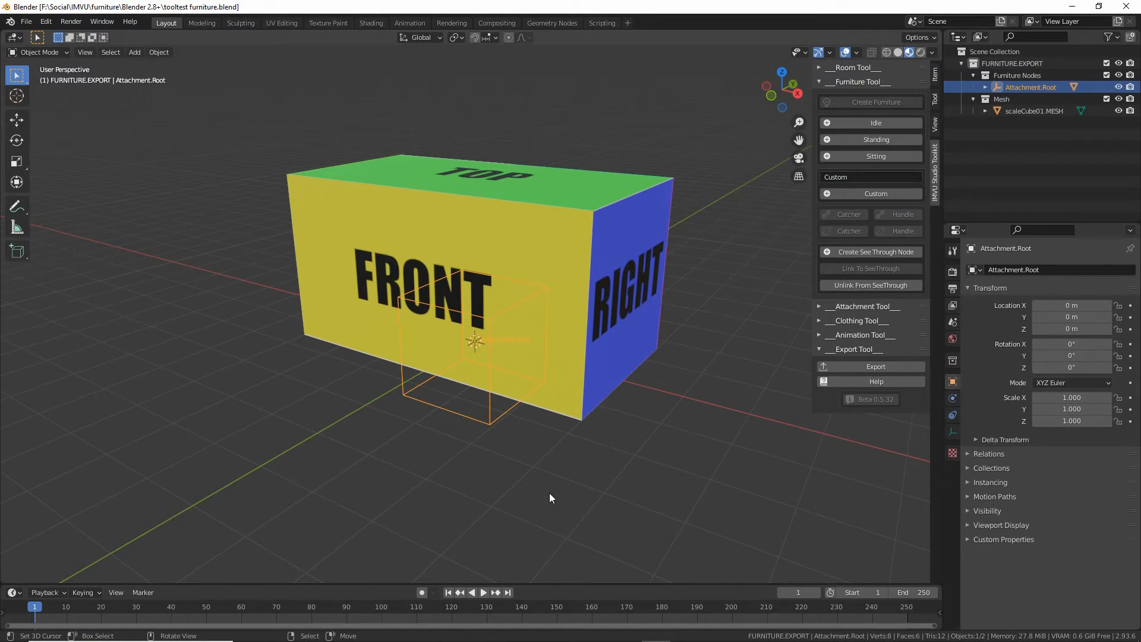
# Step: Select the Attachment.Root node, then the scaleCube01 mesh, to compare their Z positions
pyautogui.click(491, 425)
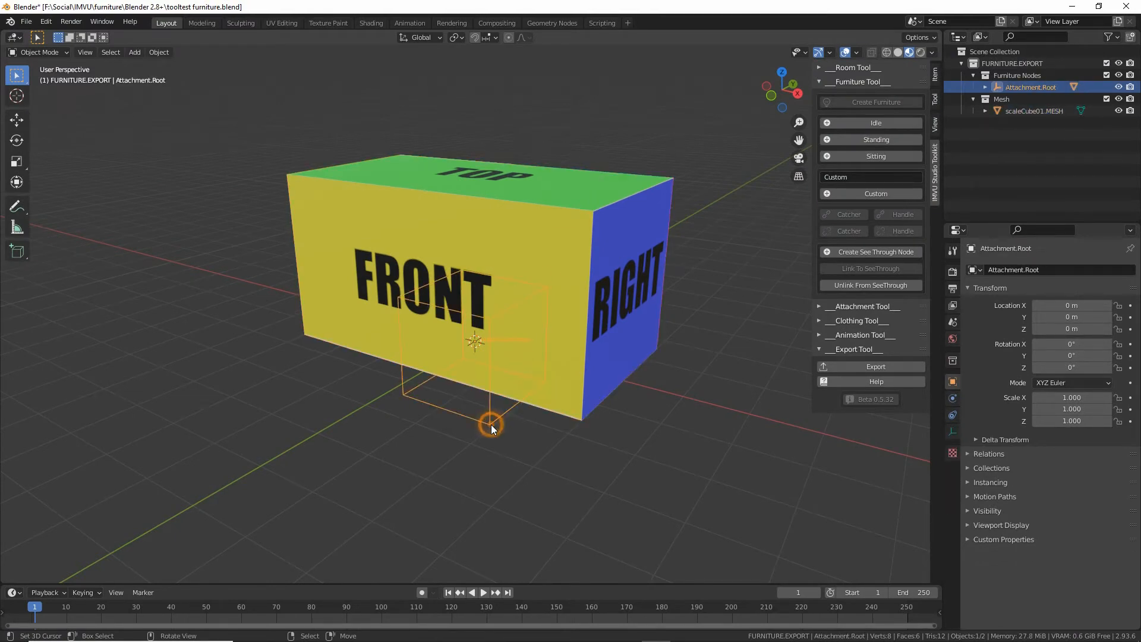
pyautogui.click(491, 424)
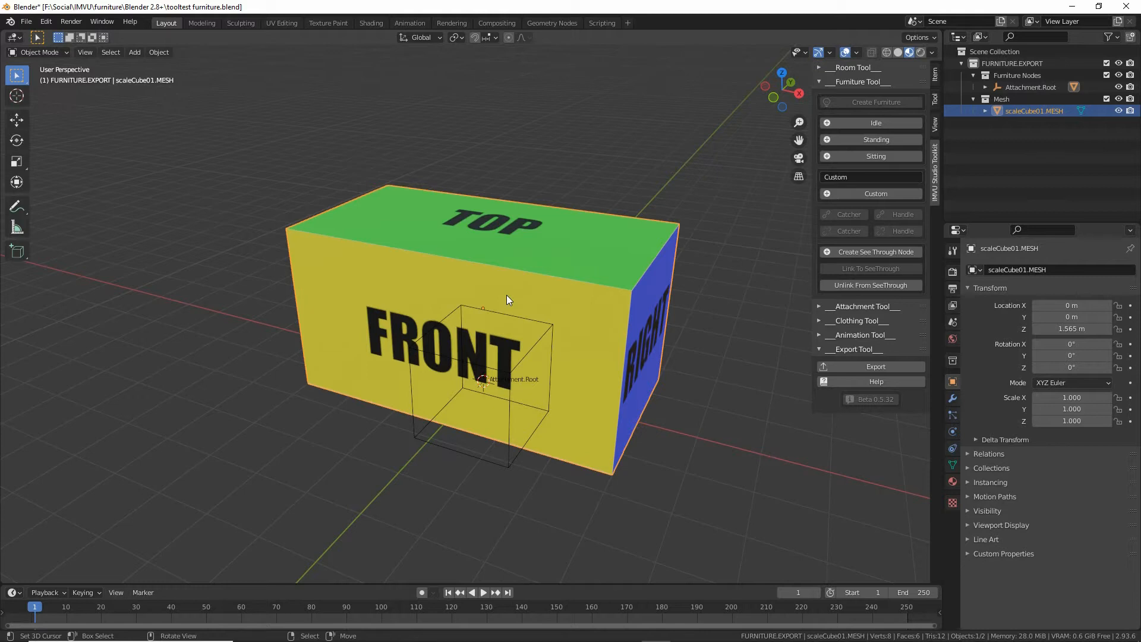
pyautogui.moveTo(470, 316)
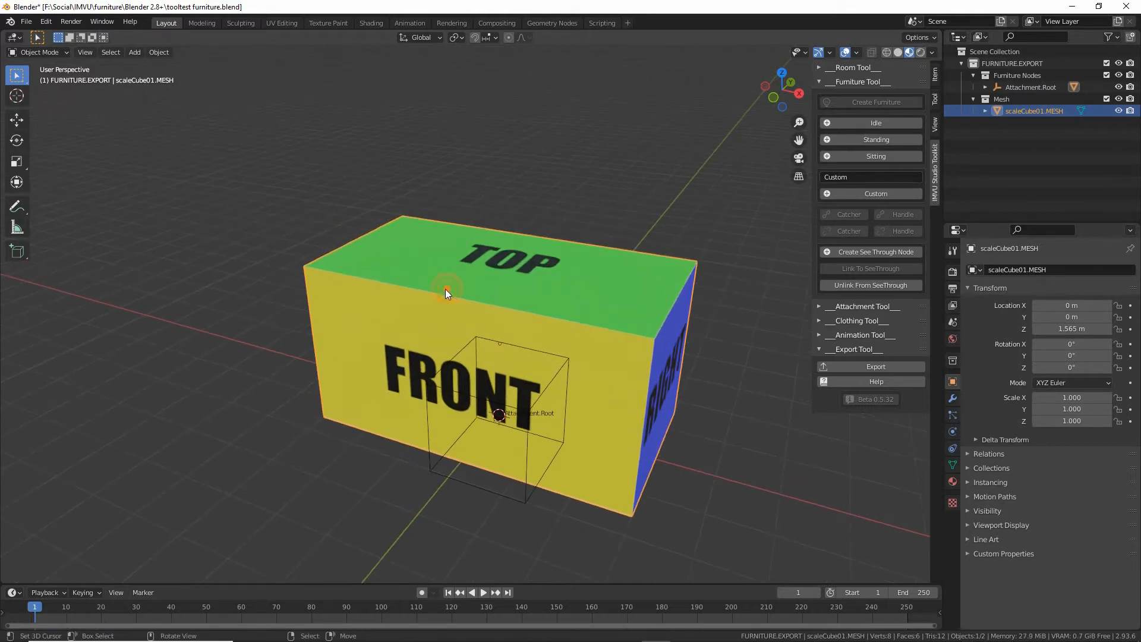
# Step: Duplicate the textured scaleCube01 box via Object > Duplicate Objects
pyautogui.click(158, 52)
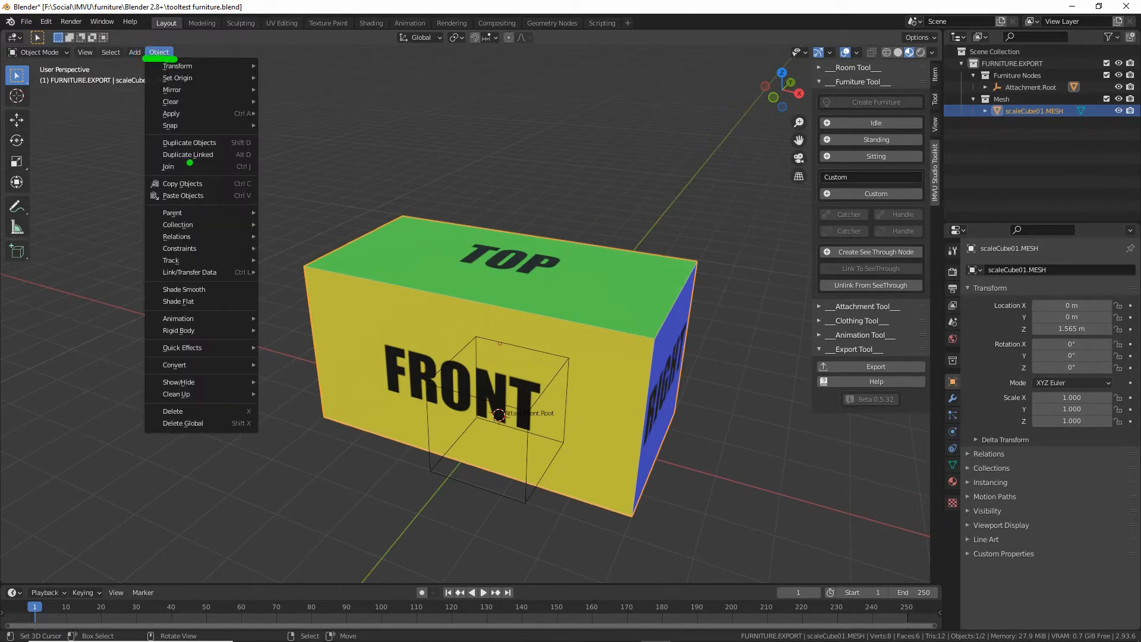
pyautogui.moveTo(188, 154)
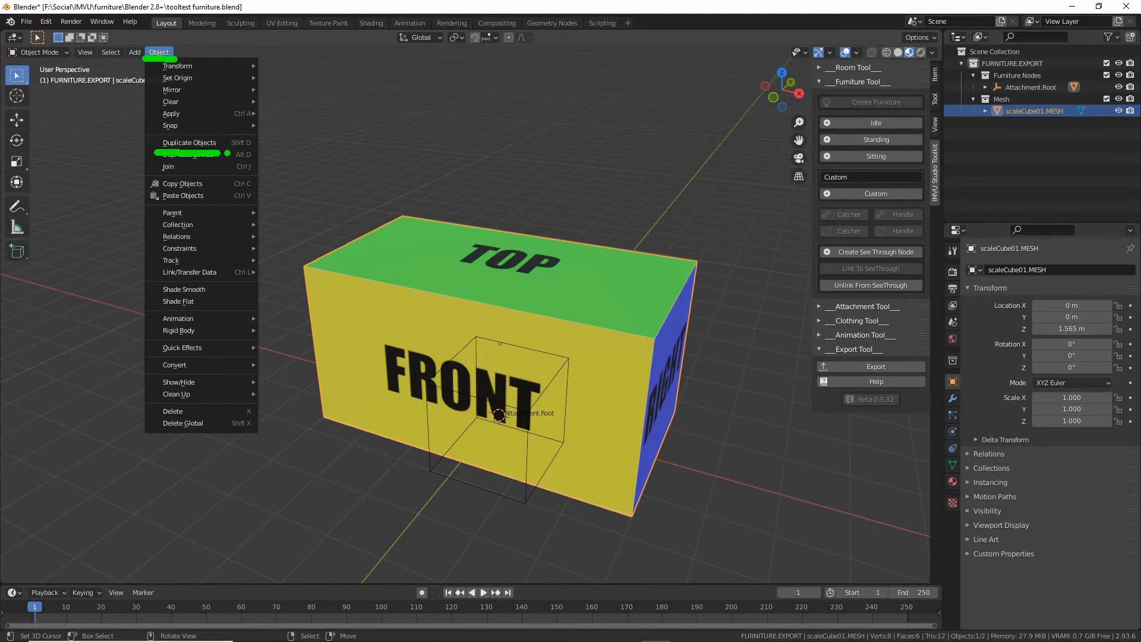
pyautogui.moveTo(189, 142)
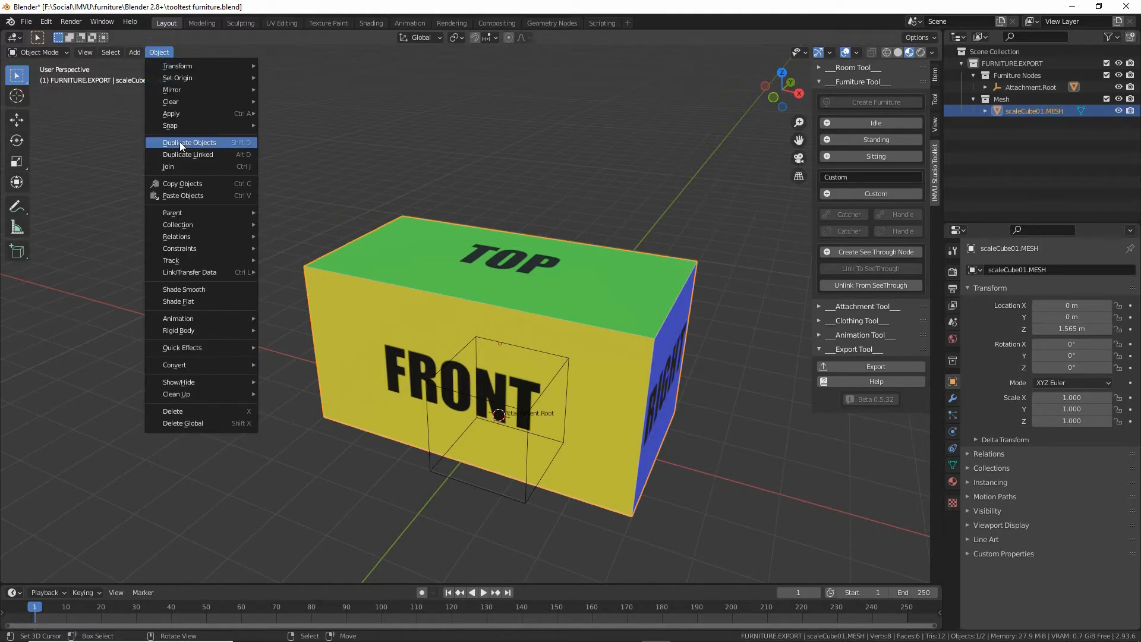
pyautogui.click(189, 141)
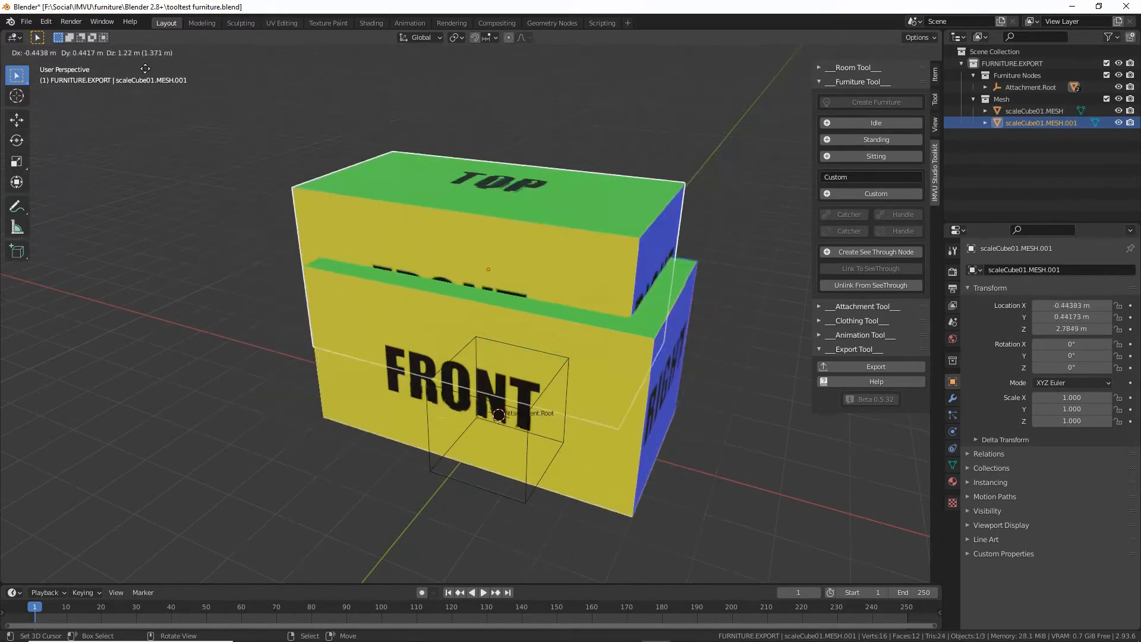
pyautogui.moveTo(133, 138)
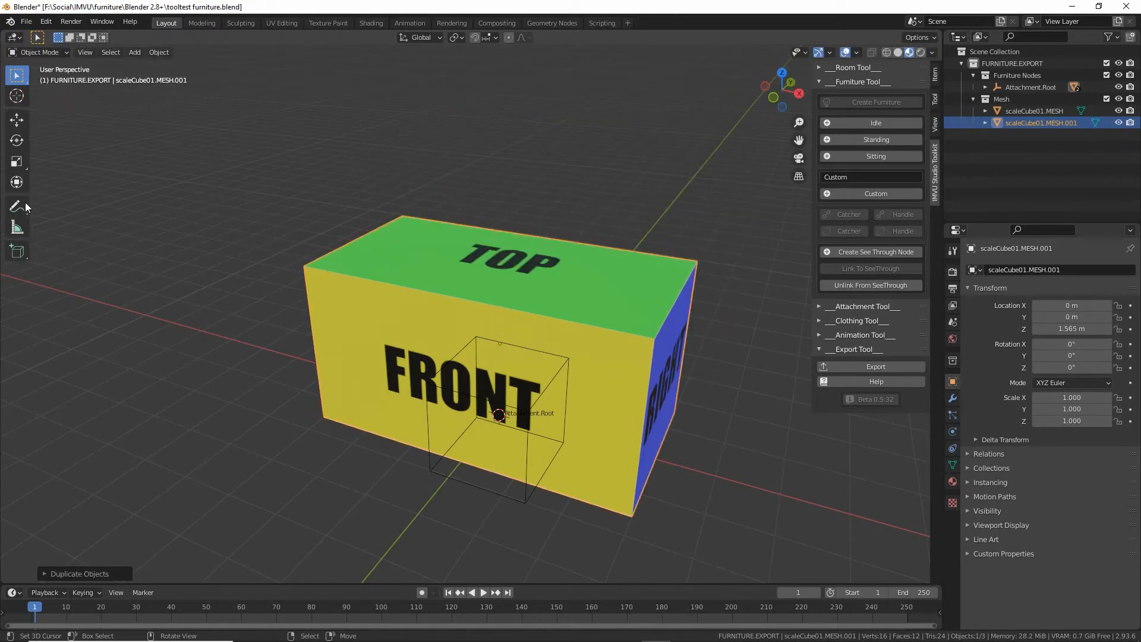
pyautogui.moveTo(73, 215)
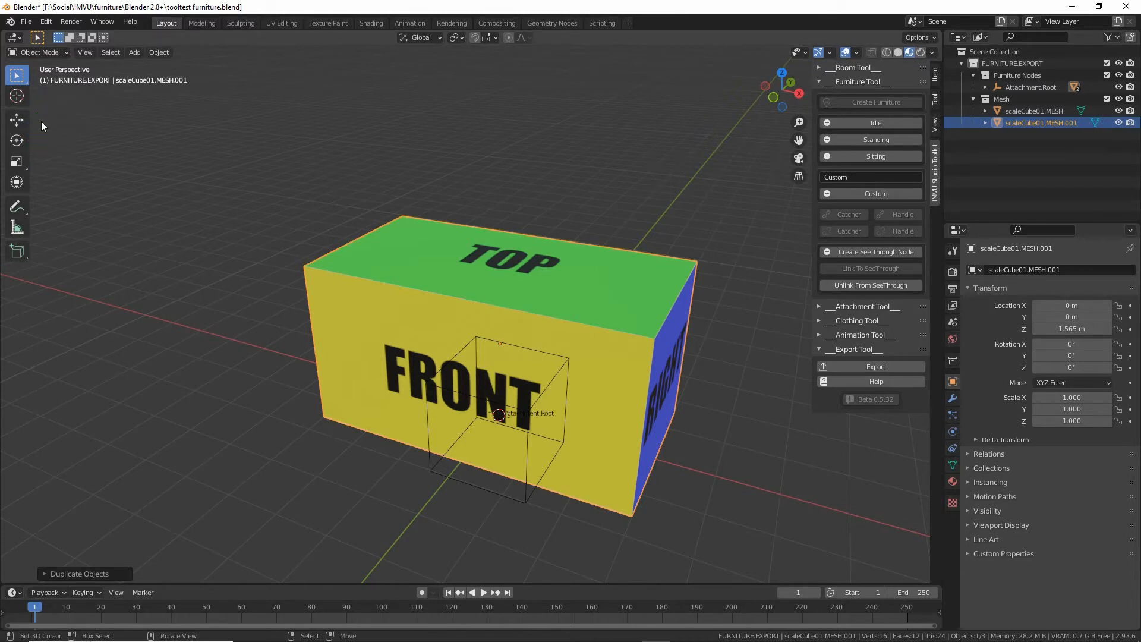
# Step: Move the copy aside with the Move tool and duplicate the box twice more
pyautogui.click(15, 119)
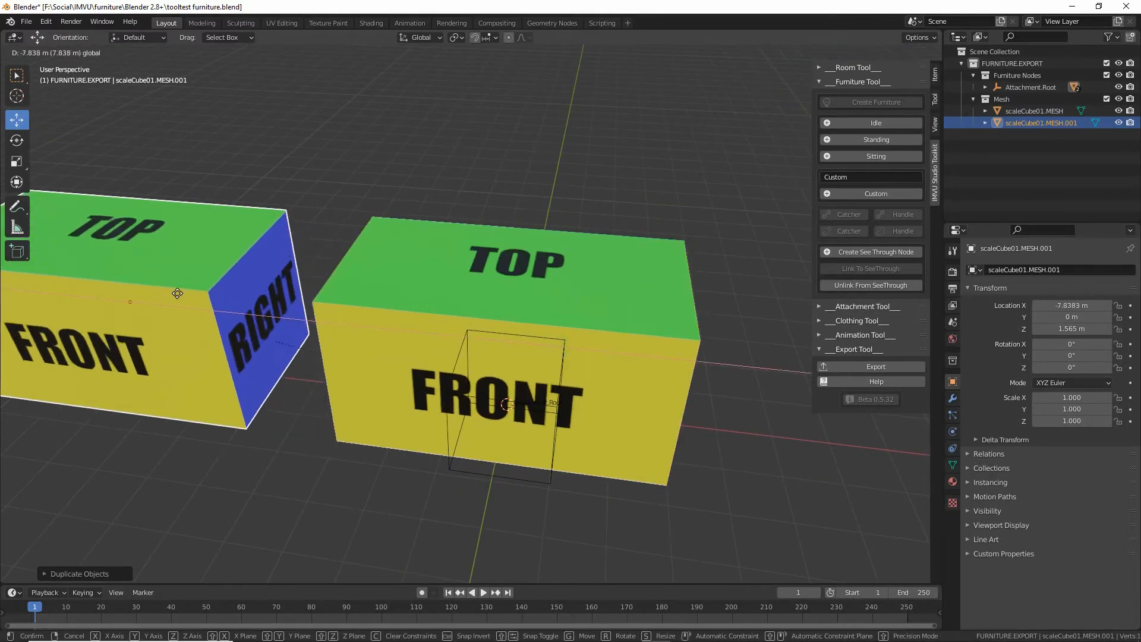
pyautogui.click(336, 426)
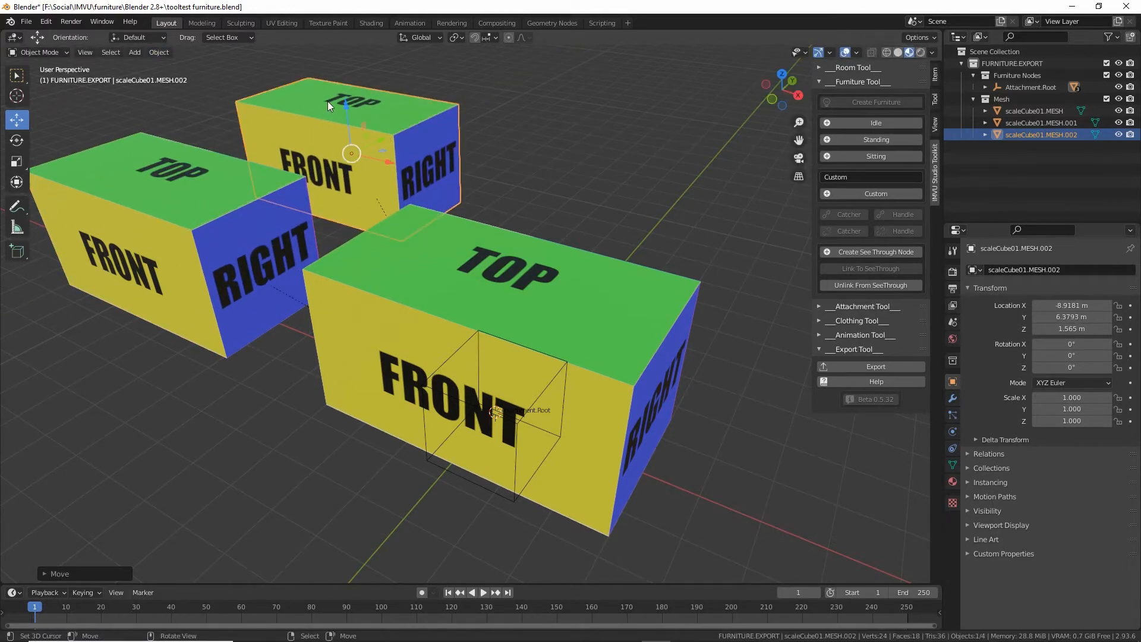
pyautogui.click(158, 52)
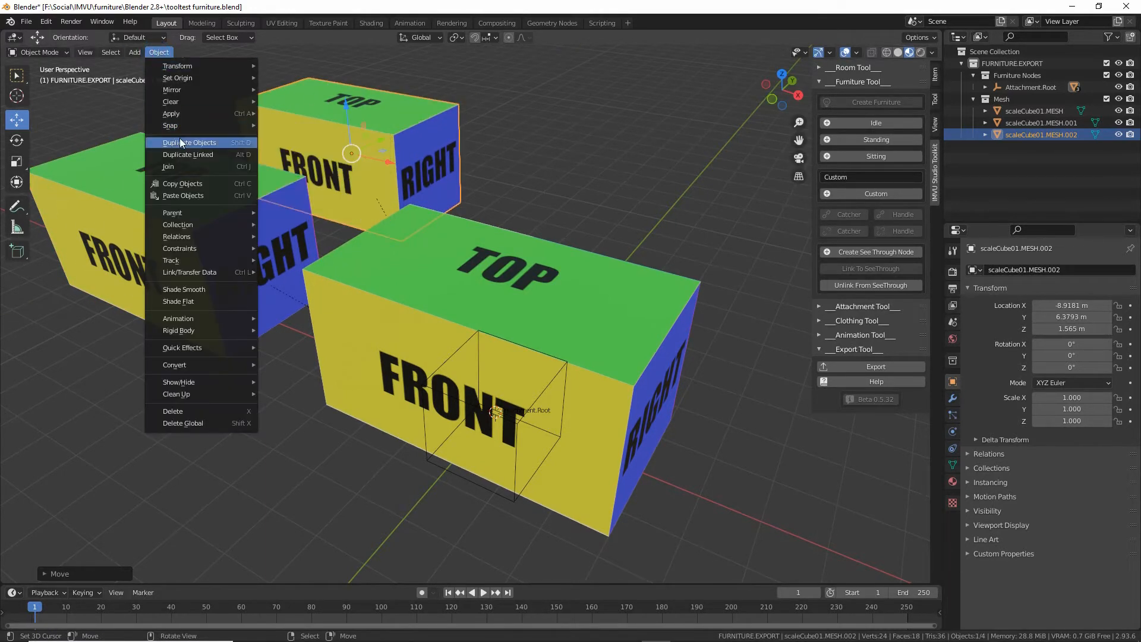
pyautogui.click(189, 141)
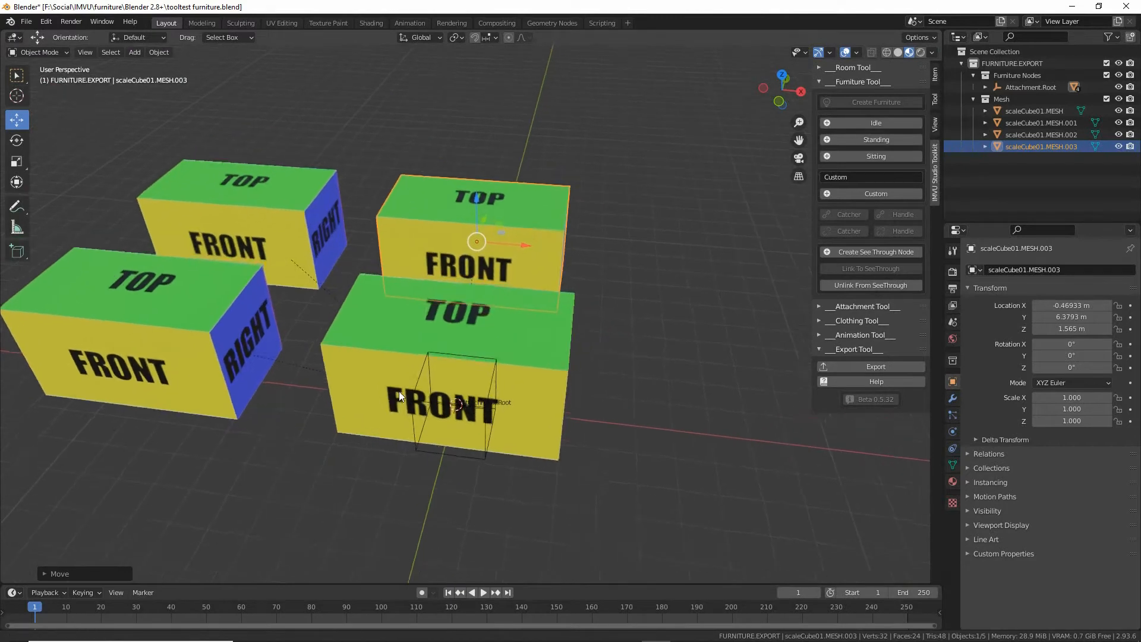
pyautogui.click(158, 51)
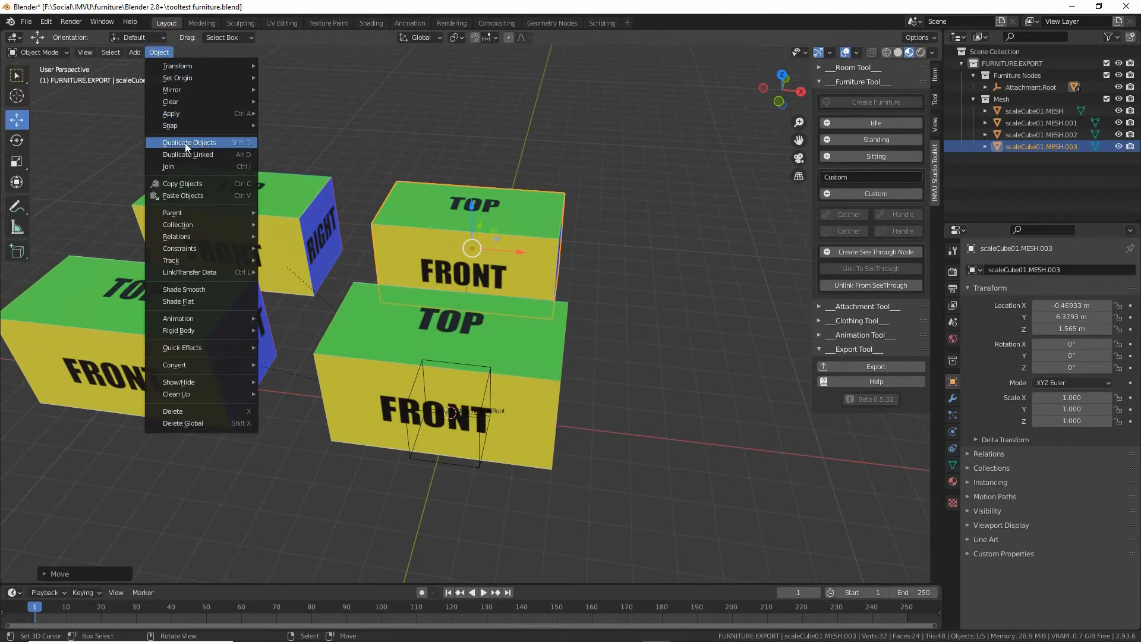
pyautogui.click(189, 141)
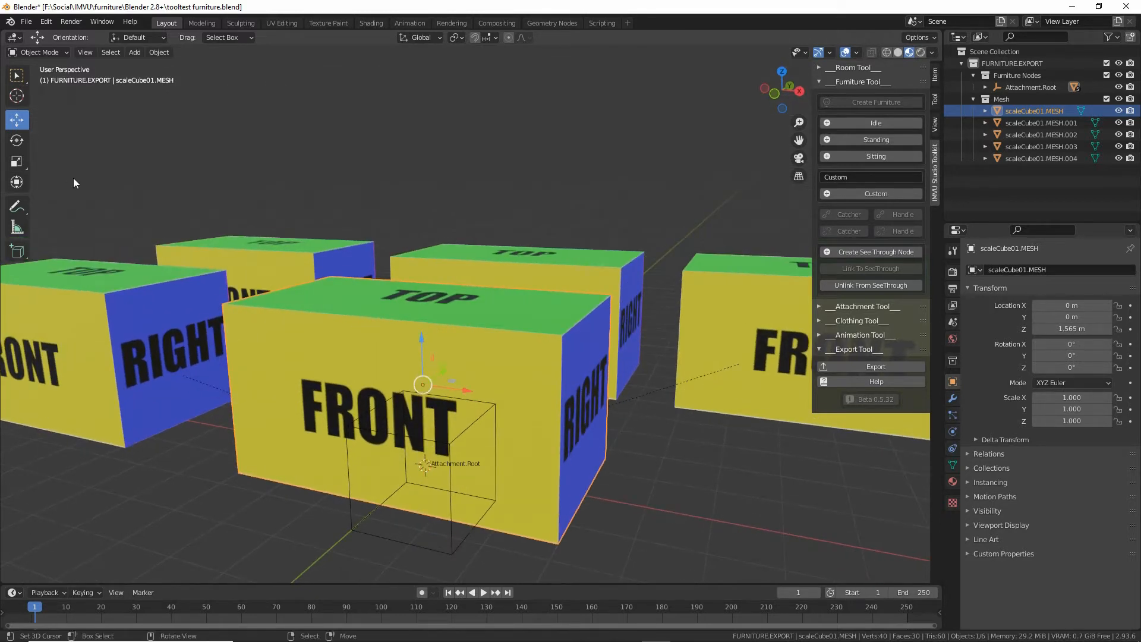
pyautogui.moveTo(17, 160)
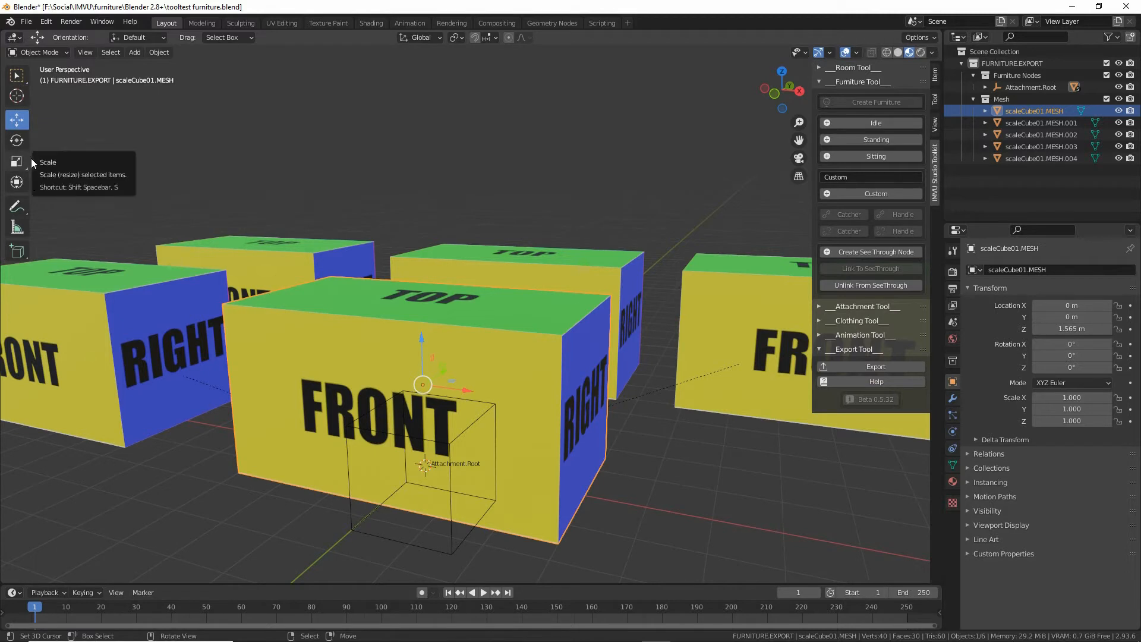
pyautogui.moveTo(17, 166)
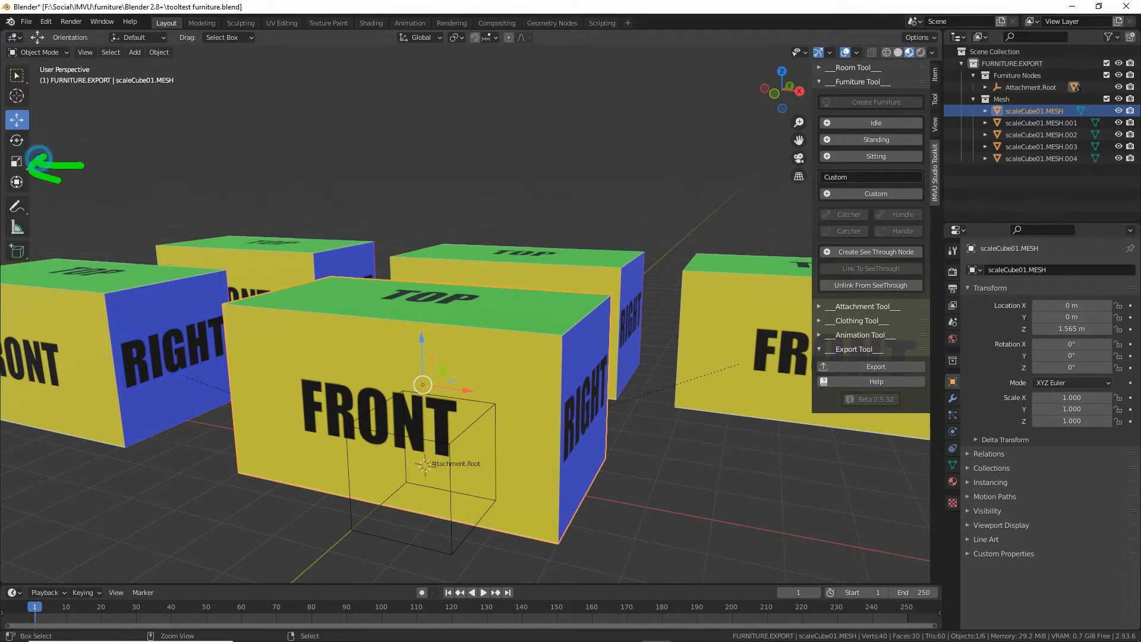
# Step: Scale the original cube down along Z into a thin seat slab
pyautogui.click(16, 161)
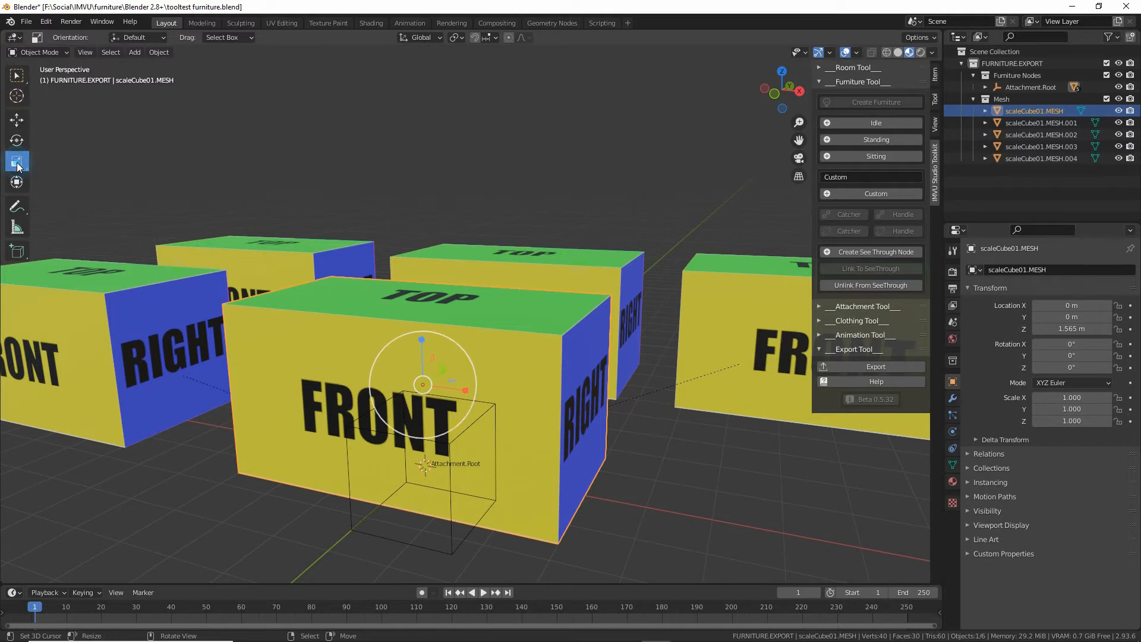
pyautogui.click(15, 160)
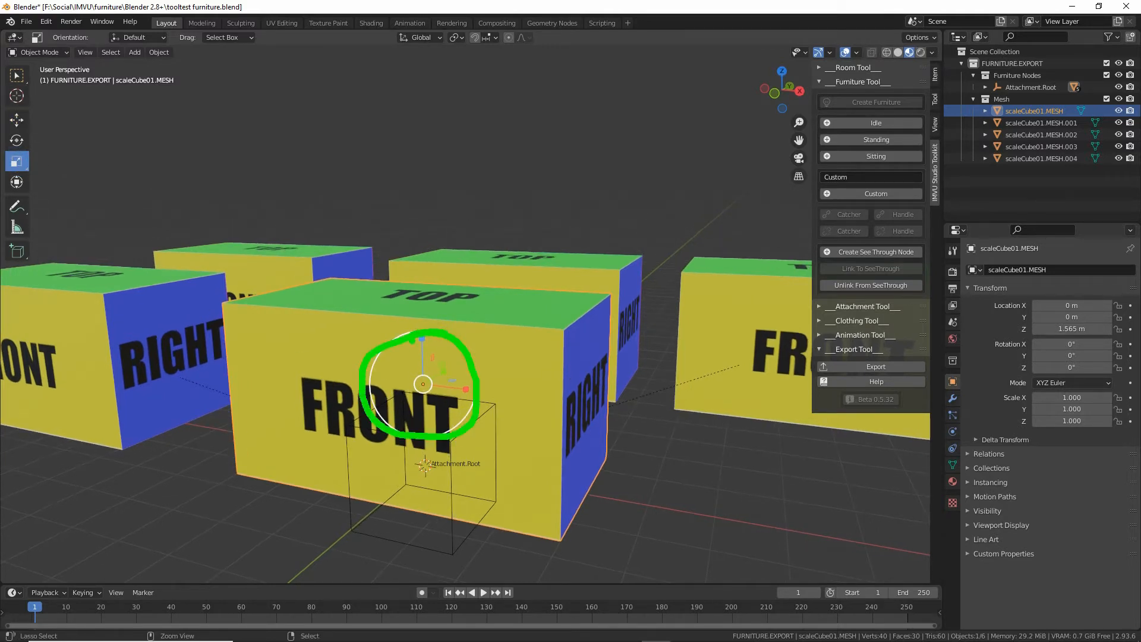
pyautogui.press('s')
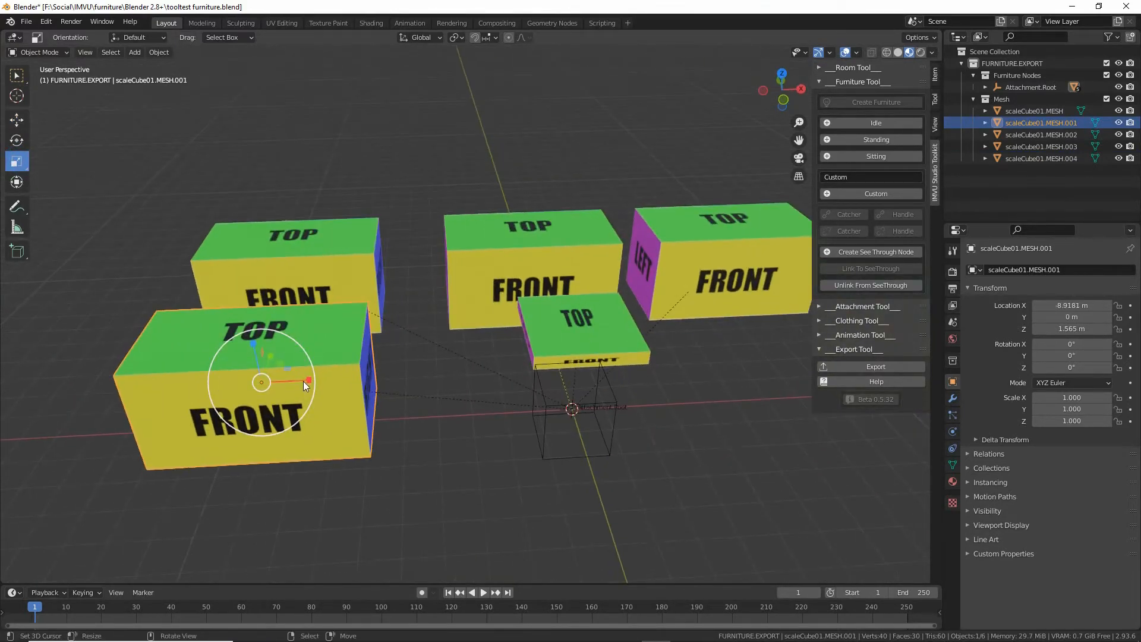
# Step: Scale each of the four box copies narrow along X into slim upright legs
pyautogui.press('s')
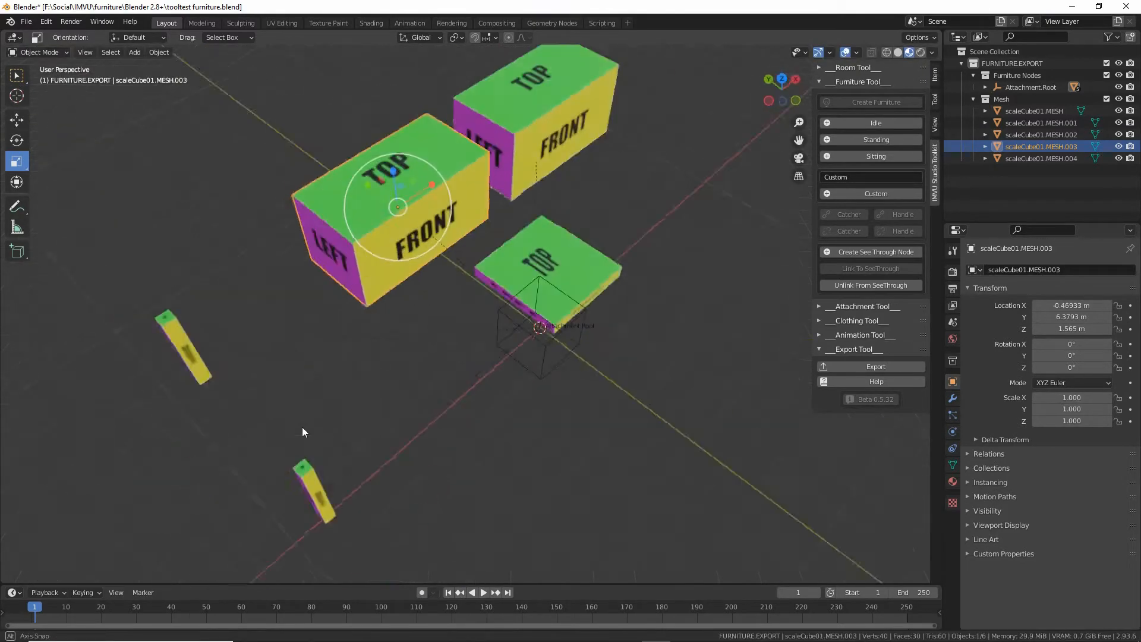
pyautogui.press('s')
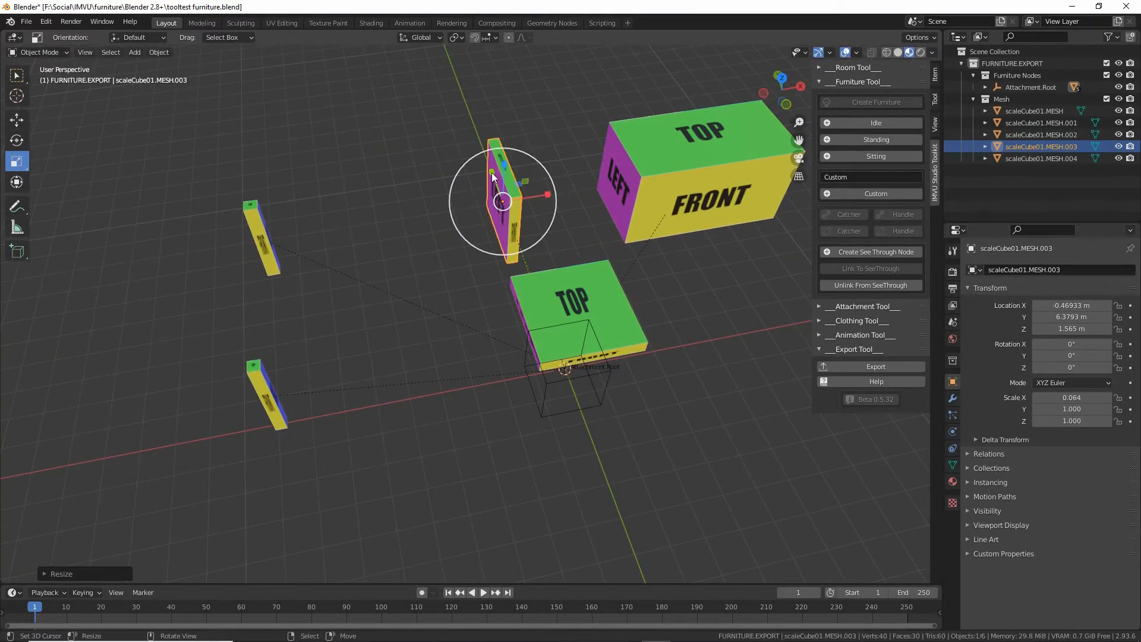
pyautogui.press('s')
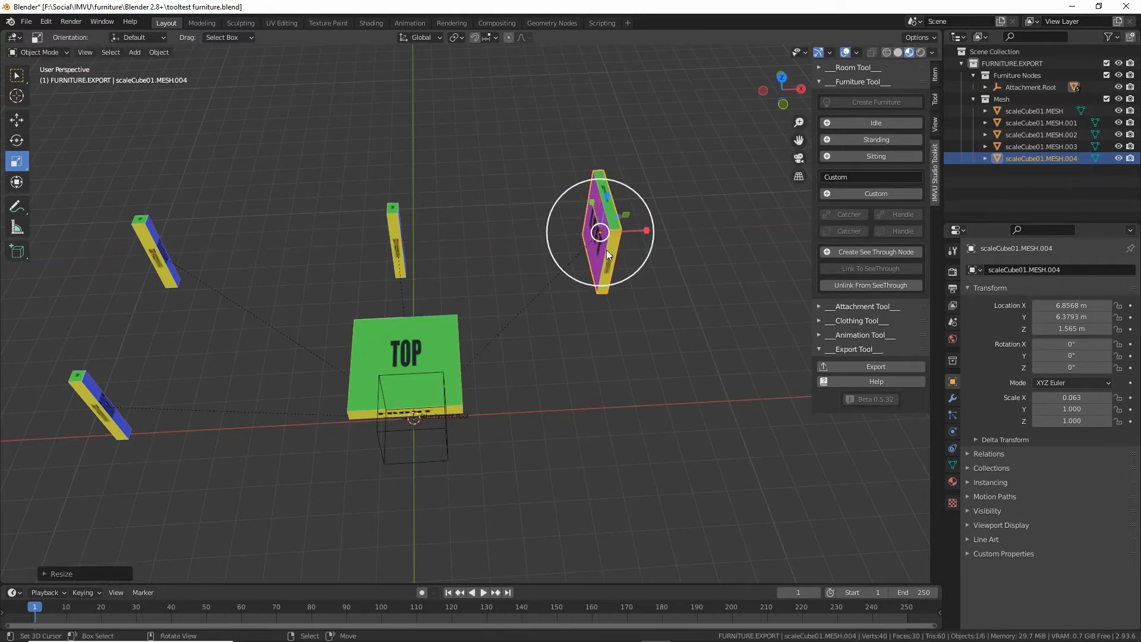
pyautogui.press('s')
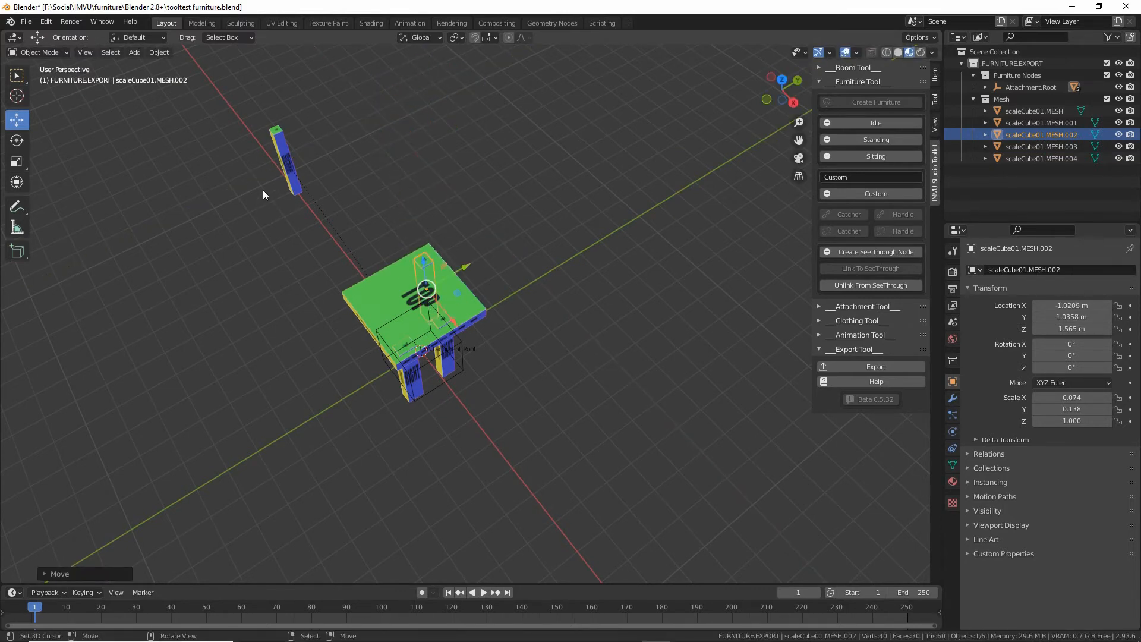
# Step: Move the next leg under a corner of the flattened seat
pyautogui.click(1041, 122)
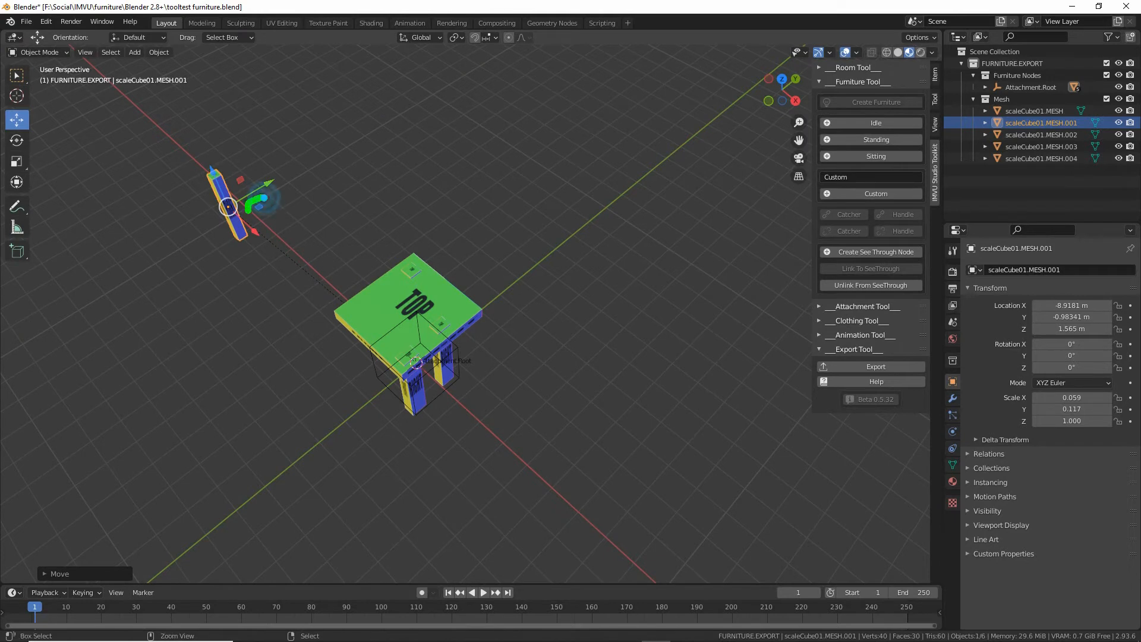
pyautogui.moveTo(260, 212)
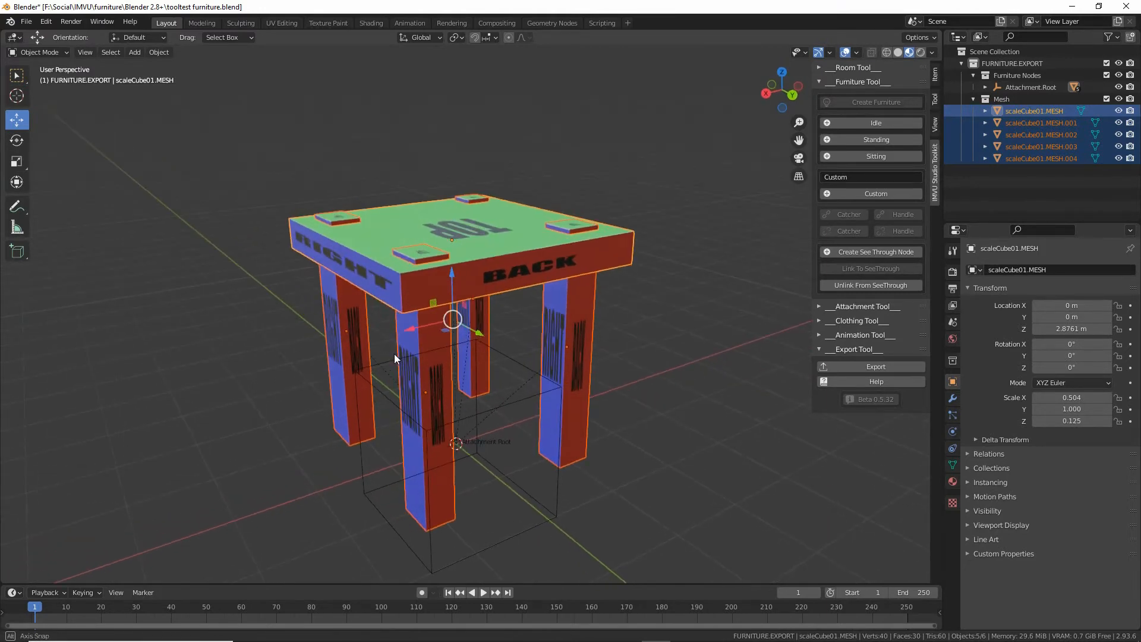
# Step: Join all selected seat and leg meshes into one stool object via Object menu
pyautogui.click(158, 51)
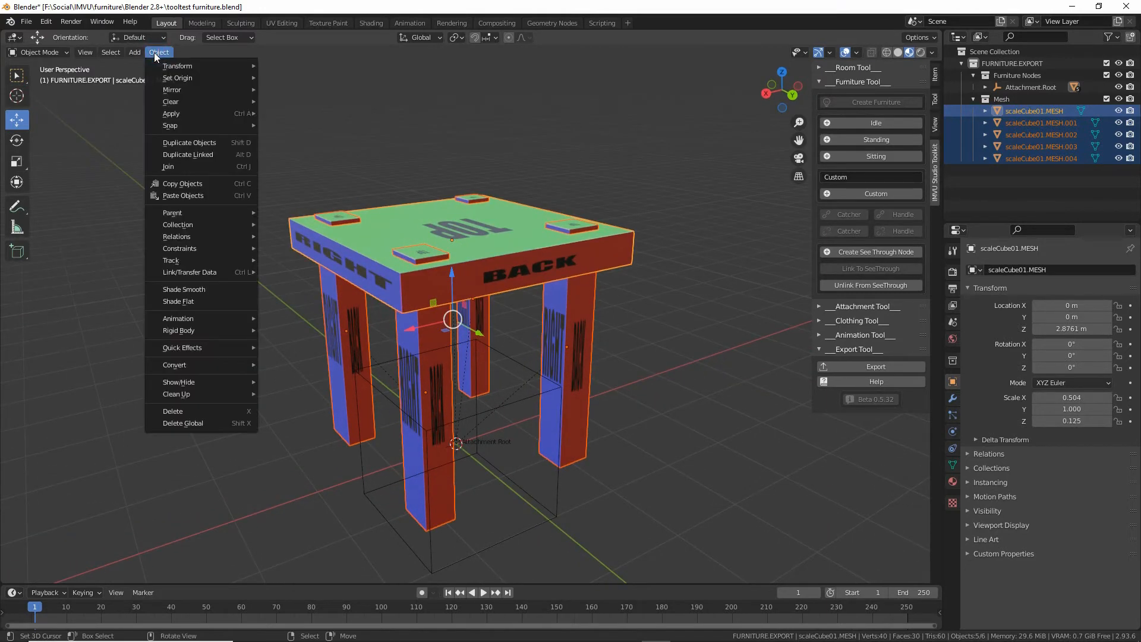
pyautogui.moveTo(175, 166)
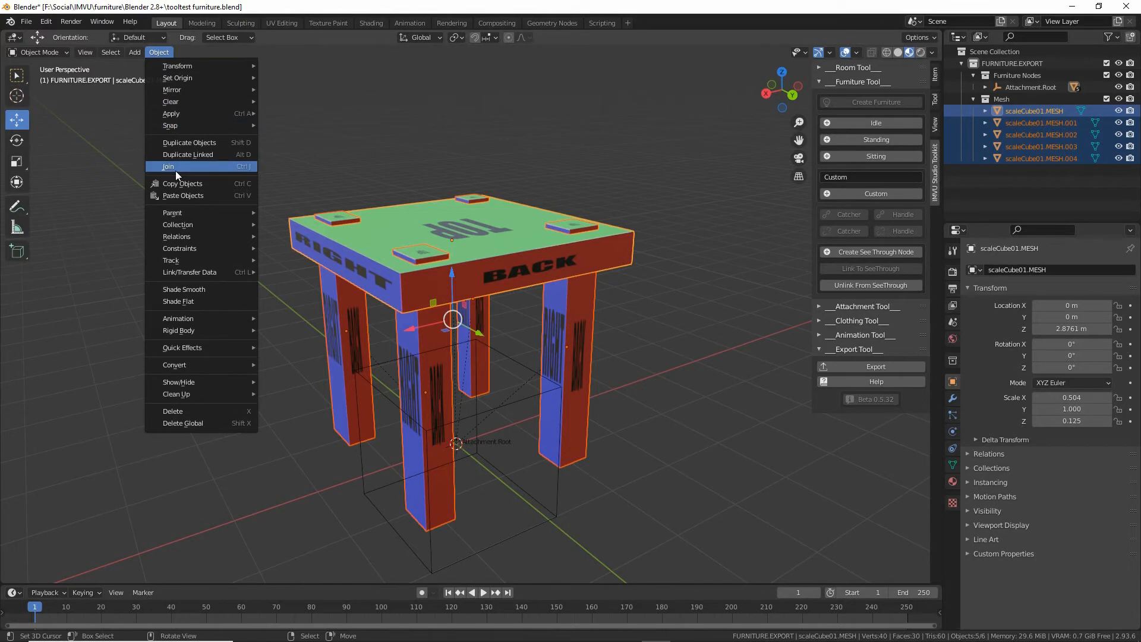
pyautogui.moveTo(168, 166)
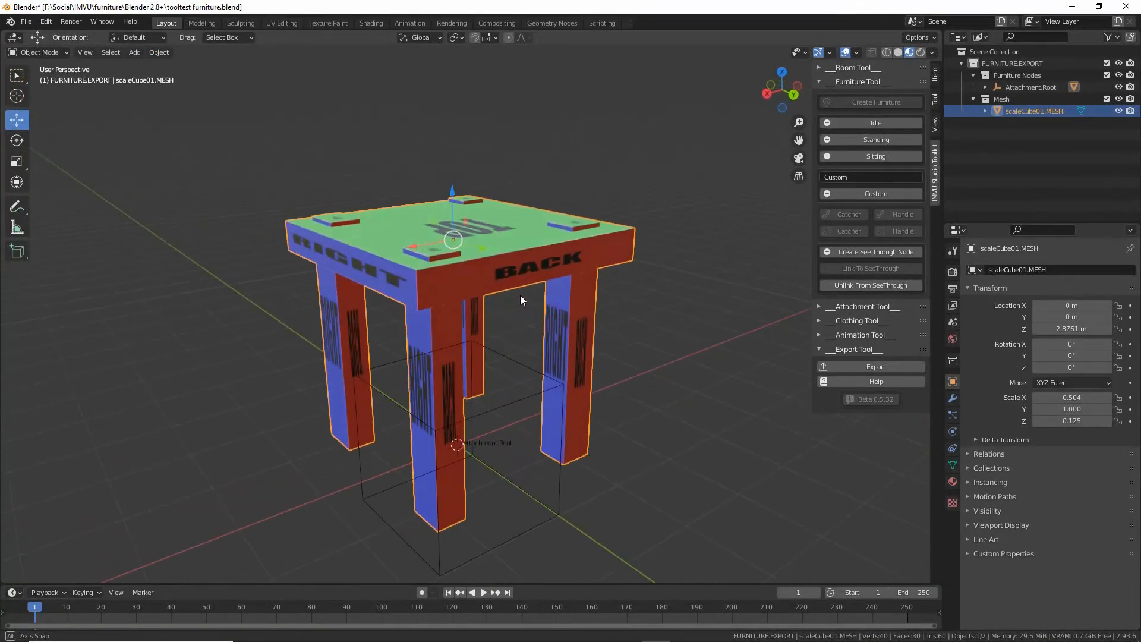
# Step: Save the stool as the new file tooltest furniture (2).blend
pyautogui.click(25, 22)
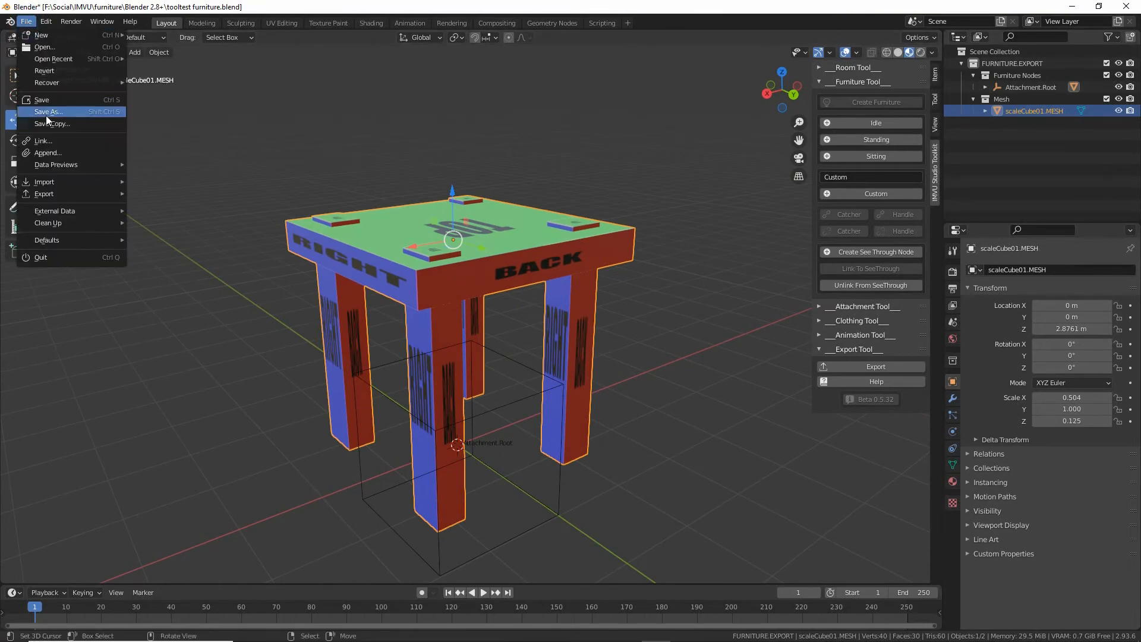
pyautogui.click(49, 112)
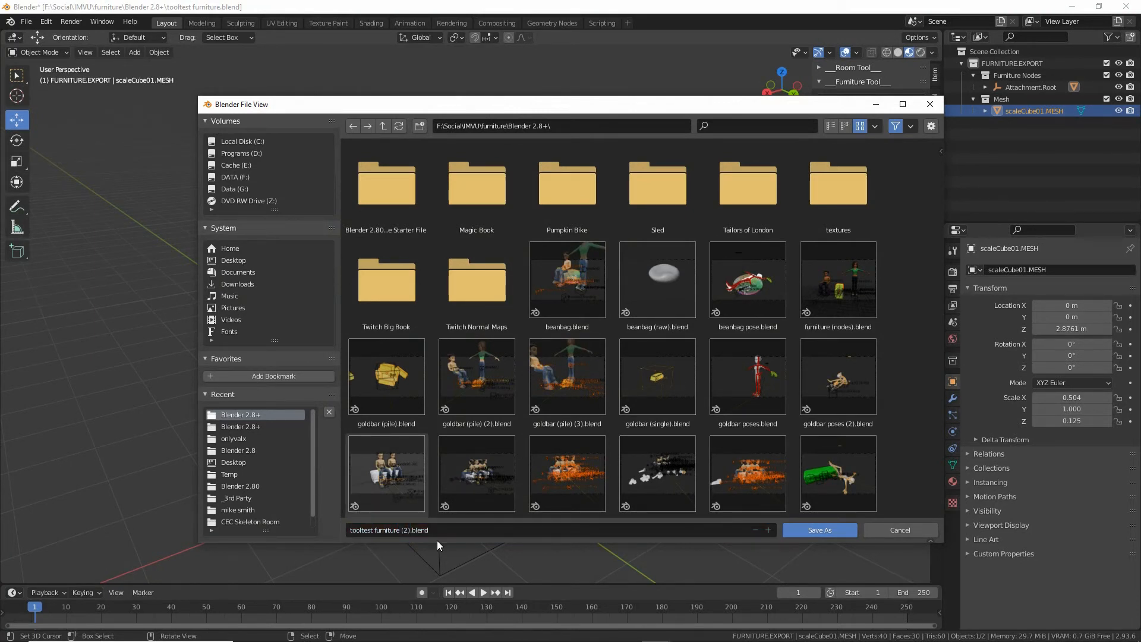
pyautogui.click(819, 529)
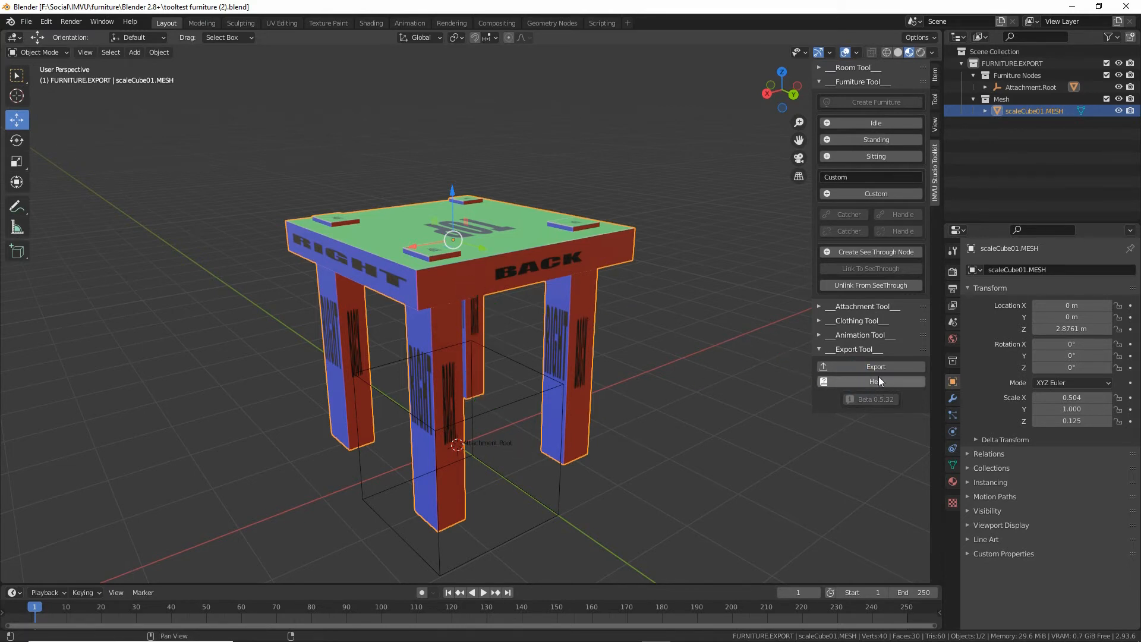
# Step: Export the stool as furniture from the IMVU Studio Toolkit panel
pyautogui.click(876, 366)
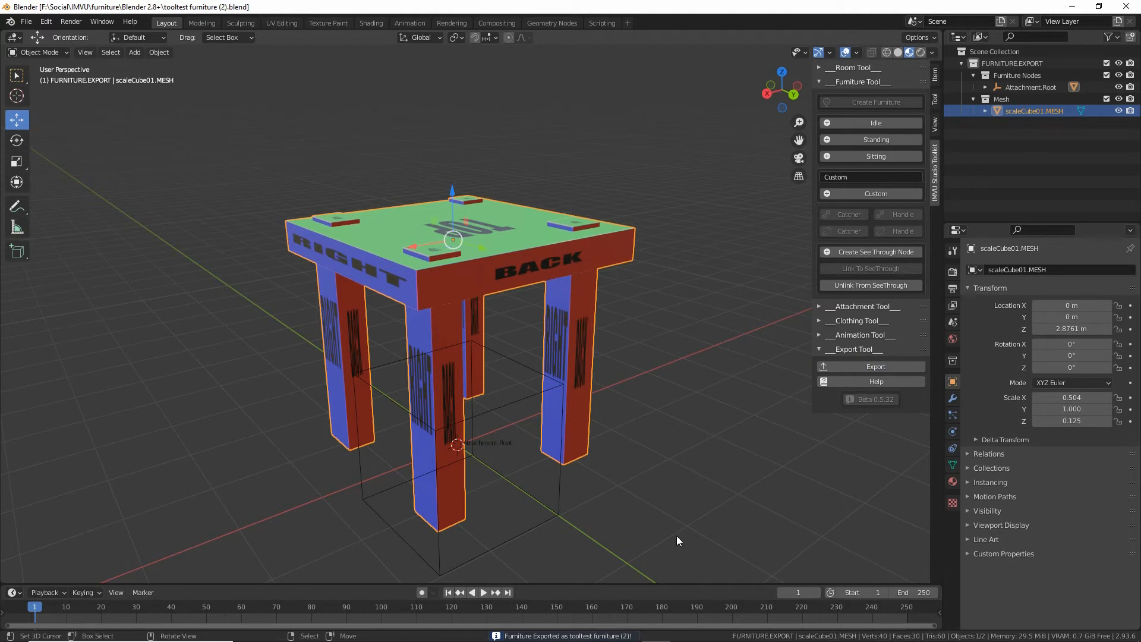
pyautogui.moveTo(666, 530)
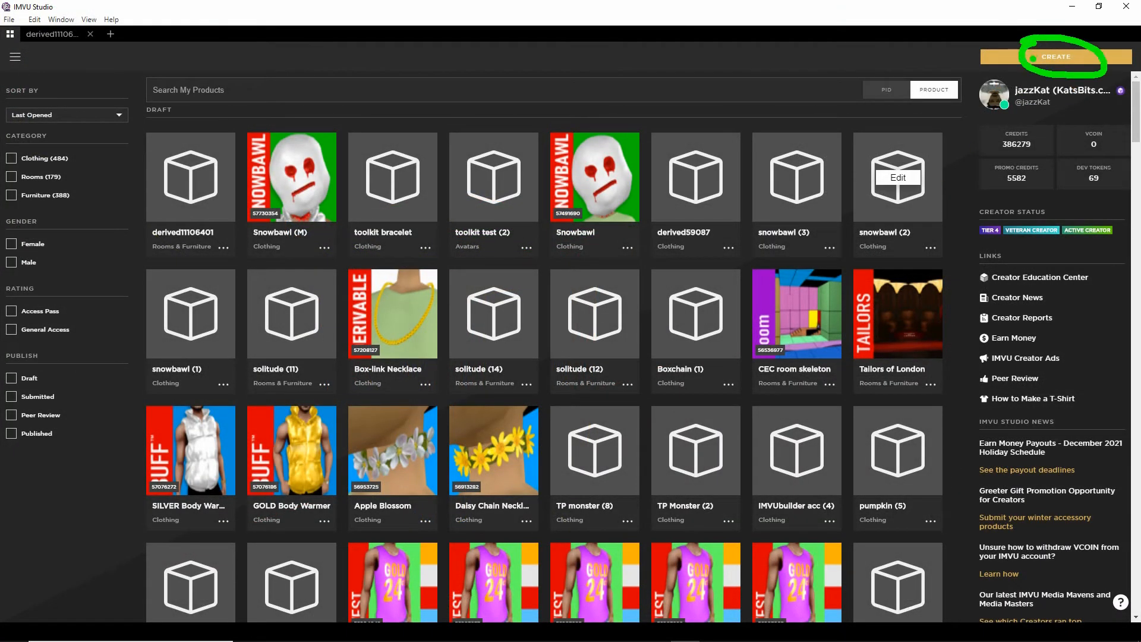
# Step: Create a new Furniture product derived from the Empty Furniture base
pyautogui.click(1057, 57)
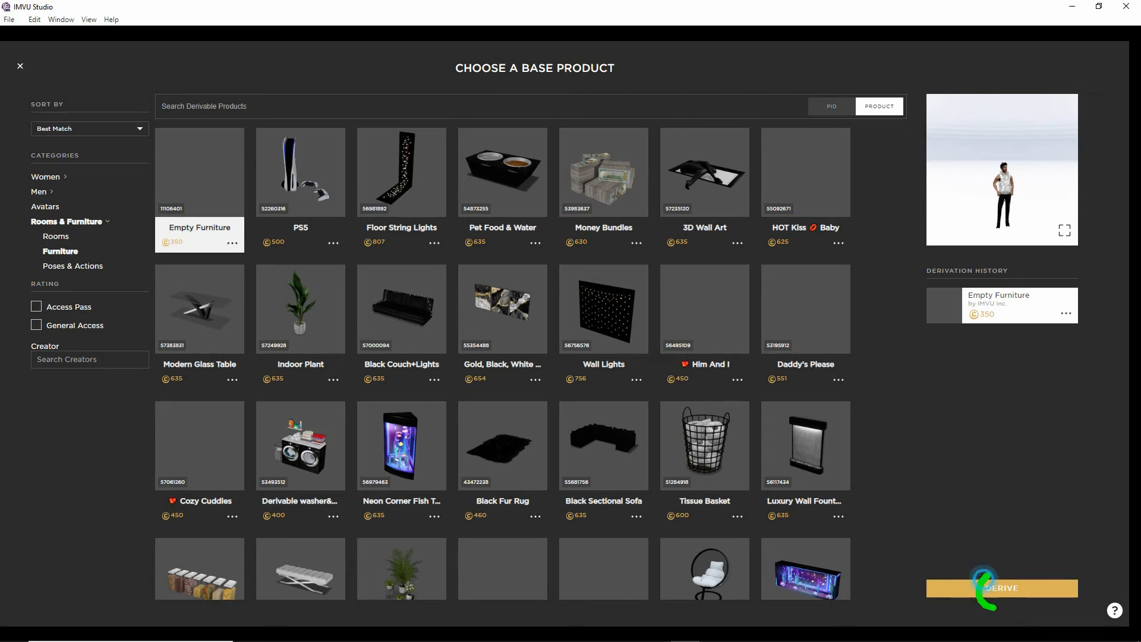
pyautogui.click(1001, 588)
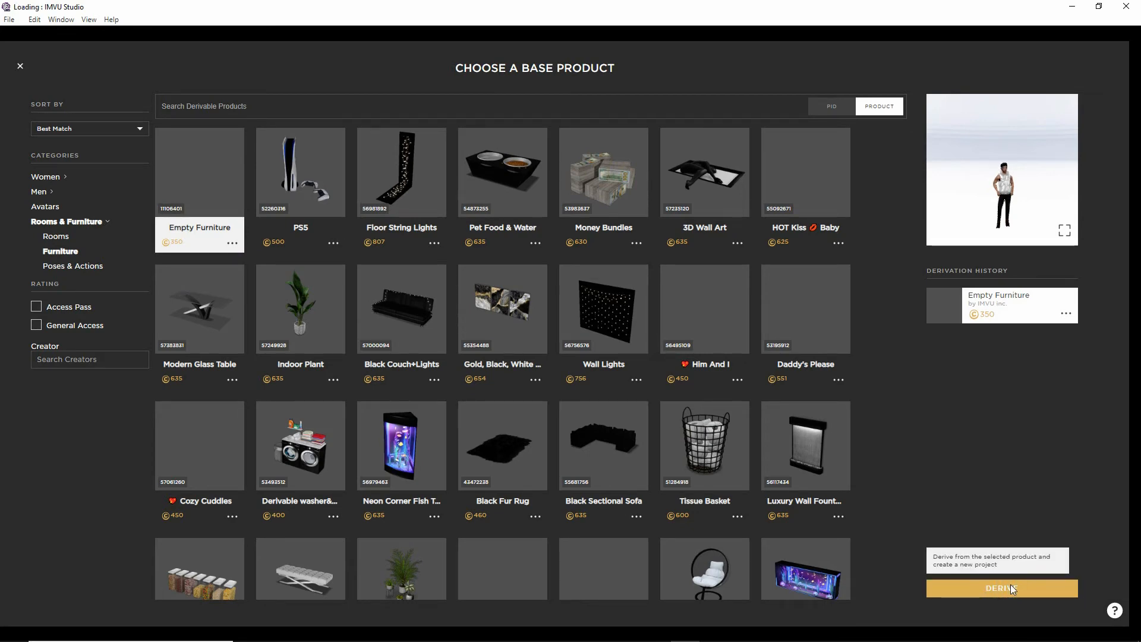
pyautogui.click(1001, 588)
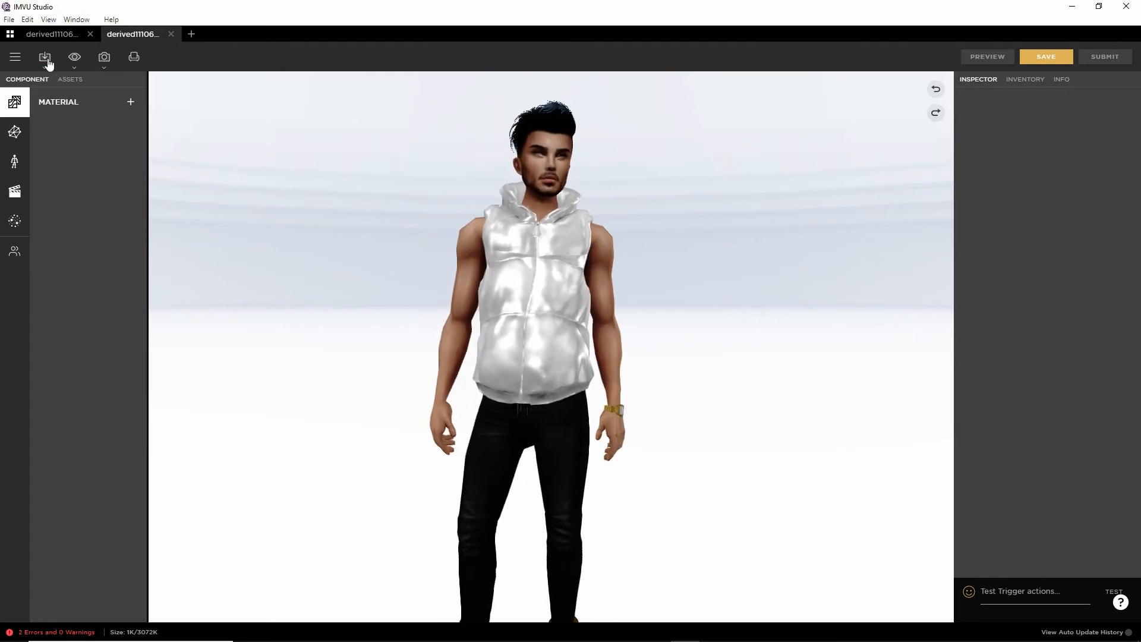
# Step: Import tooltest furniture (2).fbx so its skeleton, mesh and material are detected
pyautogui.click(44, 57)
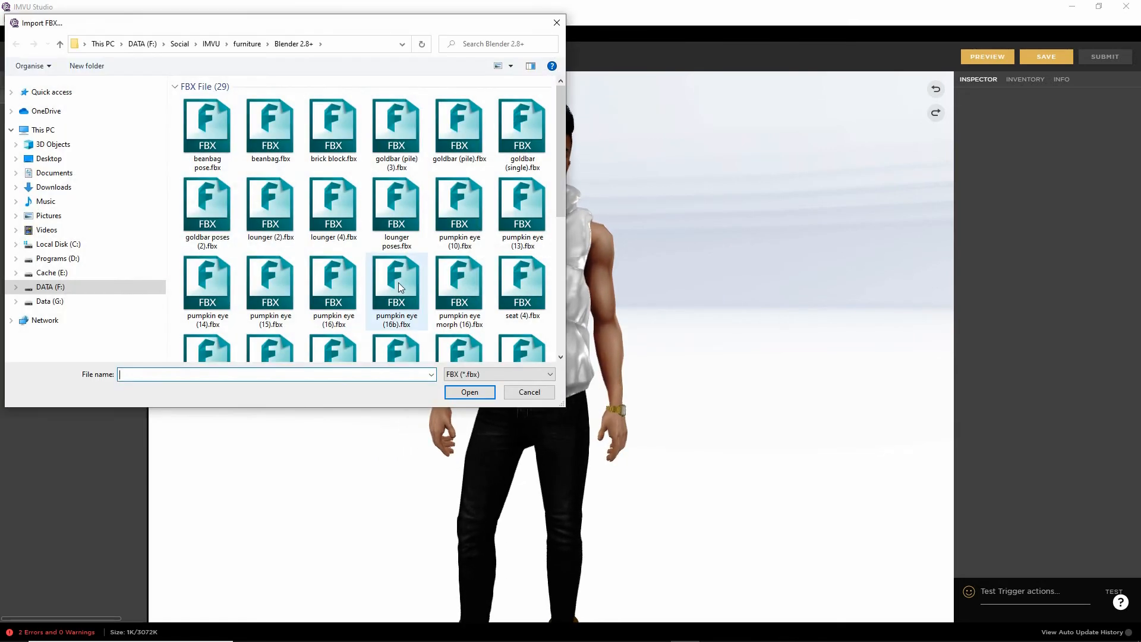
pyautogui.scroll(-3)
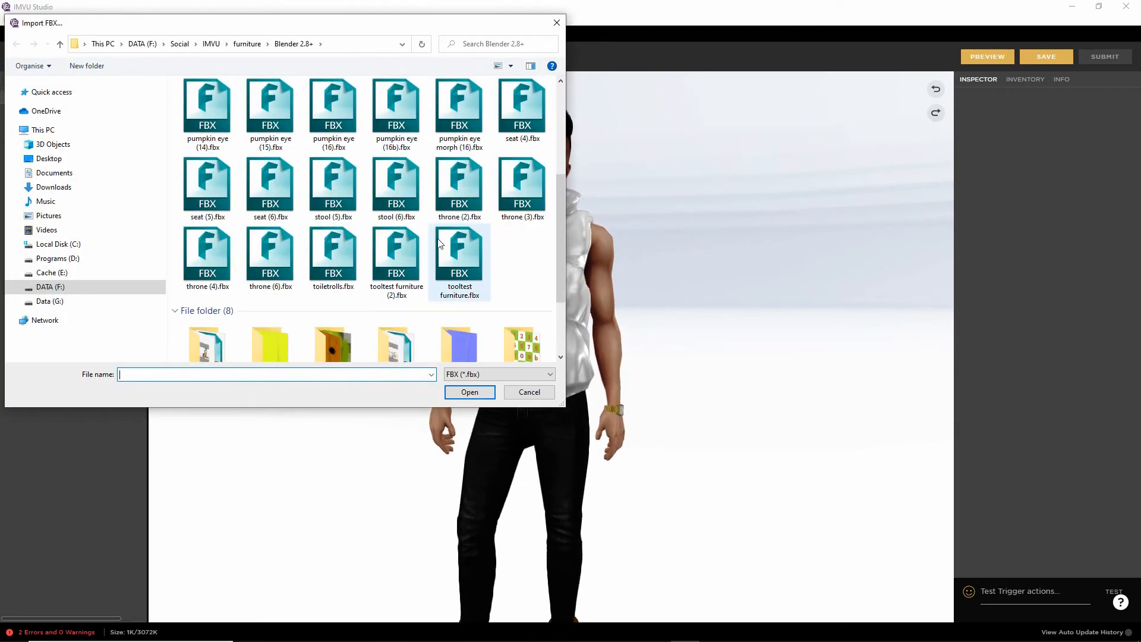
pyautogui.click(397, 257)
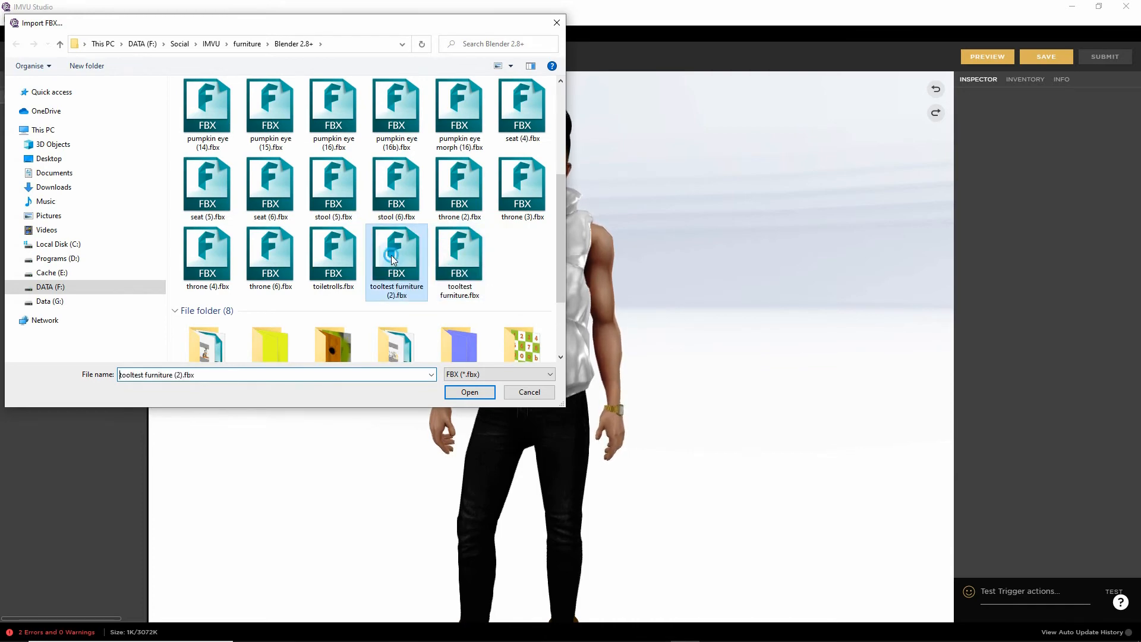
pyautogui.click(470, 391)
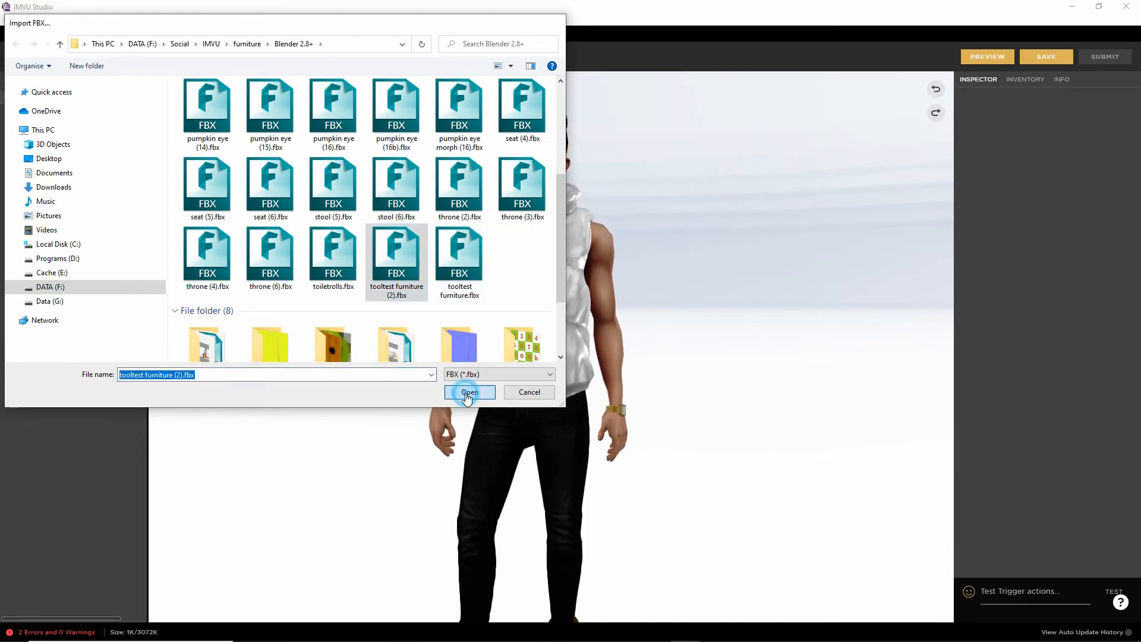
pyautogui.click(469, 392)
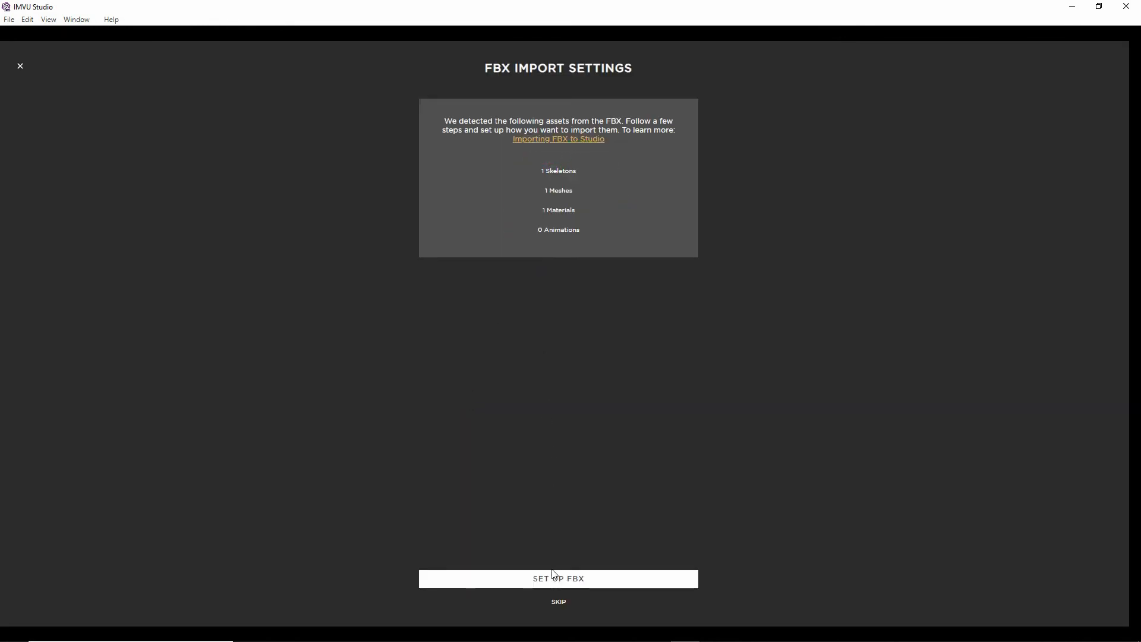
# Step: Run the FBX setup through skeleton, material, texture and review, importing M_ScaleSeat and TEX_ScaleSeat
pyautogui.click(557, 577)
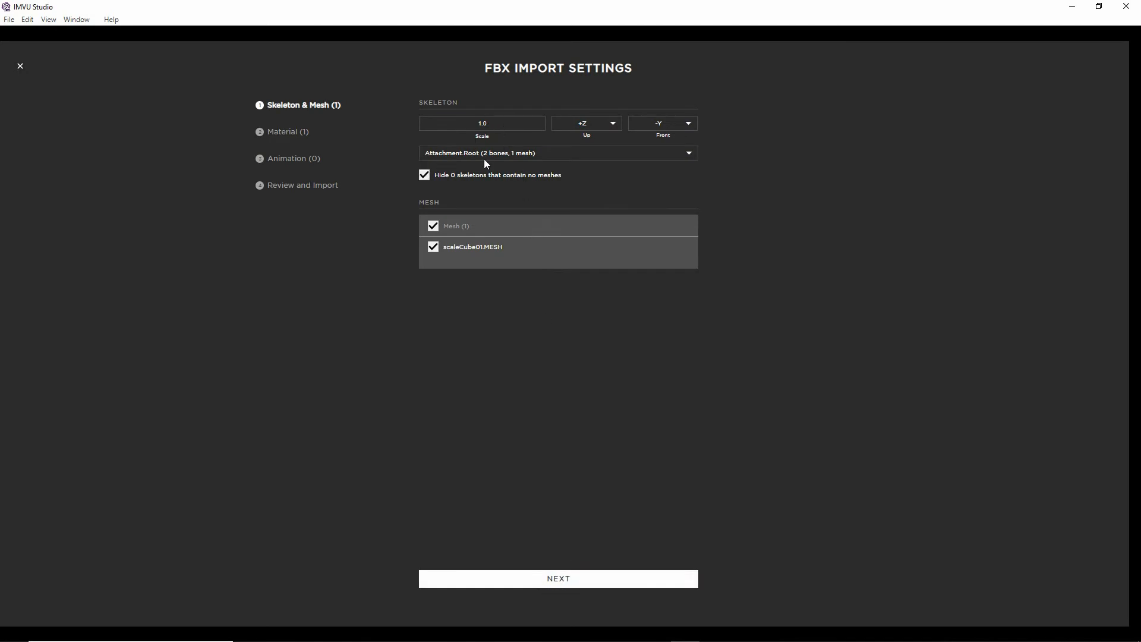
pyautogui.click(557, 578)
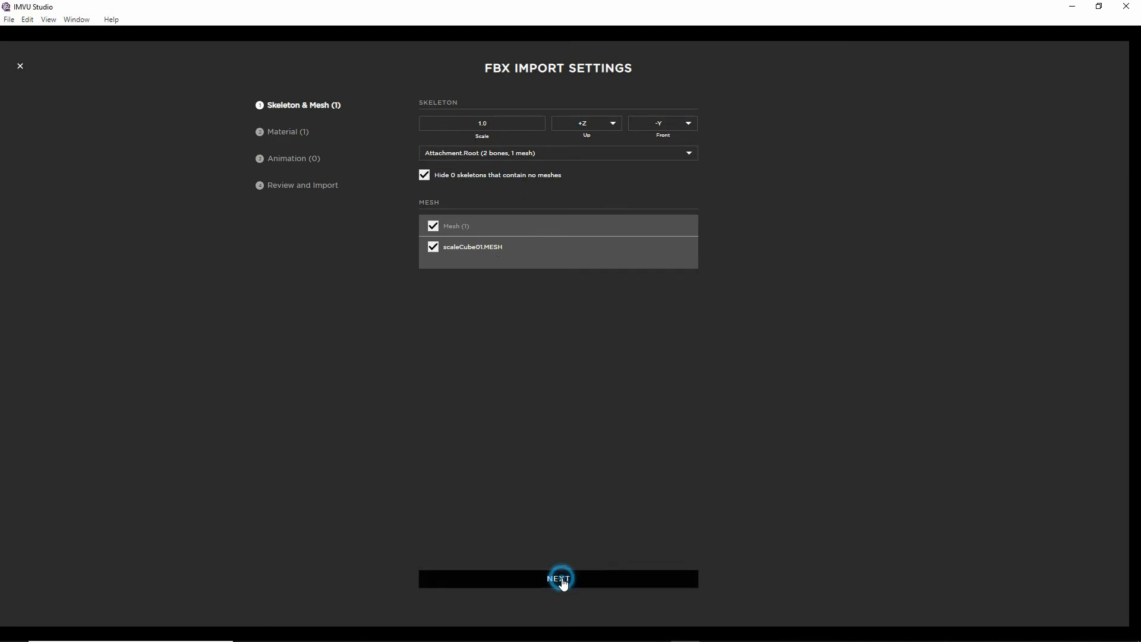
pyautogui.click(558, 578)
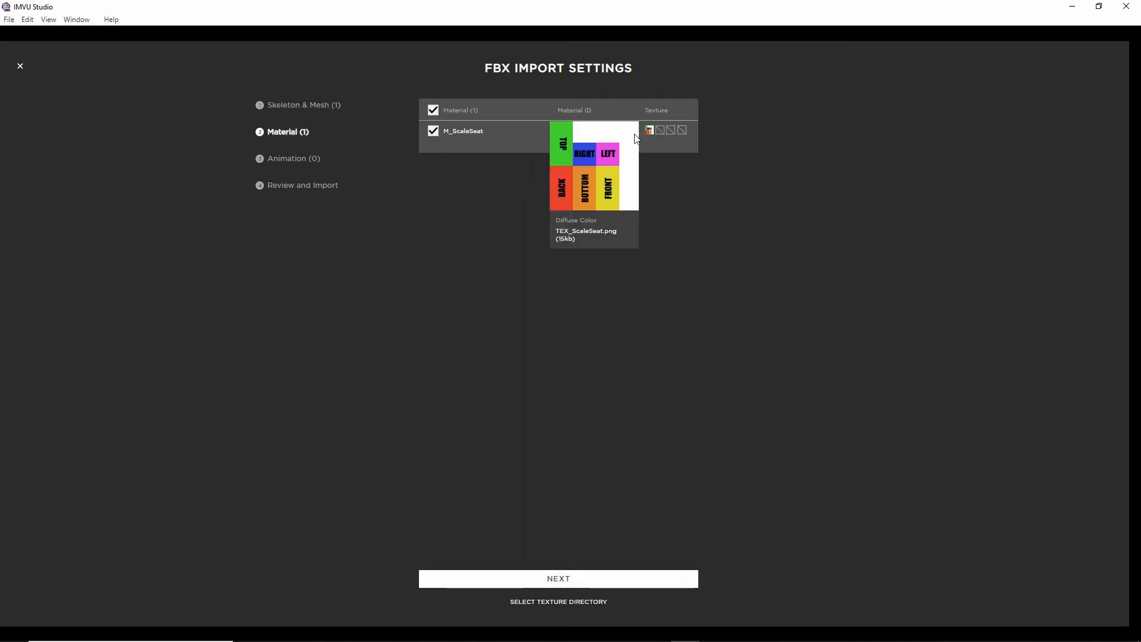
pyautogui.click(558, 578)
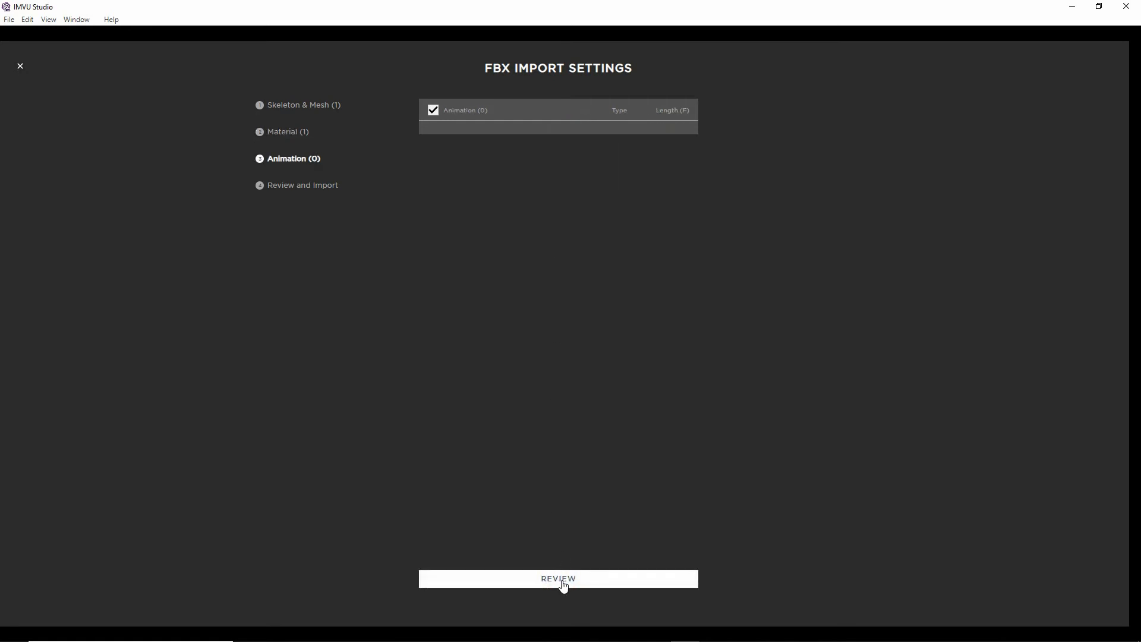
pyautogui.click(558, 578)
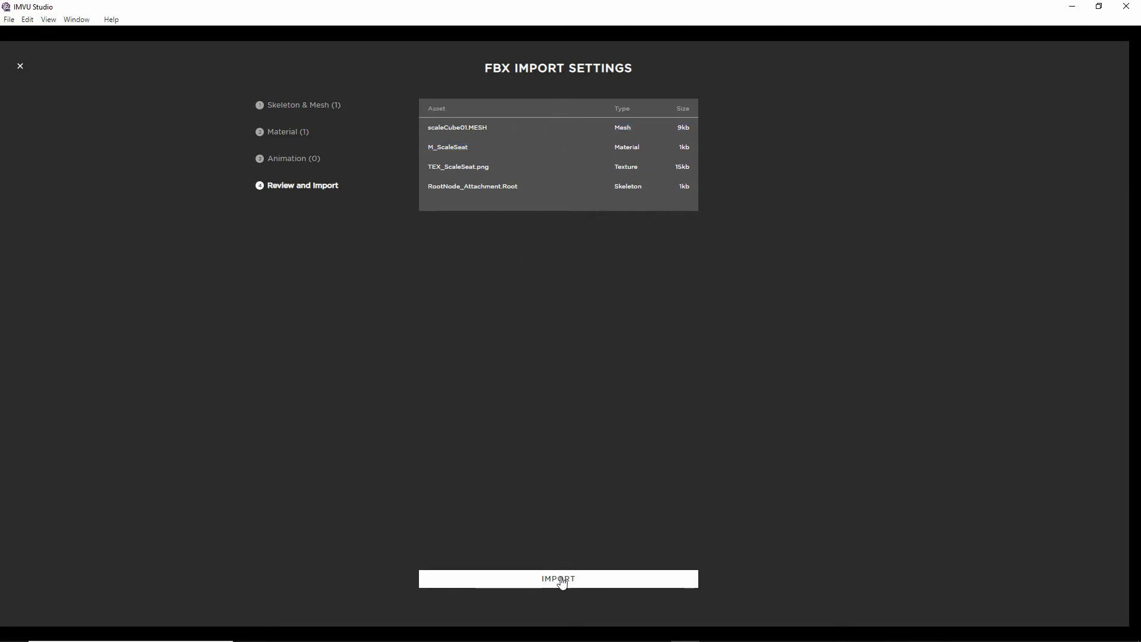
pyautogui.click(558, 579)
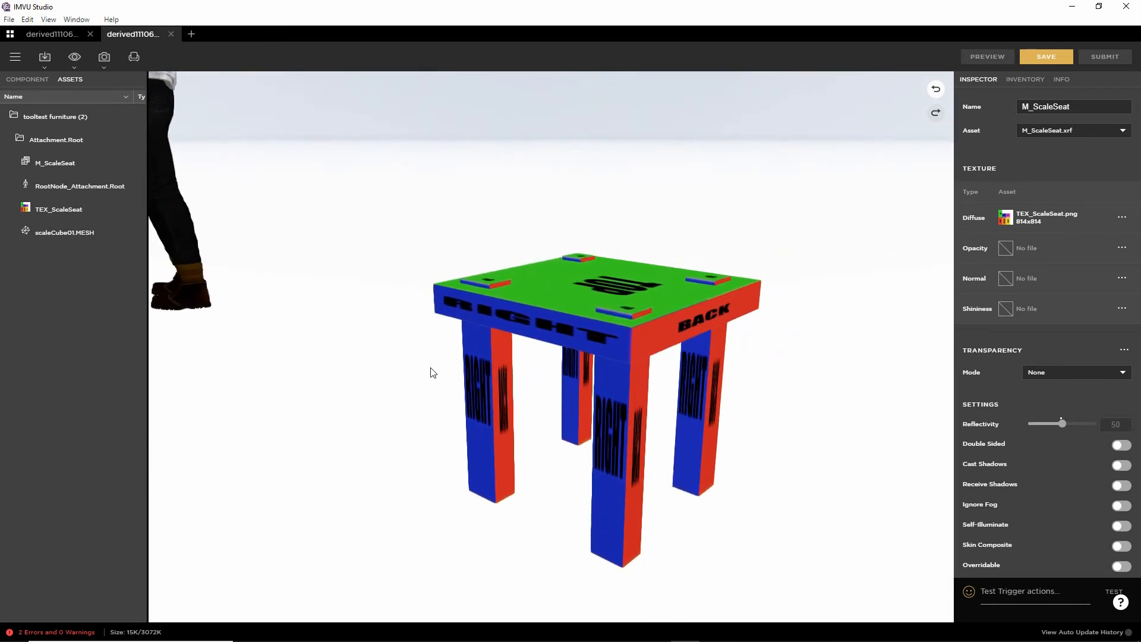
pyautogui.moveTo(27, 79)
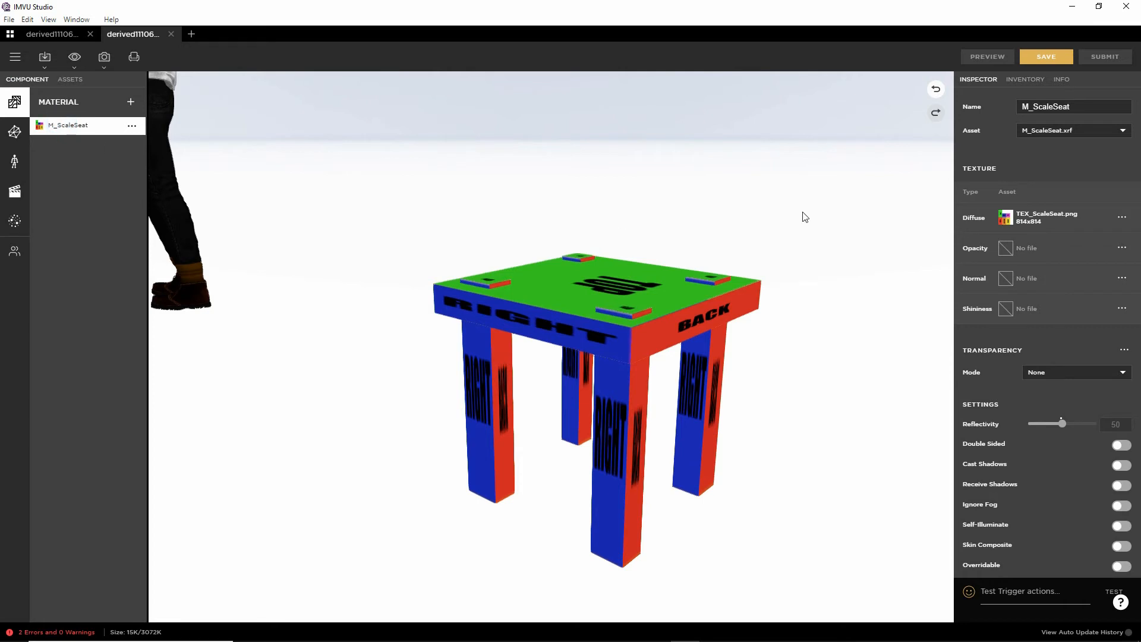
pyautogui.click(1006, 217)
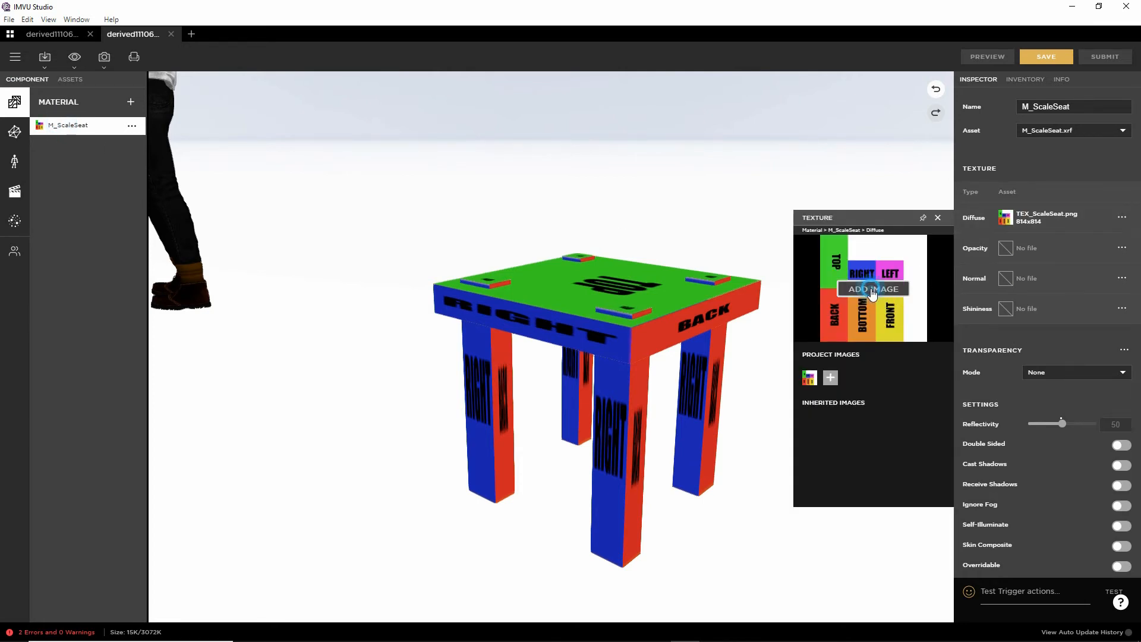
pyautogui.click(872, 288)
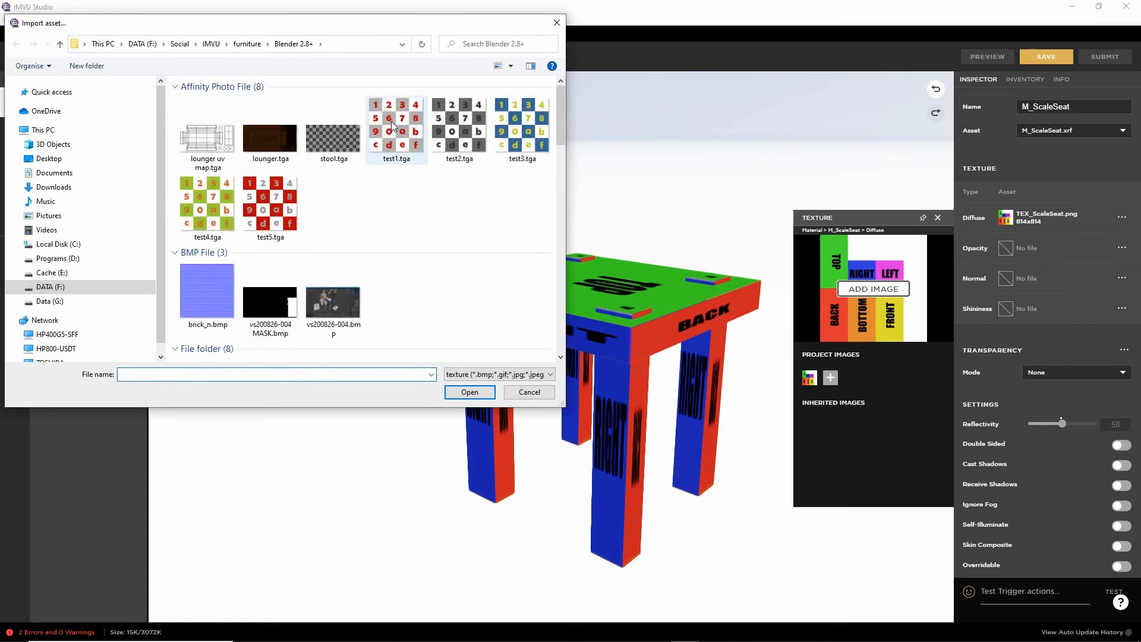
pyautogui.click(527, 391)
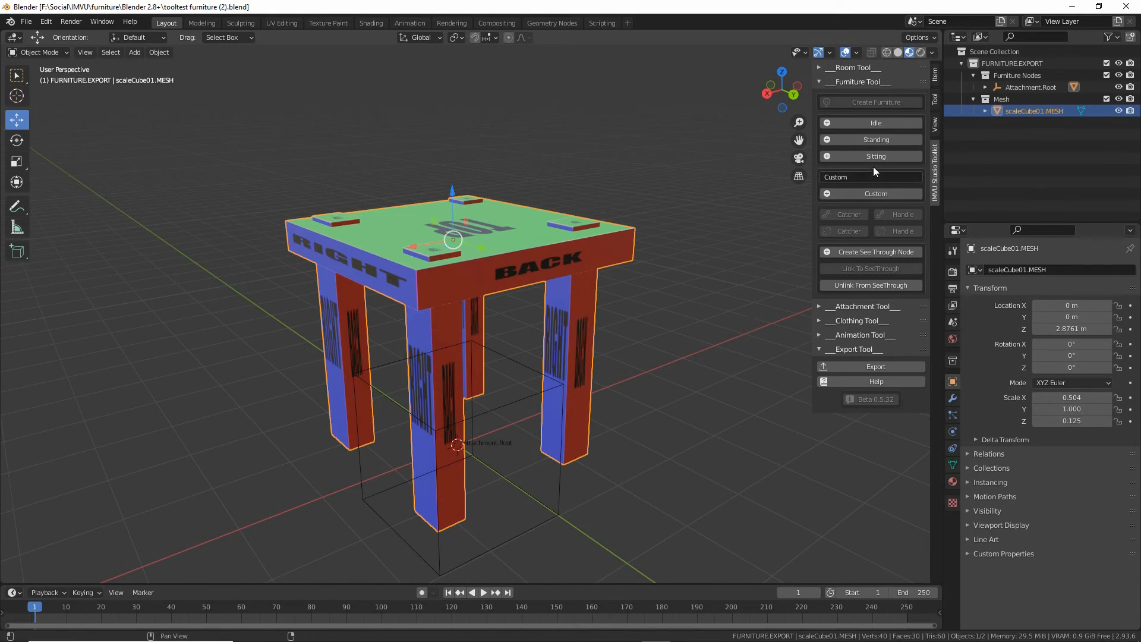
# Step: Add a Custom sitting seat node with catcher, pitcher and handle, then select Handle01
pyautogui.click(876, 156)
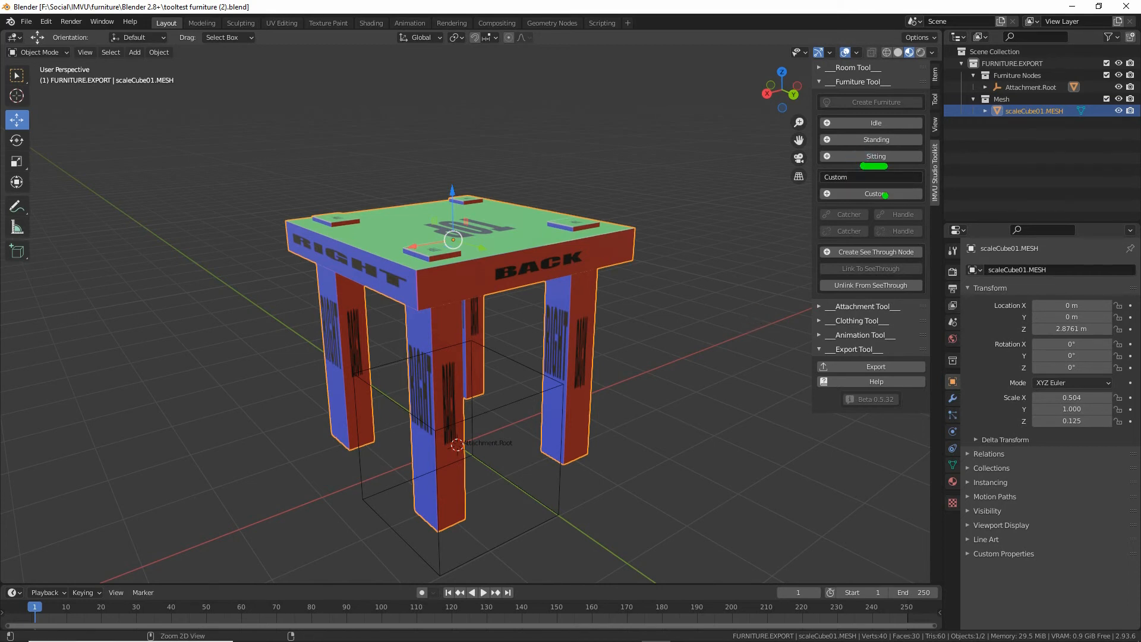
pyautogui.moveTo(876, 155)
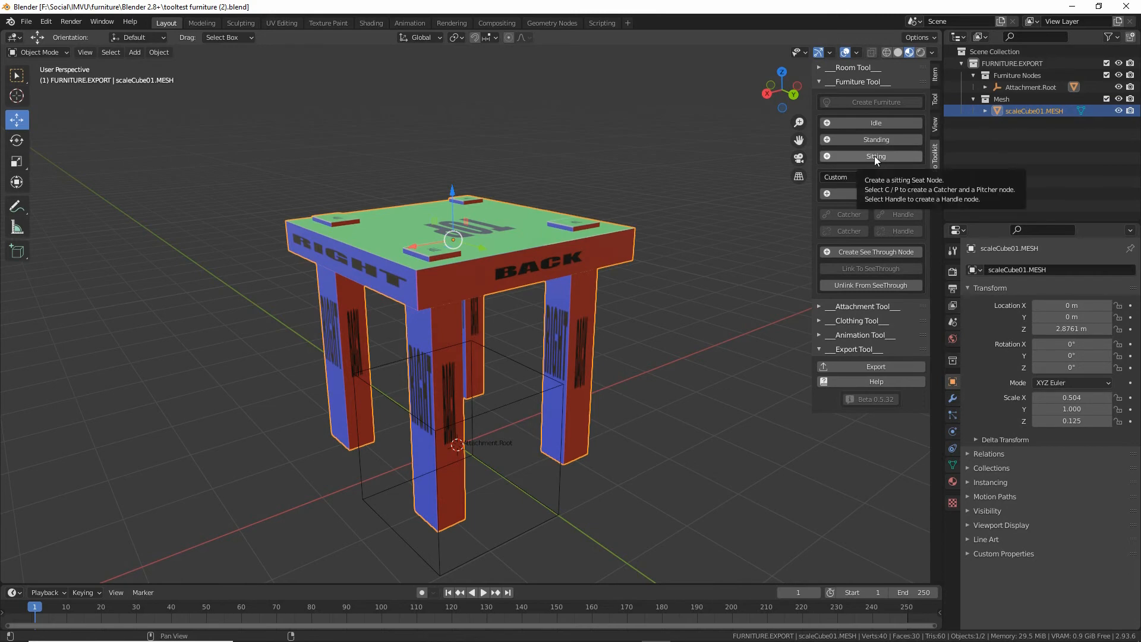
pyautogui.click(876, 156)
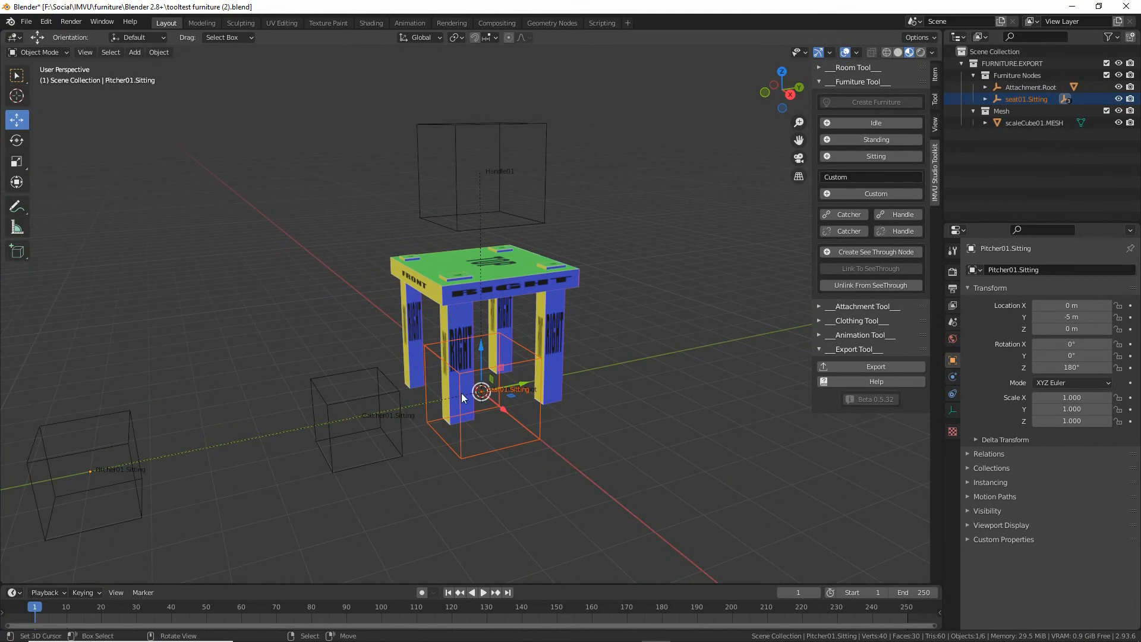
pyautogui.moveTo(485, 435)
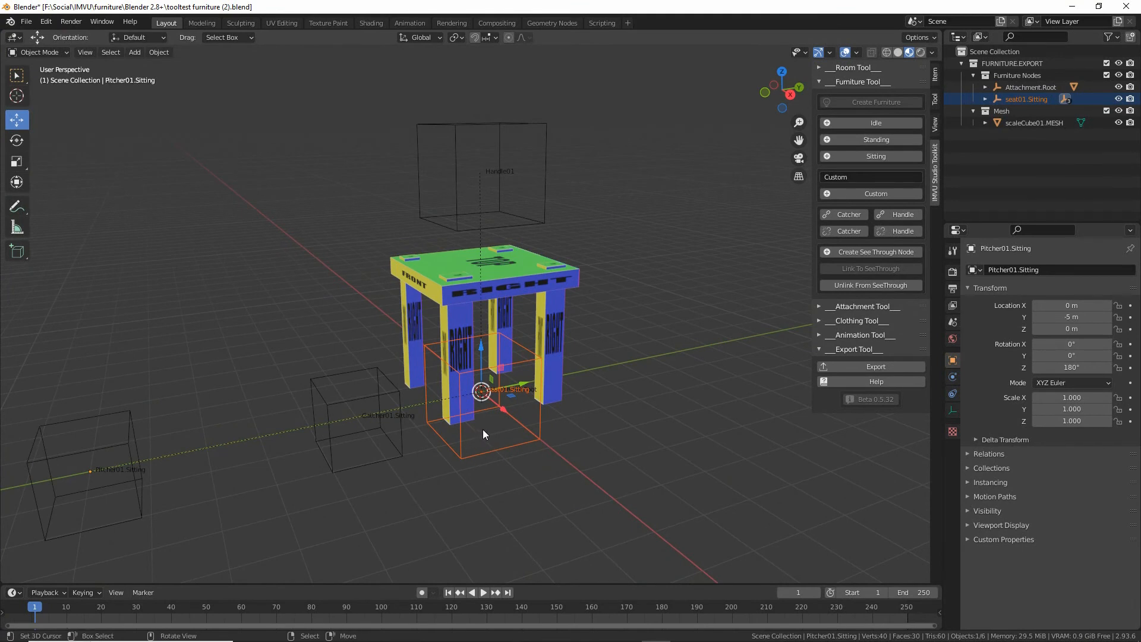
pyautogui.moveTo(458, 414)
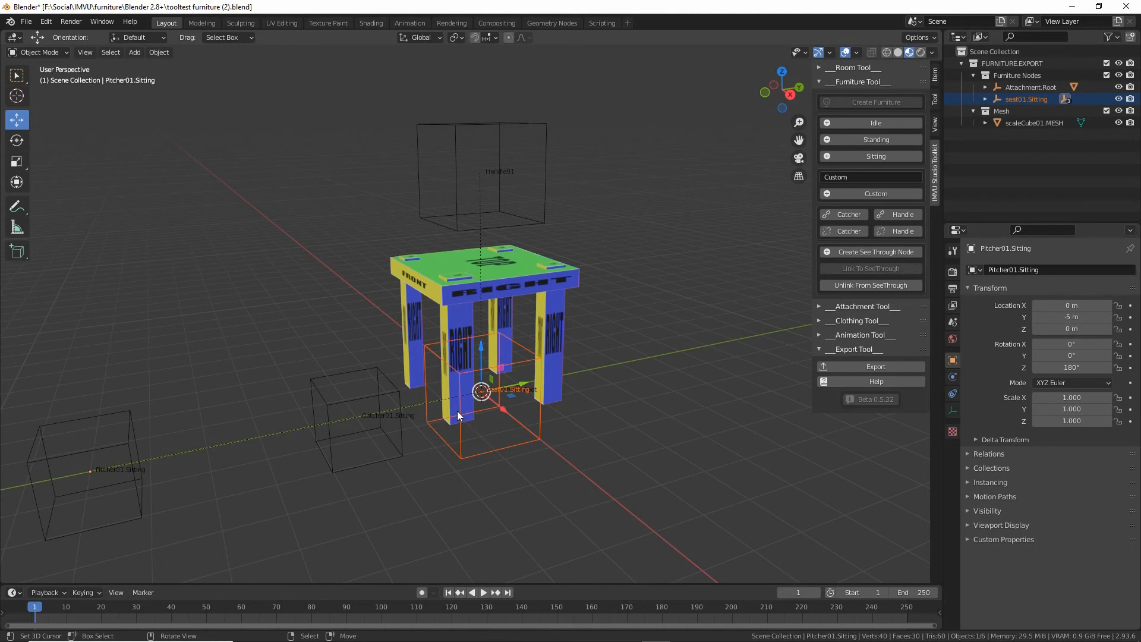
pyautogui.moveTo(452, 213)
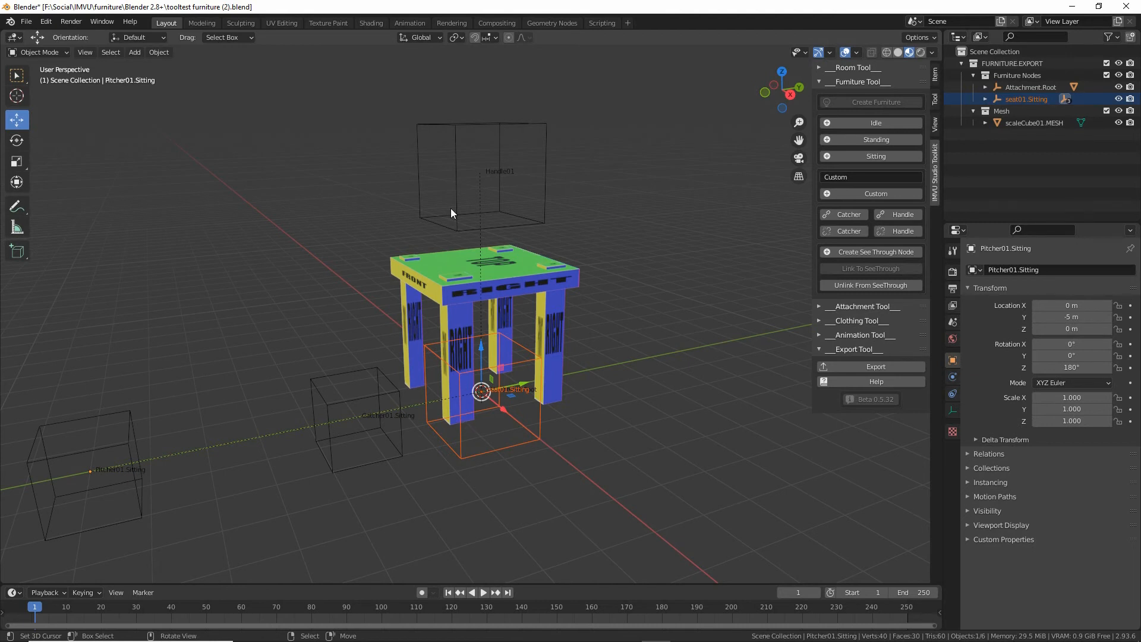
pyautogui.click(480, 172)
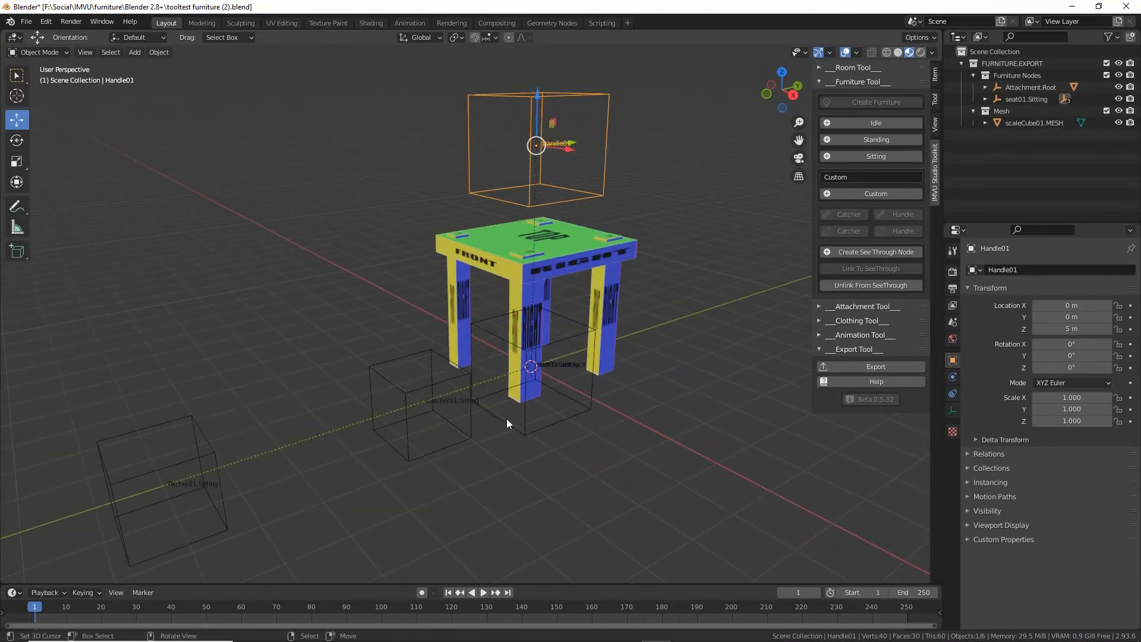
# Step: Save the scene with its nodes as tooltest furniture (3).blend
pyautogui.click(25, 21)
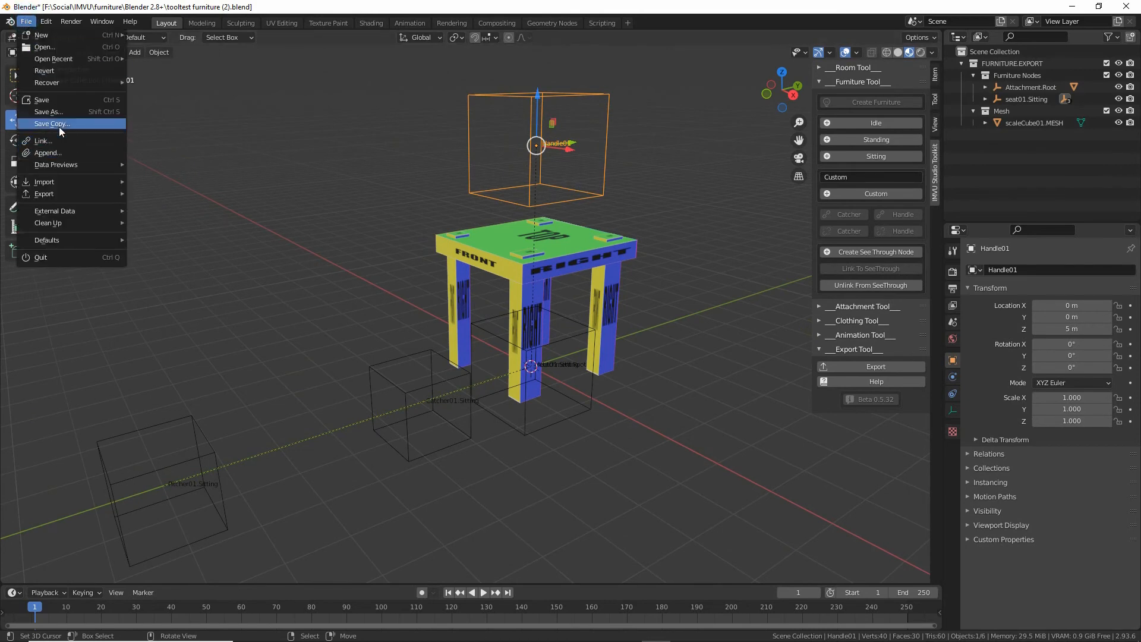
pyautogui.click(51, 122)
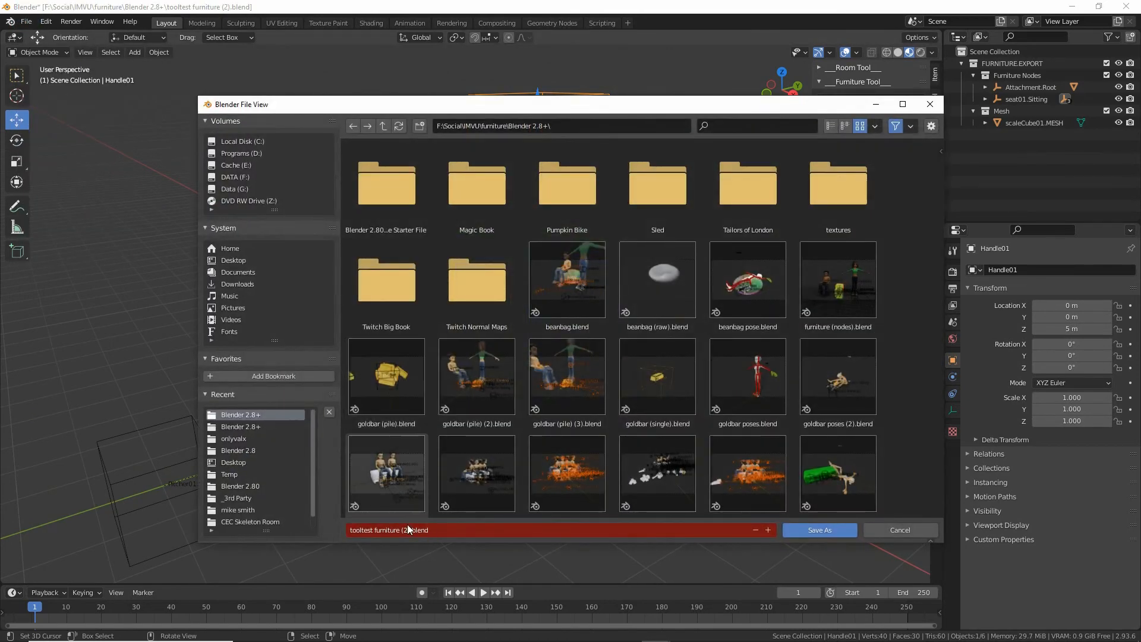
pyautogui.write('3')
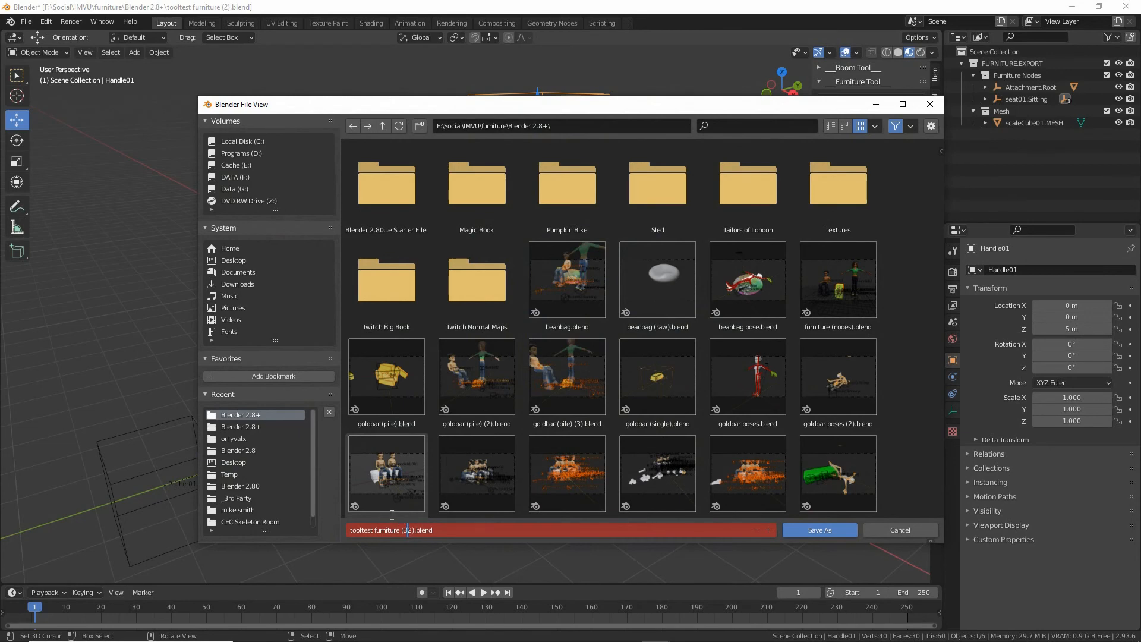
pyautogui.click(818, 530)
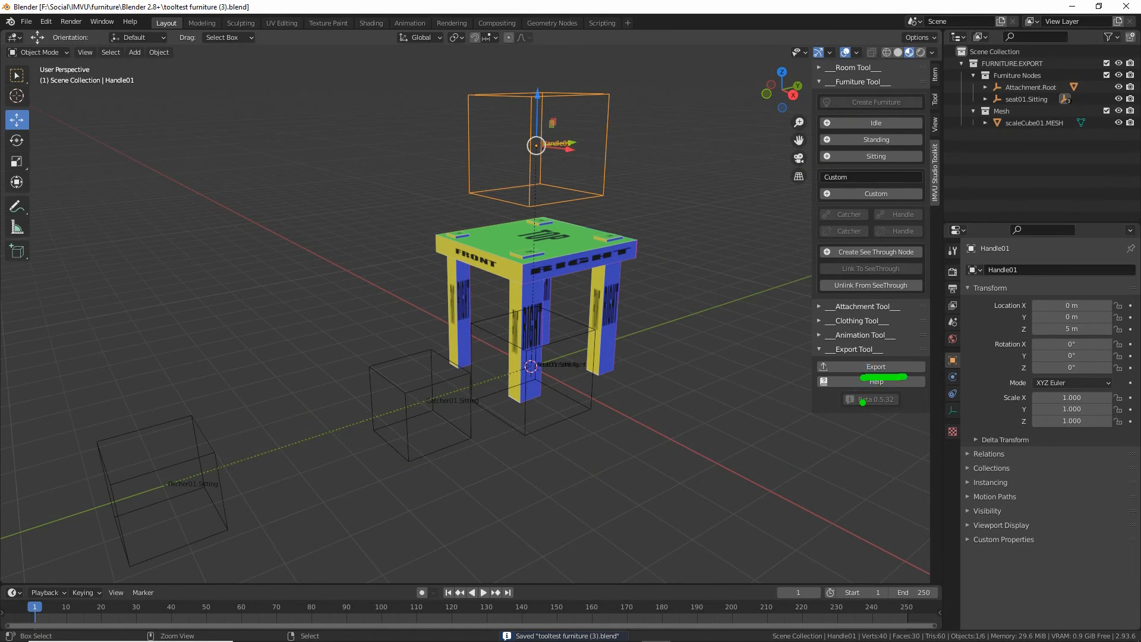
# Step: Export the stool scene with its seat, handle and catcher/pitcher nodes as FBX
pyautogui.click(876, 366)
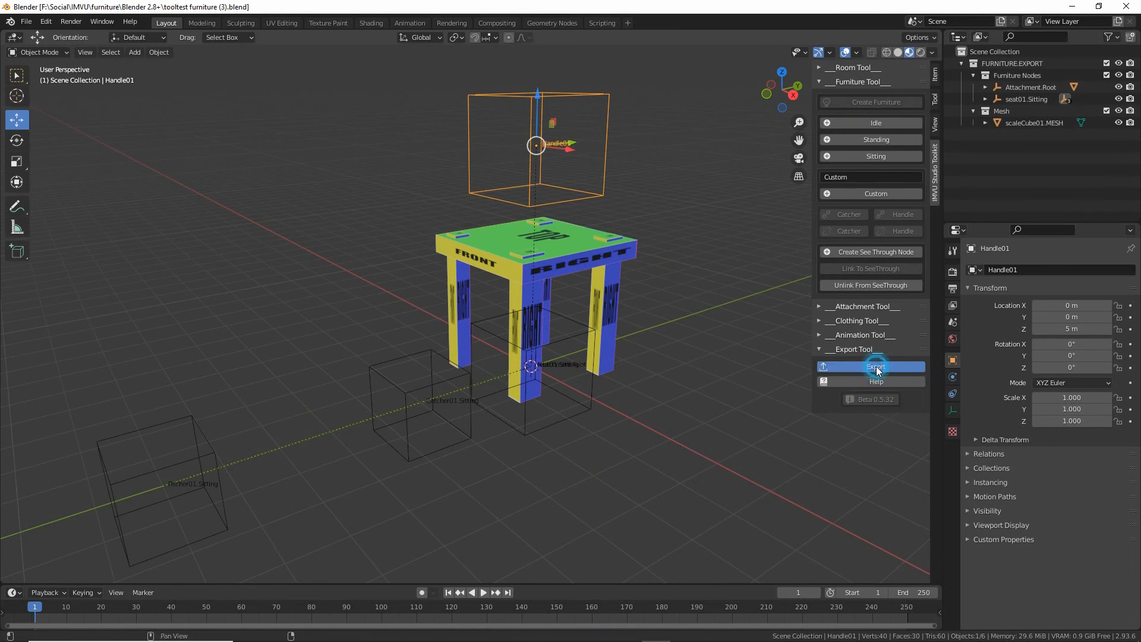
pyautogui.click(876, 367)
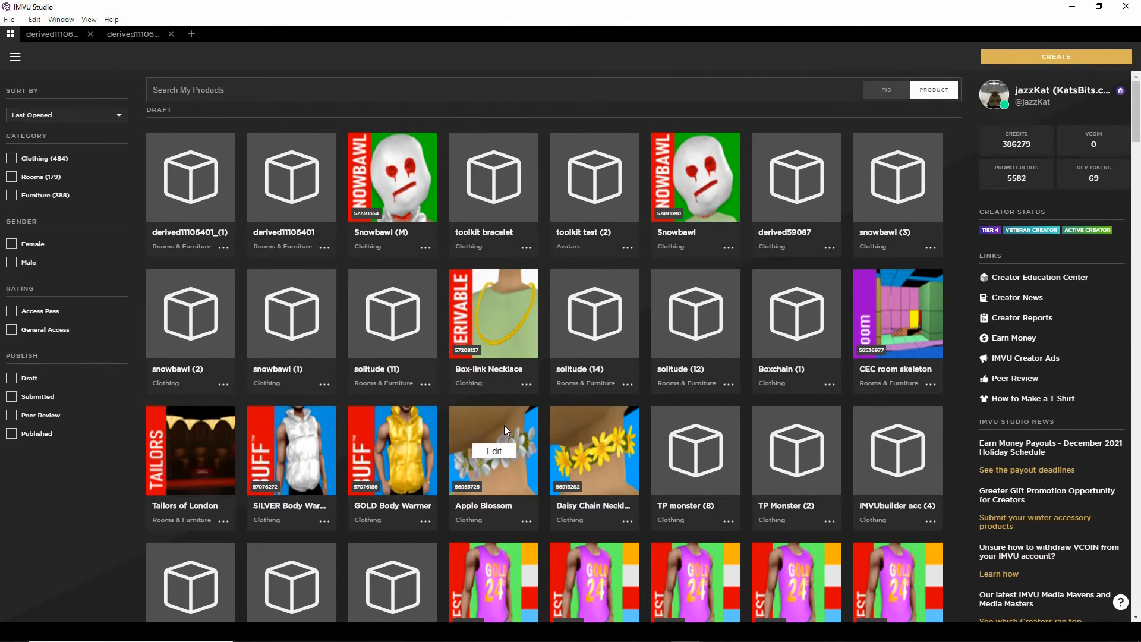
pyautogui.moveTo(796, 177)
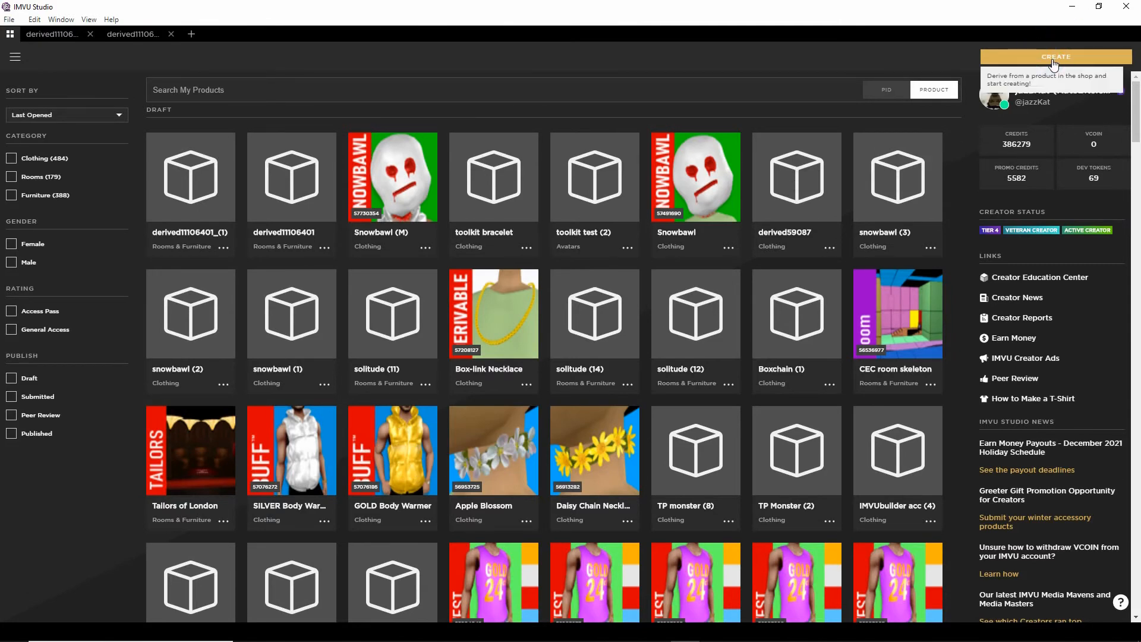
# Step: Create a new product derived from Empty Furniture under Rooms & Furniture and show its import options
pyautogui.click(1054, 57)
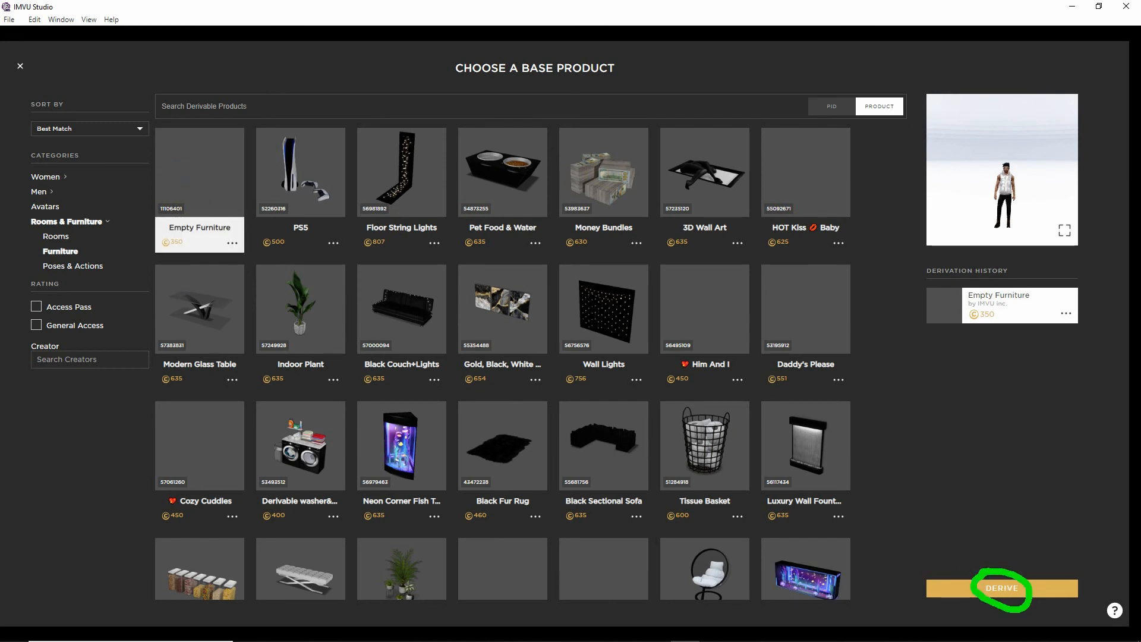
pyautogui.click(1001, 588)
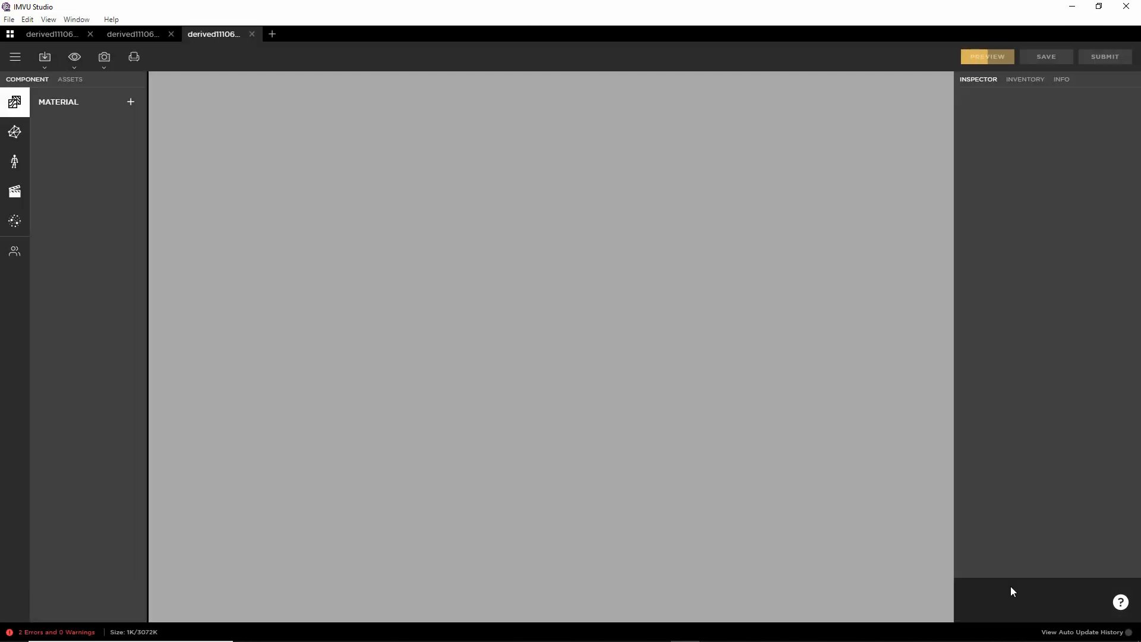
pyautogui.click(987, 57)
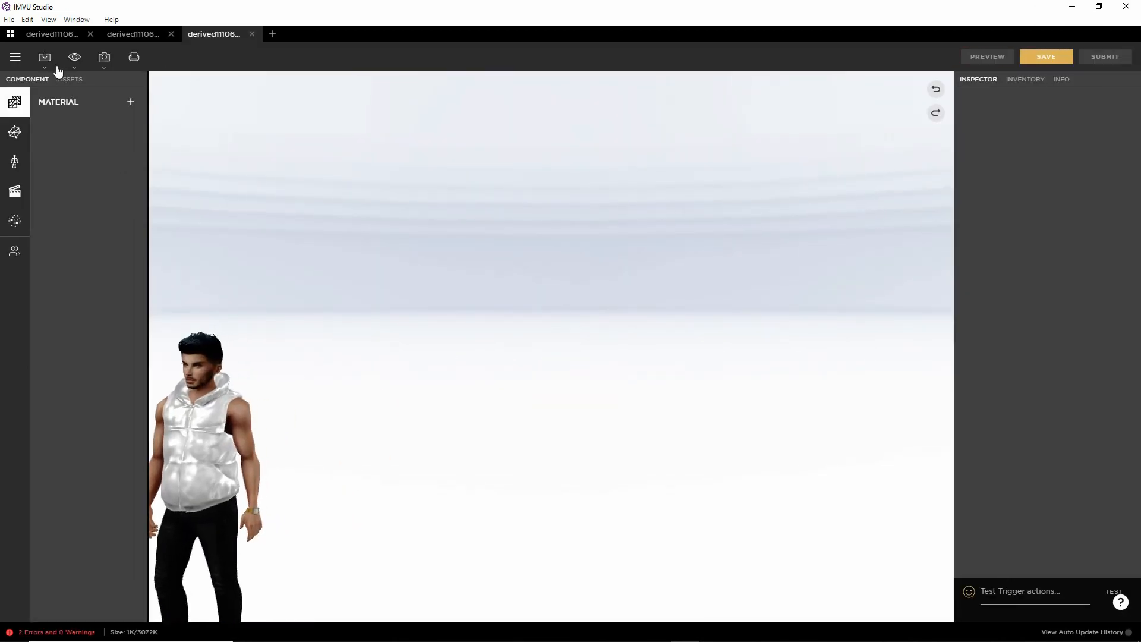
pyautogui.click(44, 57)
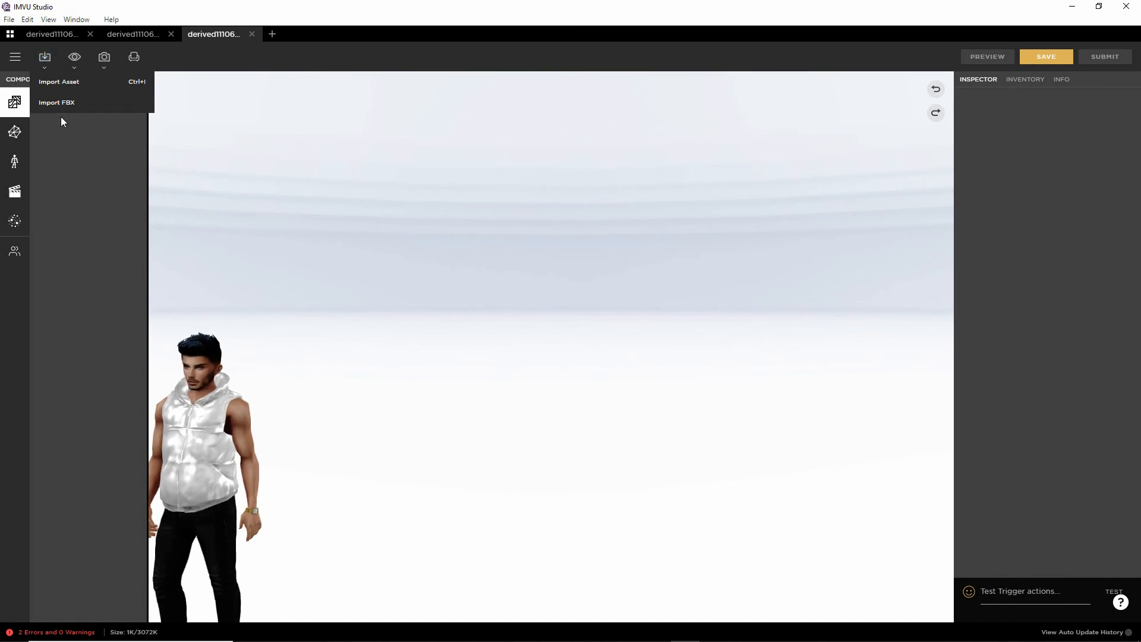
# Step: Import tooltest furniture (3).fbx from the Blender 2.8+ folder, detecting one skeleton, mesh and material
pyautogui.click(56, 102)
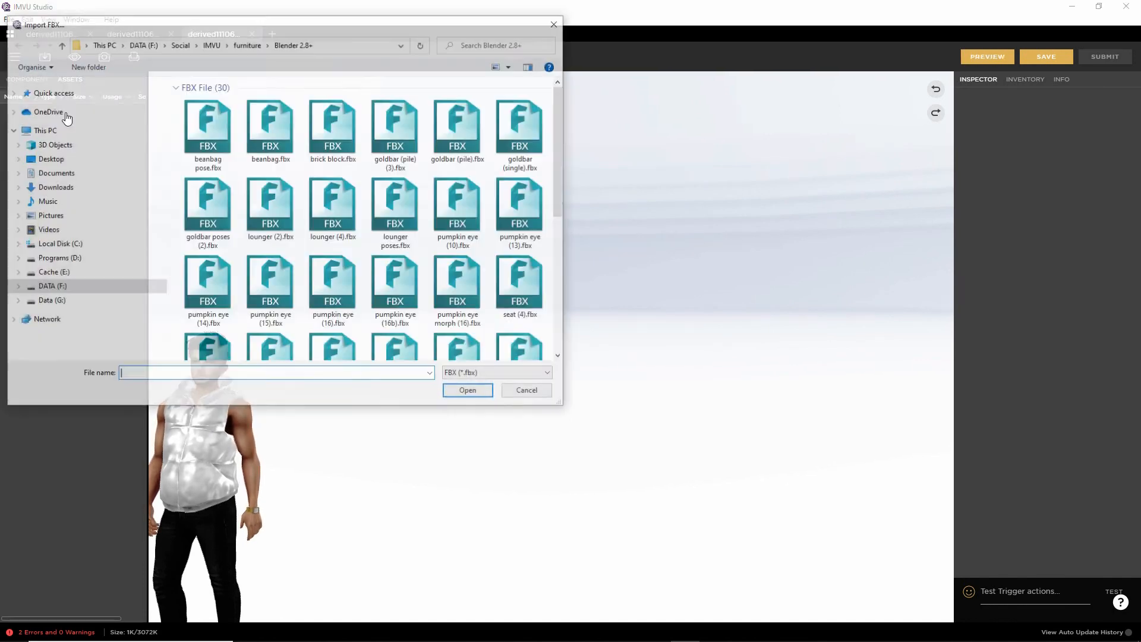
pyautogui.scroll(-3)
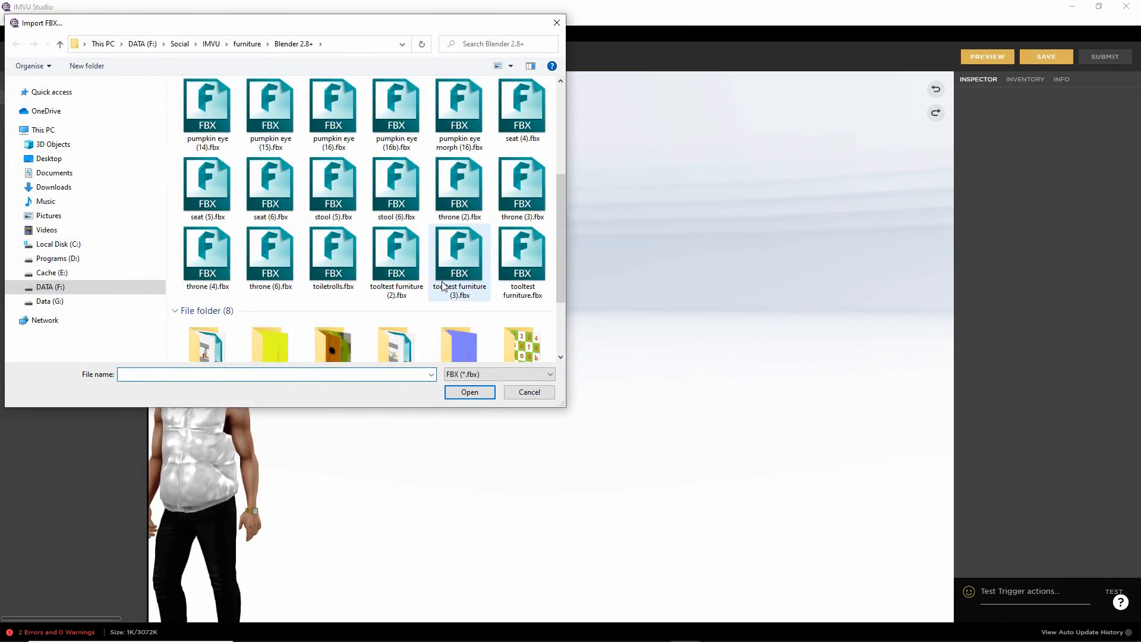
pyautogui.click(458, 261)
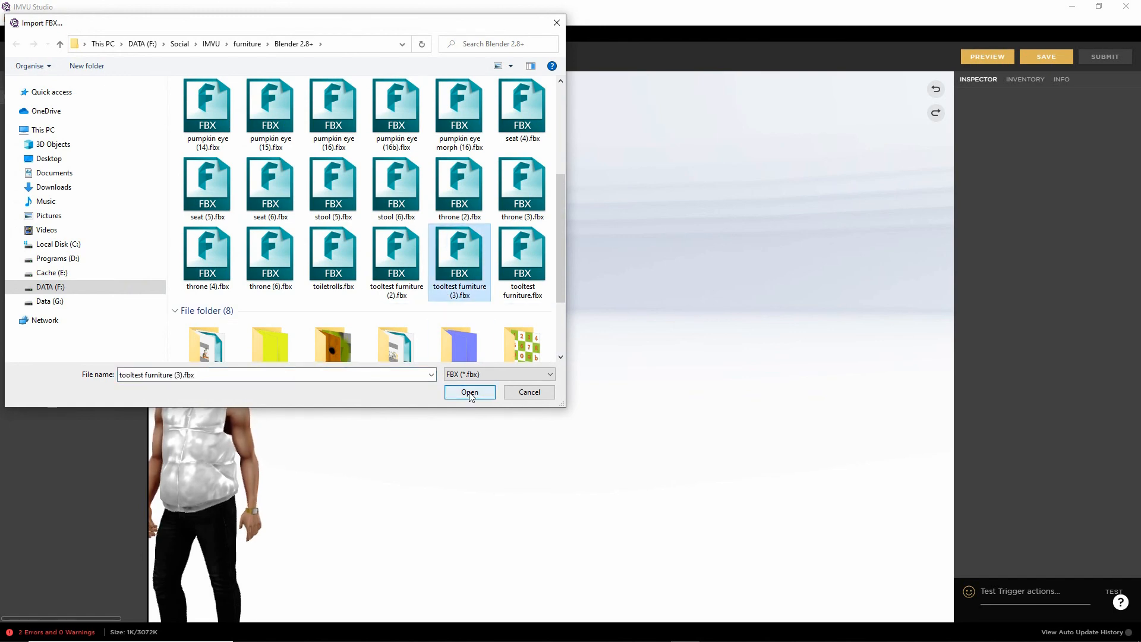
pyautogui.click(469, 391)
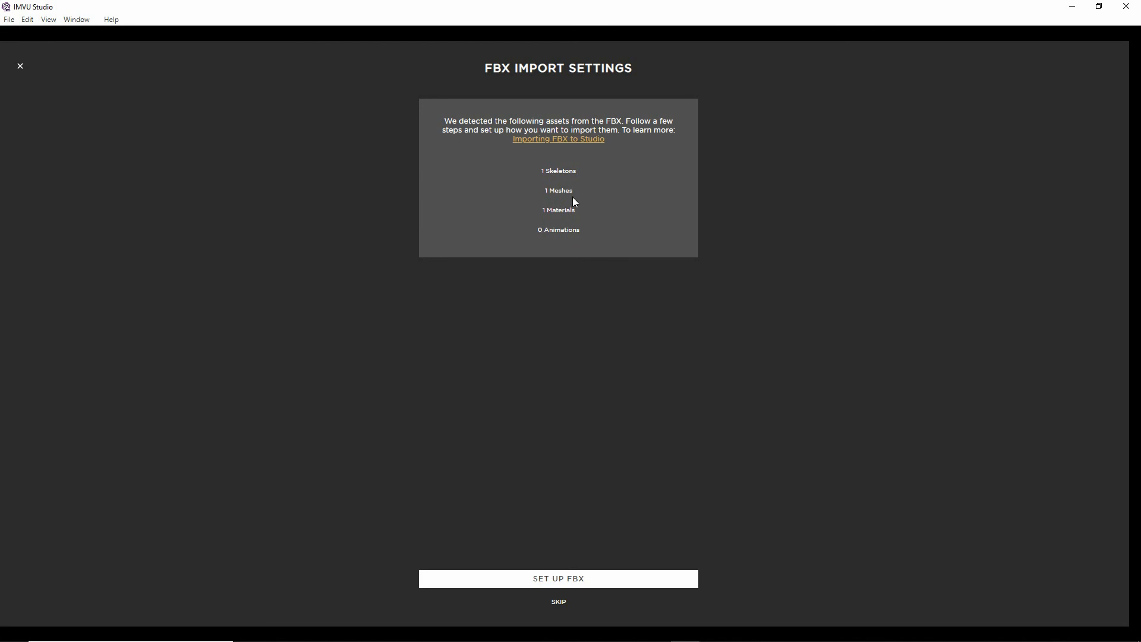
pyautogui.moveTo(587, 318)
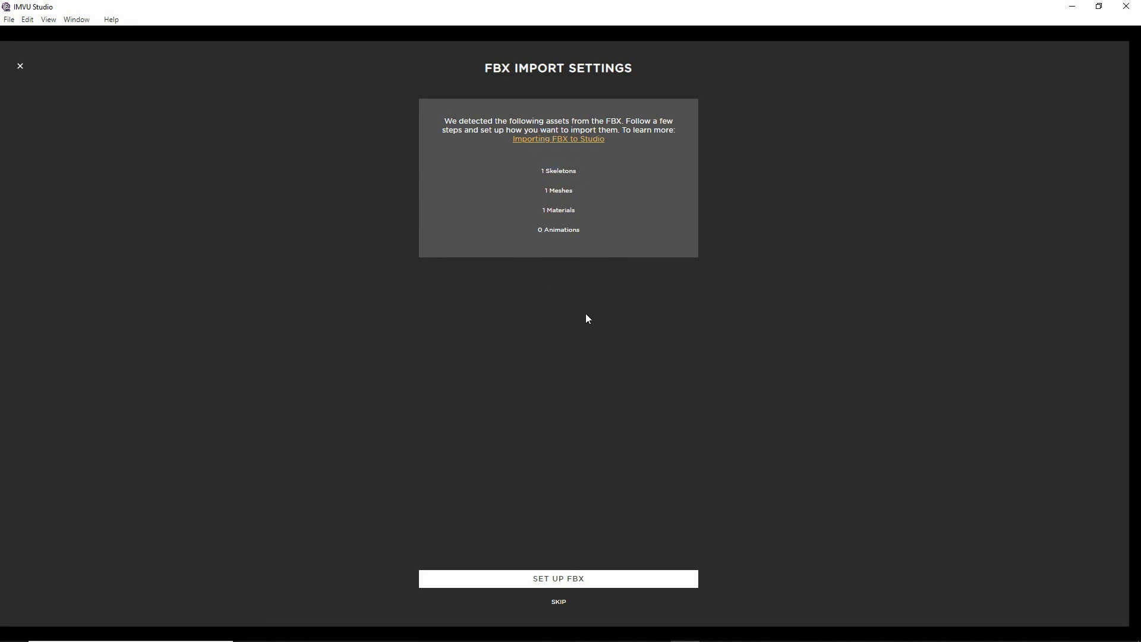
# Step: Accept the skeleton and scaleCube01.MESH mesh settings and advance to the M_ScaleSeat material step
pyautogui.click(558, 579)
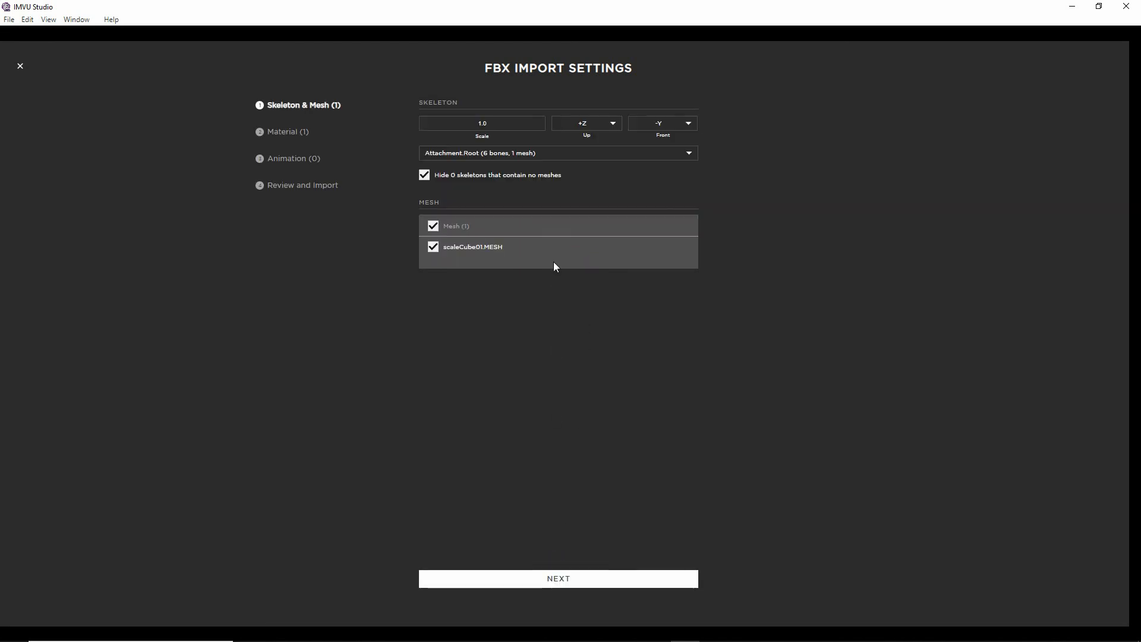
pyautogui.moveTo(500, 153)
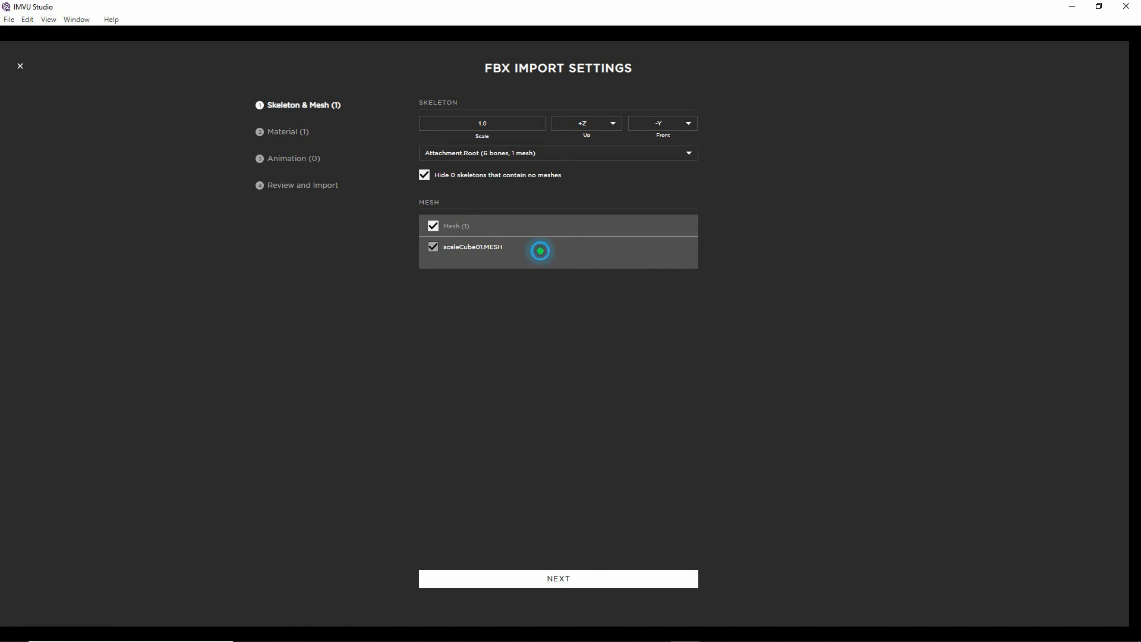
pyautogui.click(557, 578)
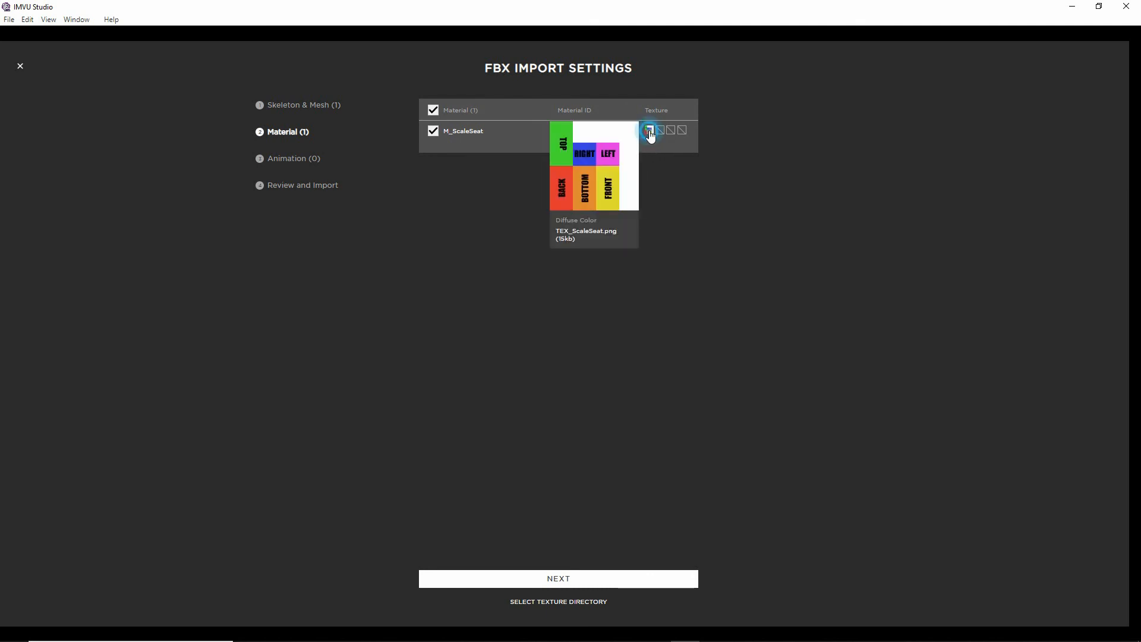
# Step: Assign the checkerboard test4.tga image as the M_ScaleSeat diffuse texture
pyautogui.click(649, 130)
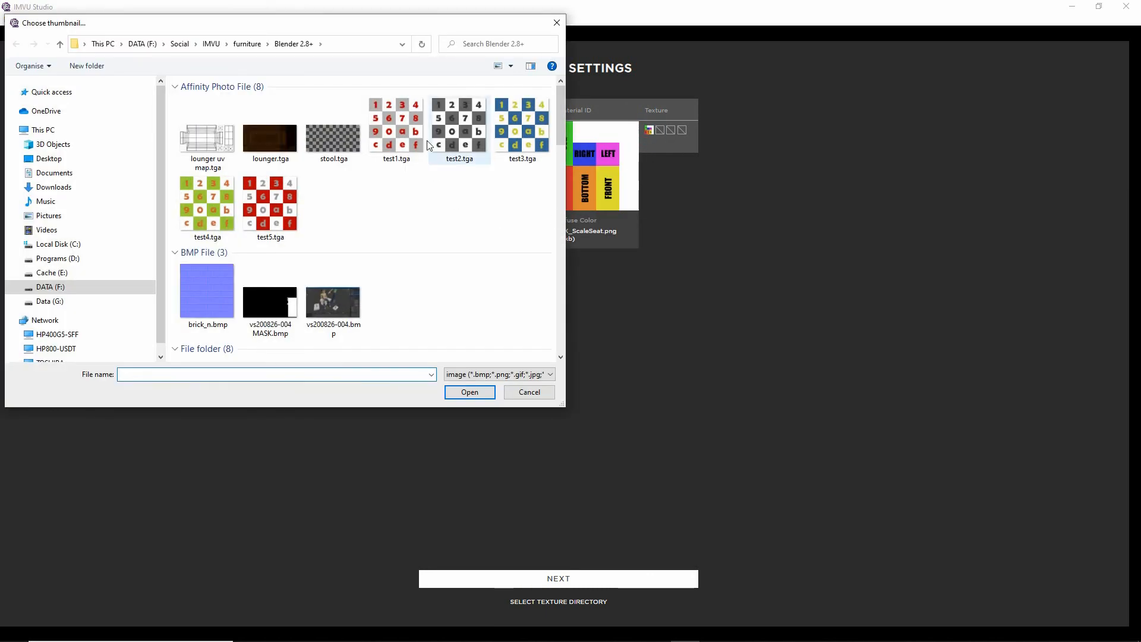
pyautogui.click(270, 196)
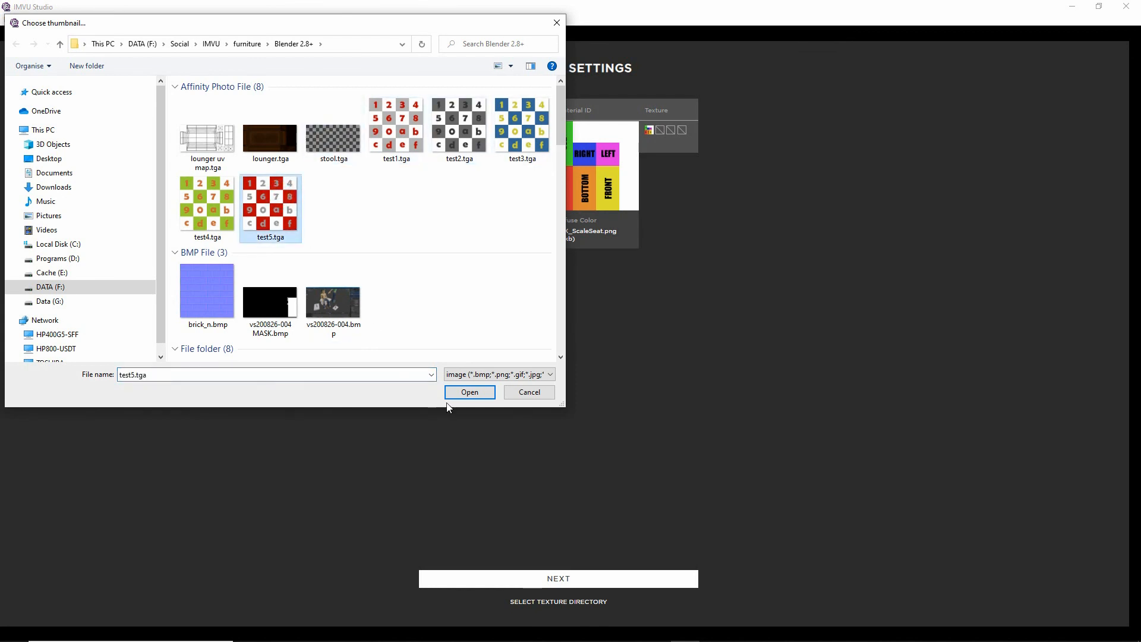
pyautogui.click(469, 392)
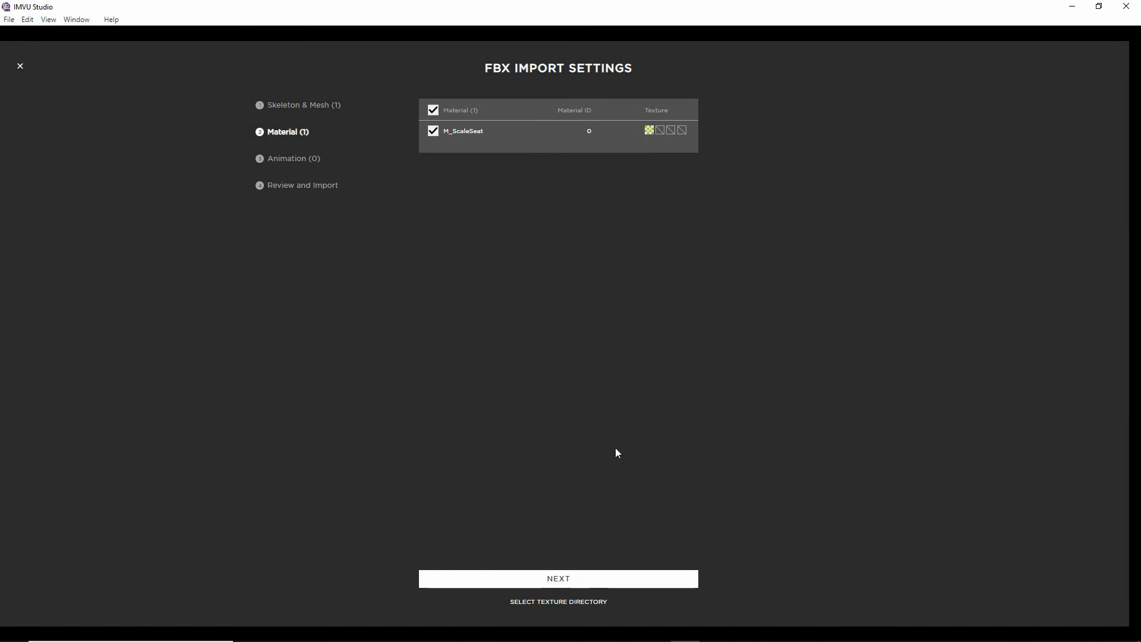
# Step: Advance through Review and Import and import the stool assets into the furniture product
pyautogui.click(558, 577)
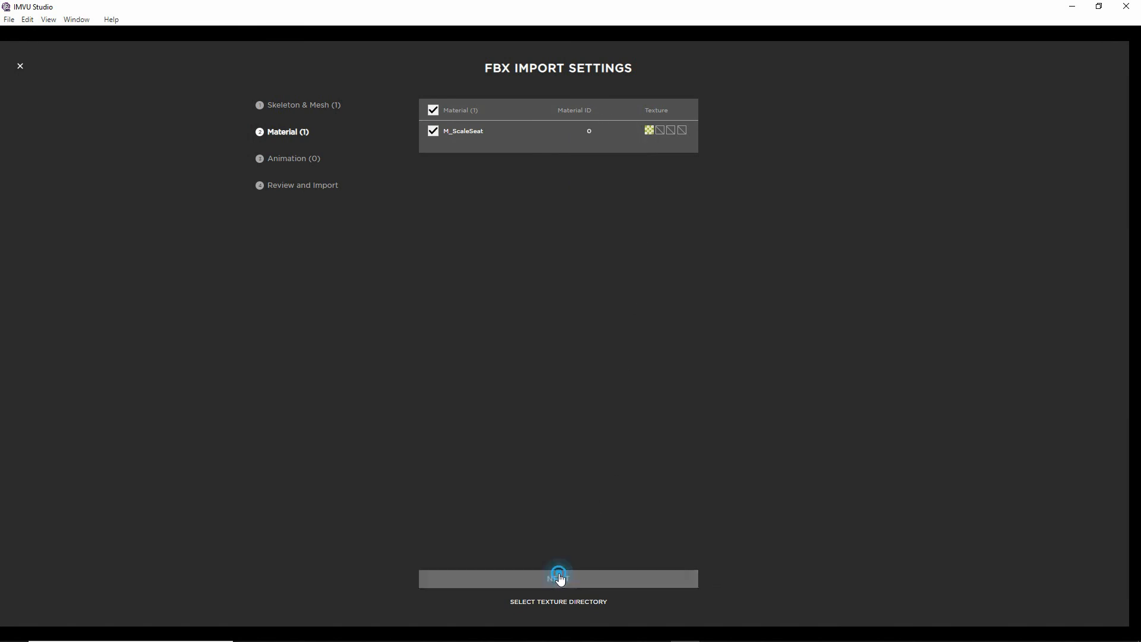
pyautogui.click(558, 578)
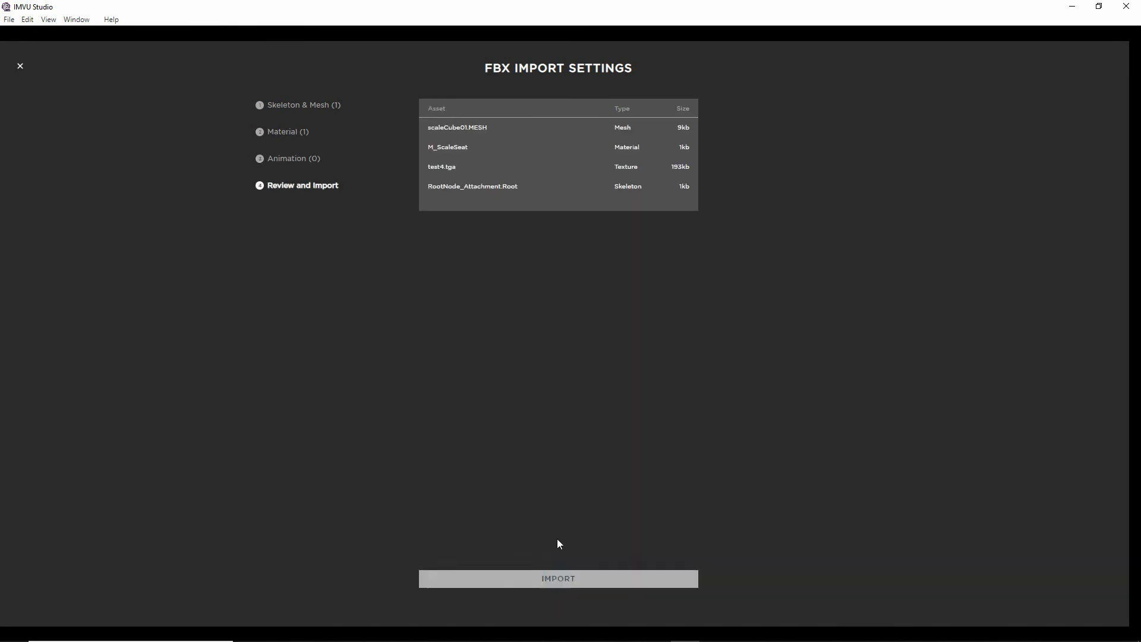
pyautogui.click(557, 578)
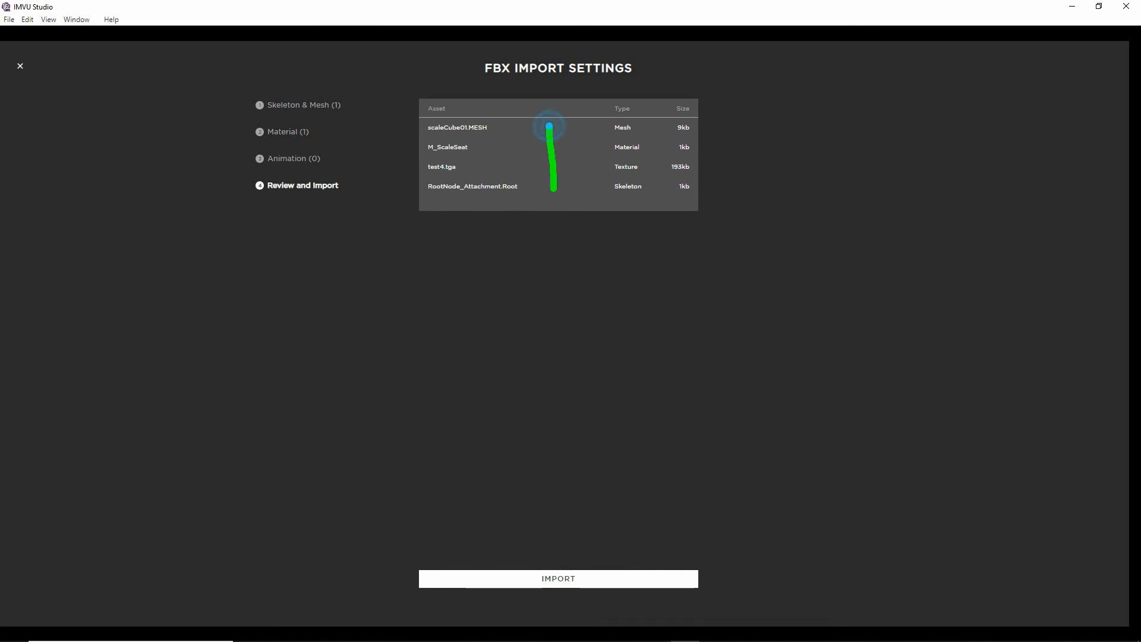
pyautogui.click(557, 577)
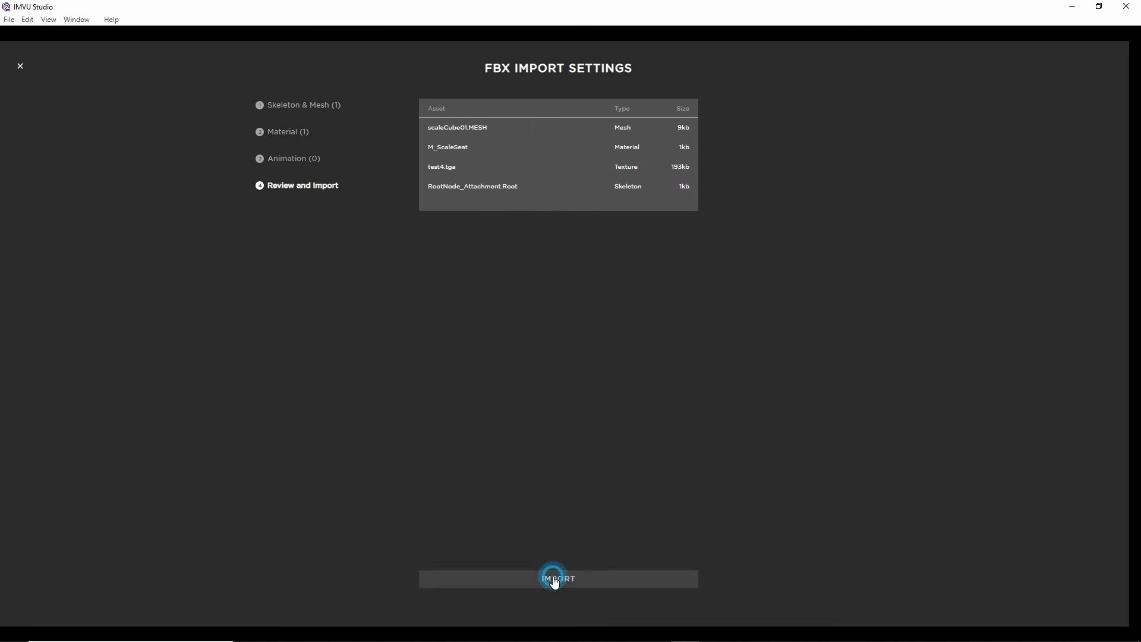
pyautogui.click(557, 577)
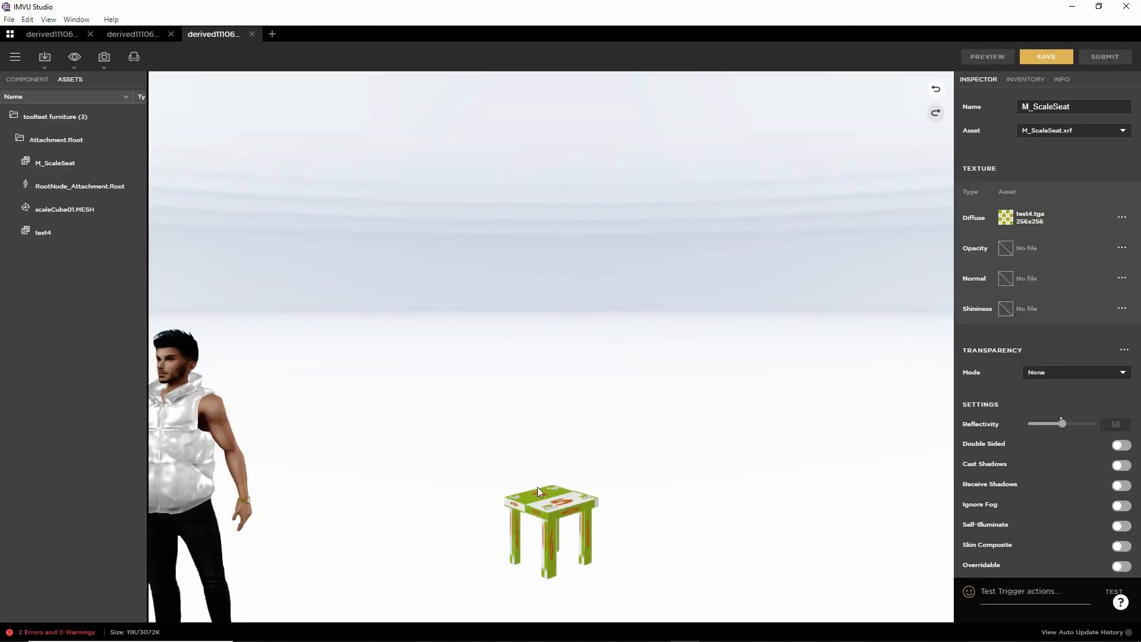